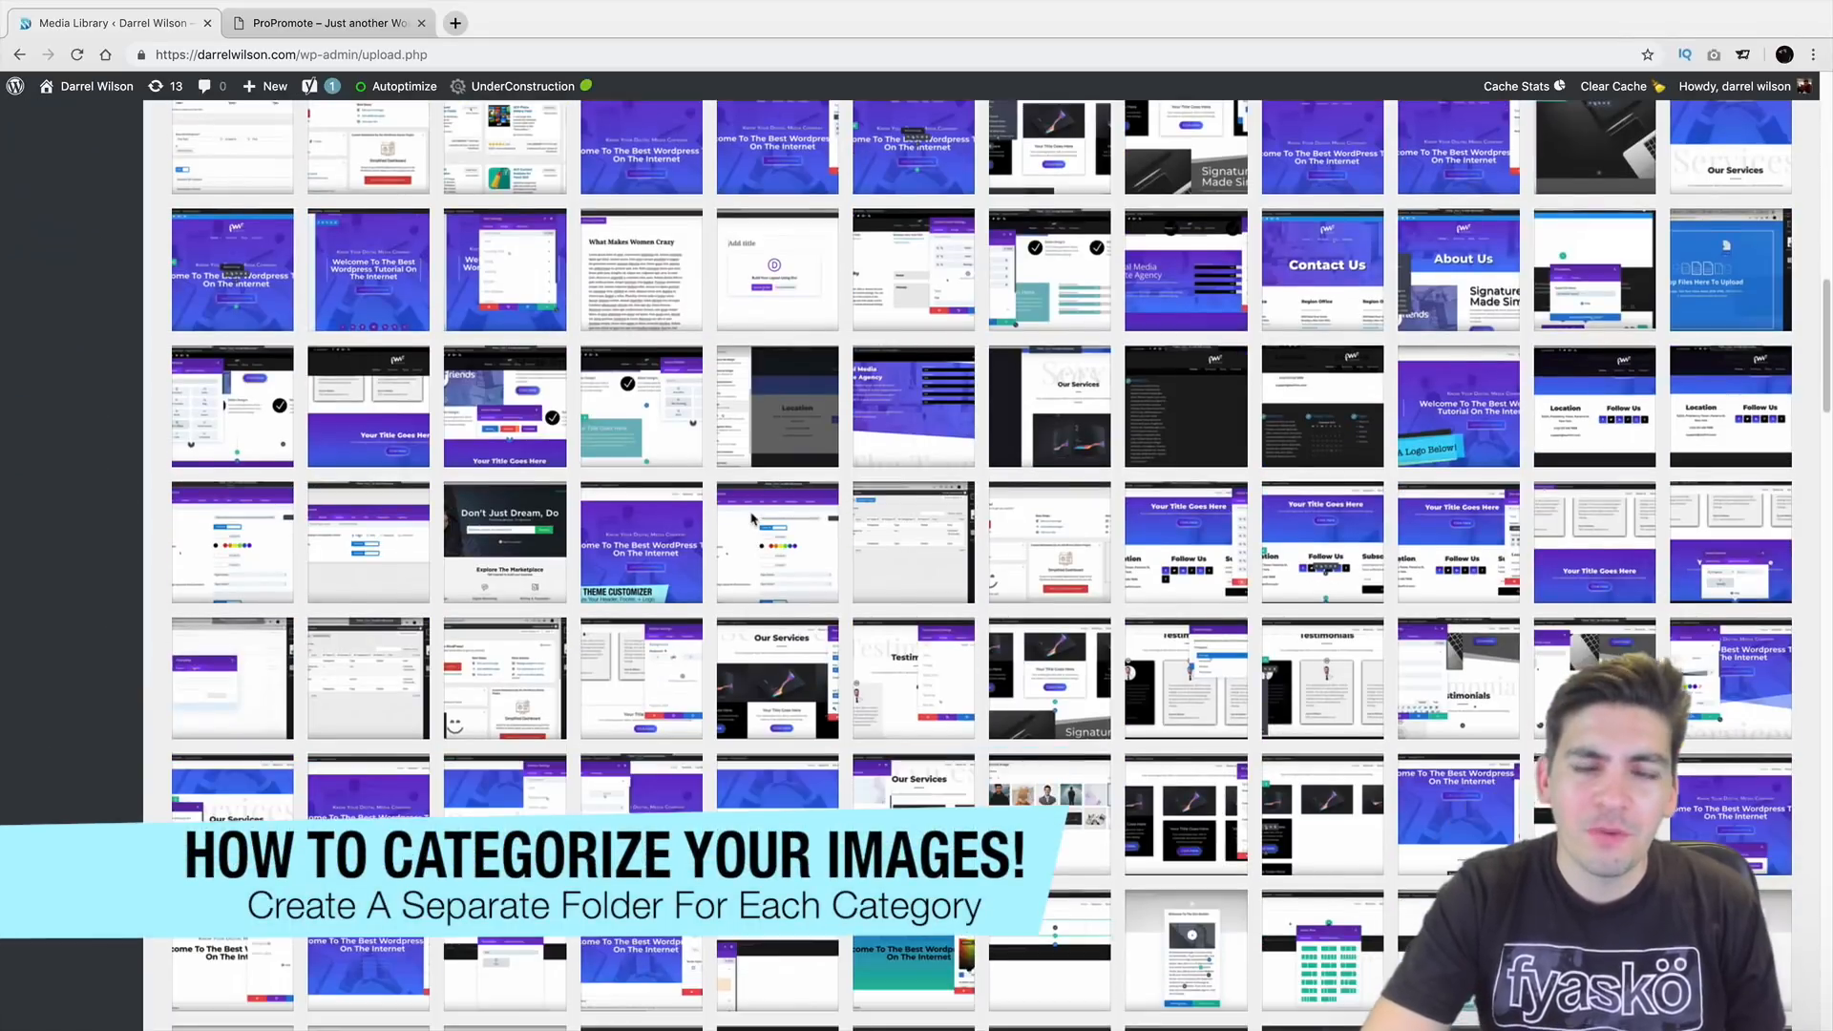
Scroll through the current page before moving to the other site.
{"action": "scroll", "scroll_direction": "down", "scroll_amount": 3}
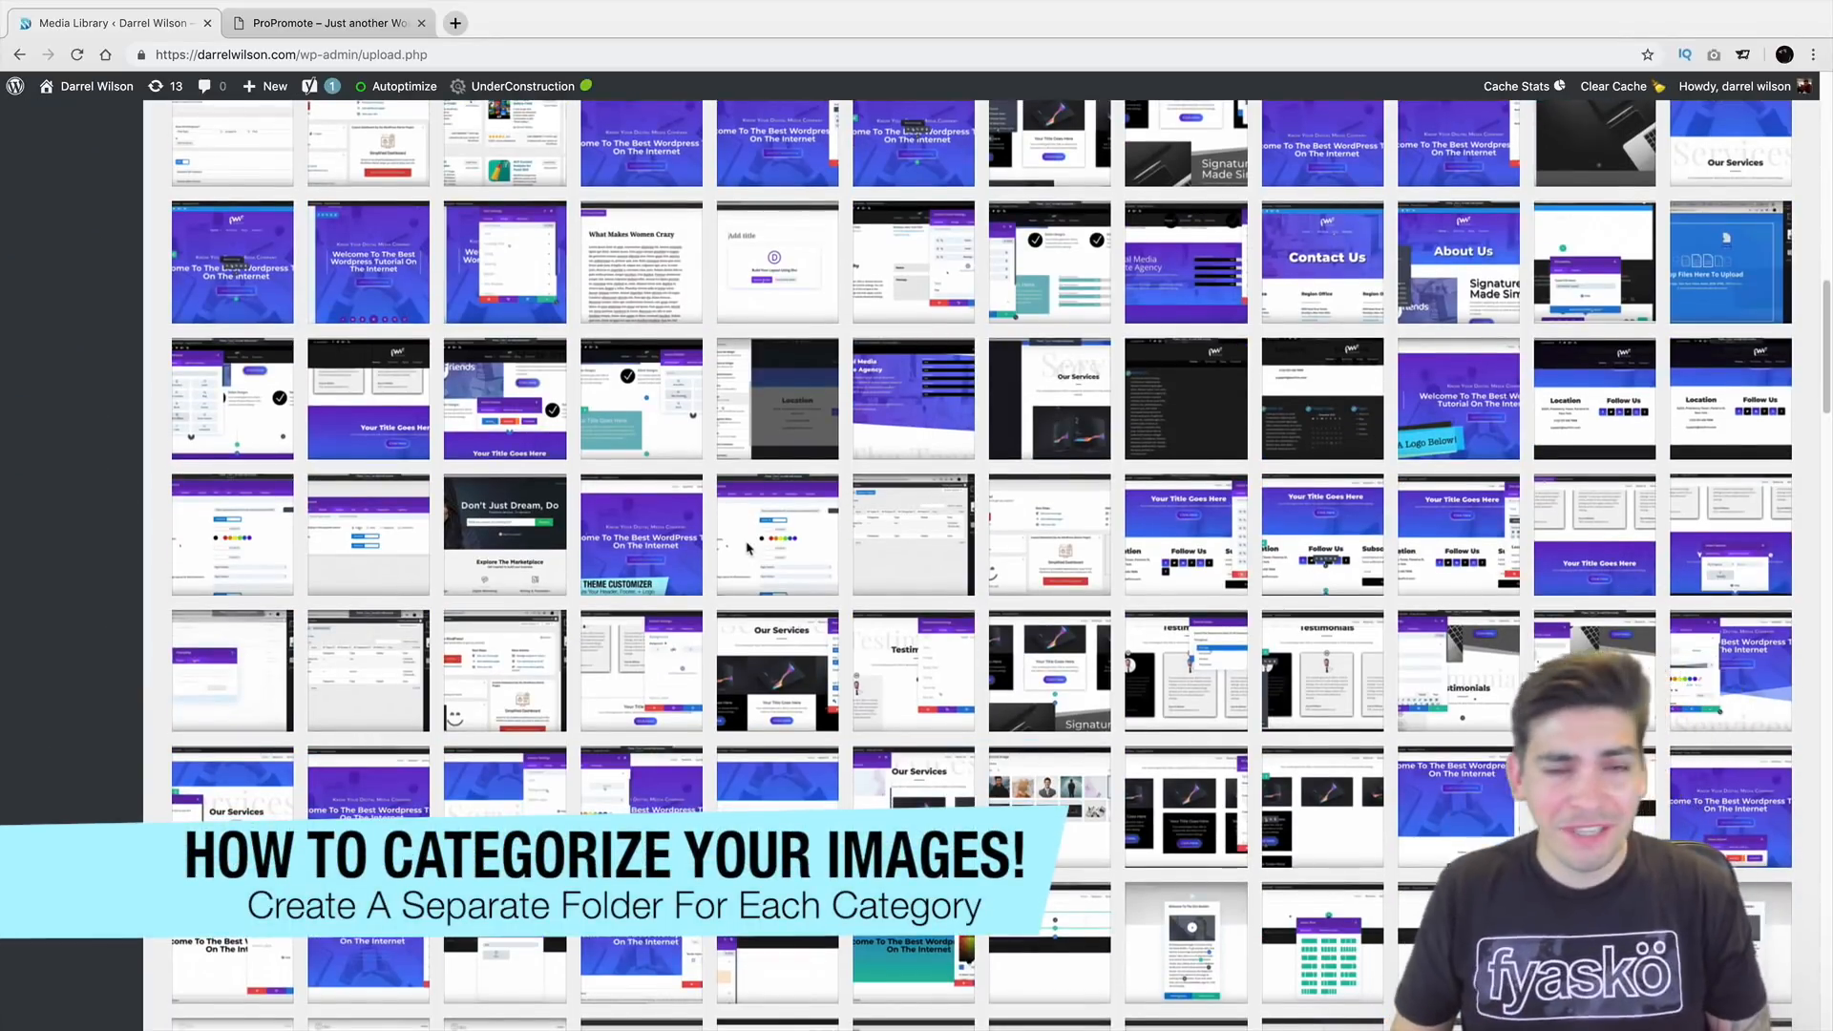
{"action": "scroll", "scroll_direction": "down", "scroll_amount": 3}
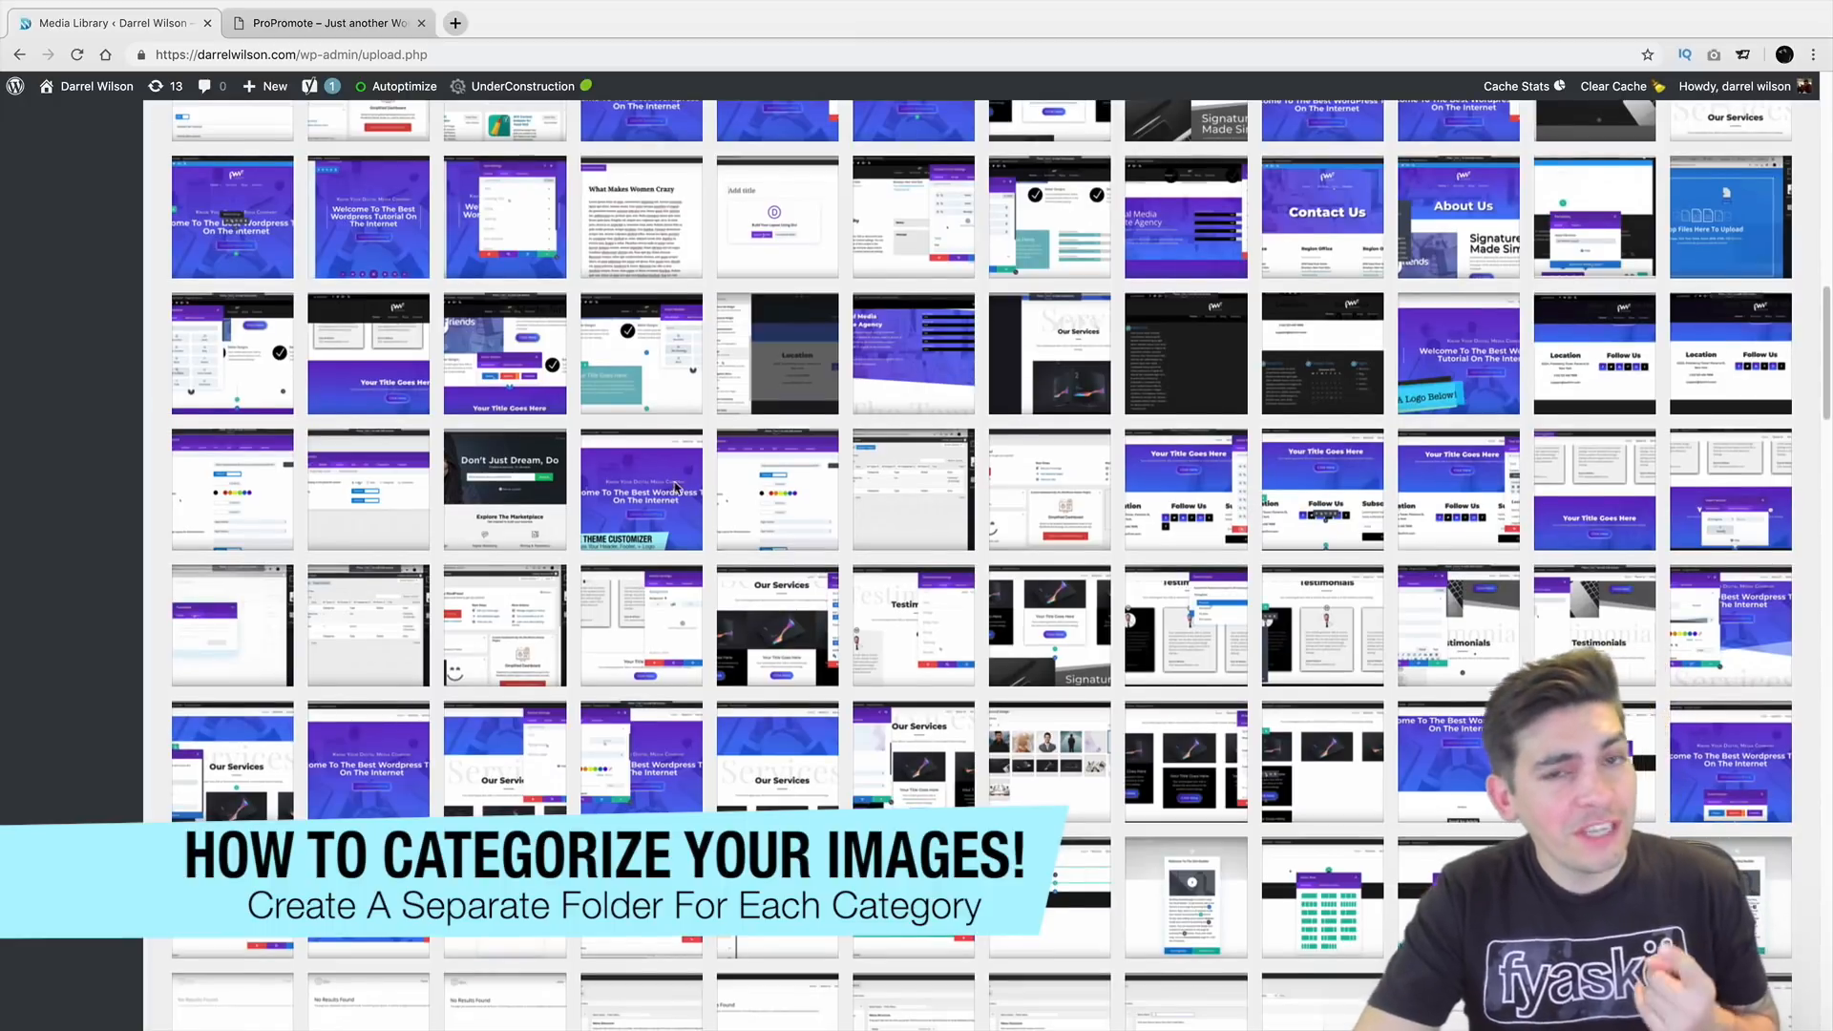
{"action": "scroll", "scroll_direction": "down", "scroll_amount": 3}
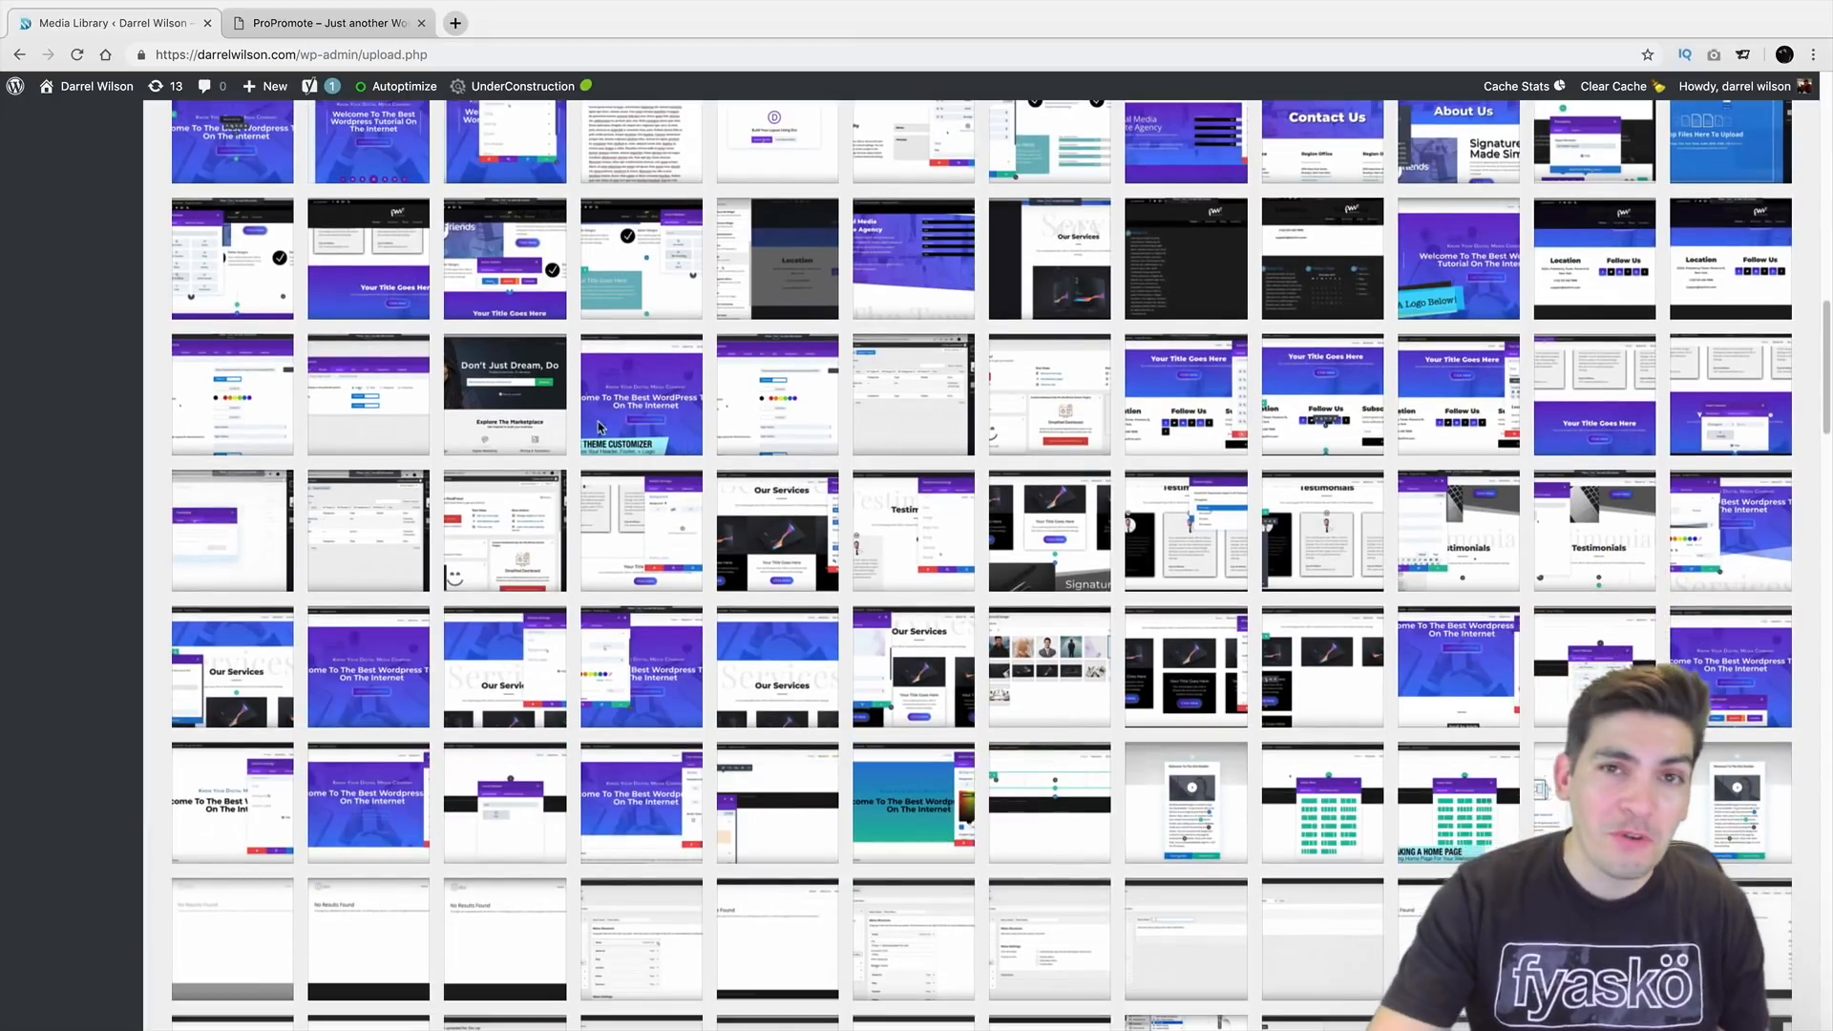
{"action": "scroll", "scroll_direction": "down", "scroll_amount": 3}
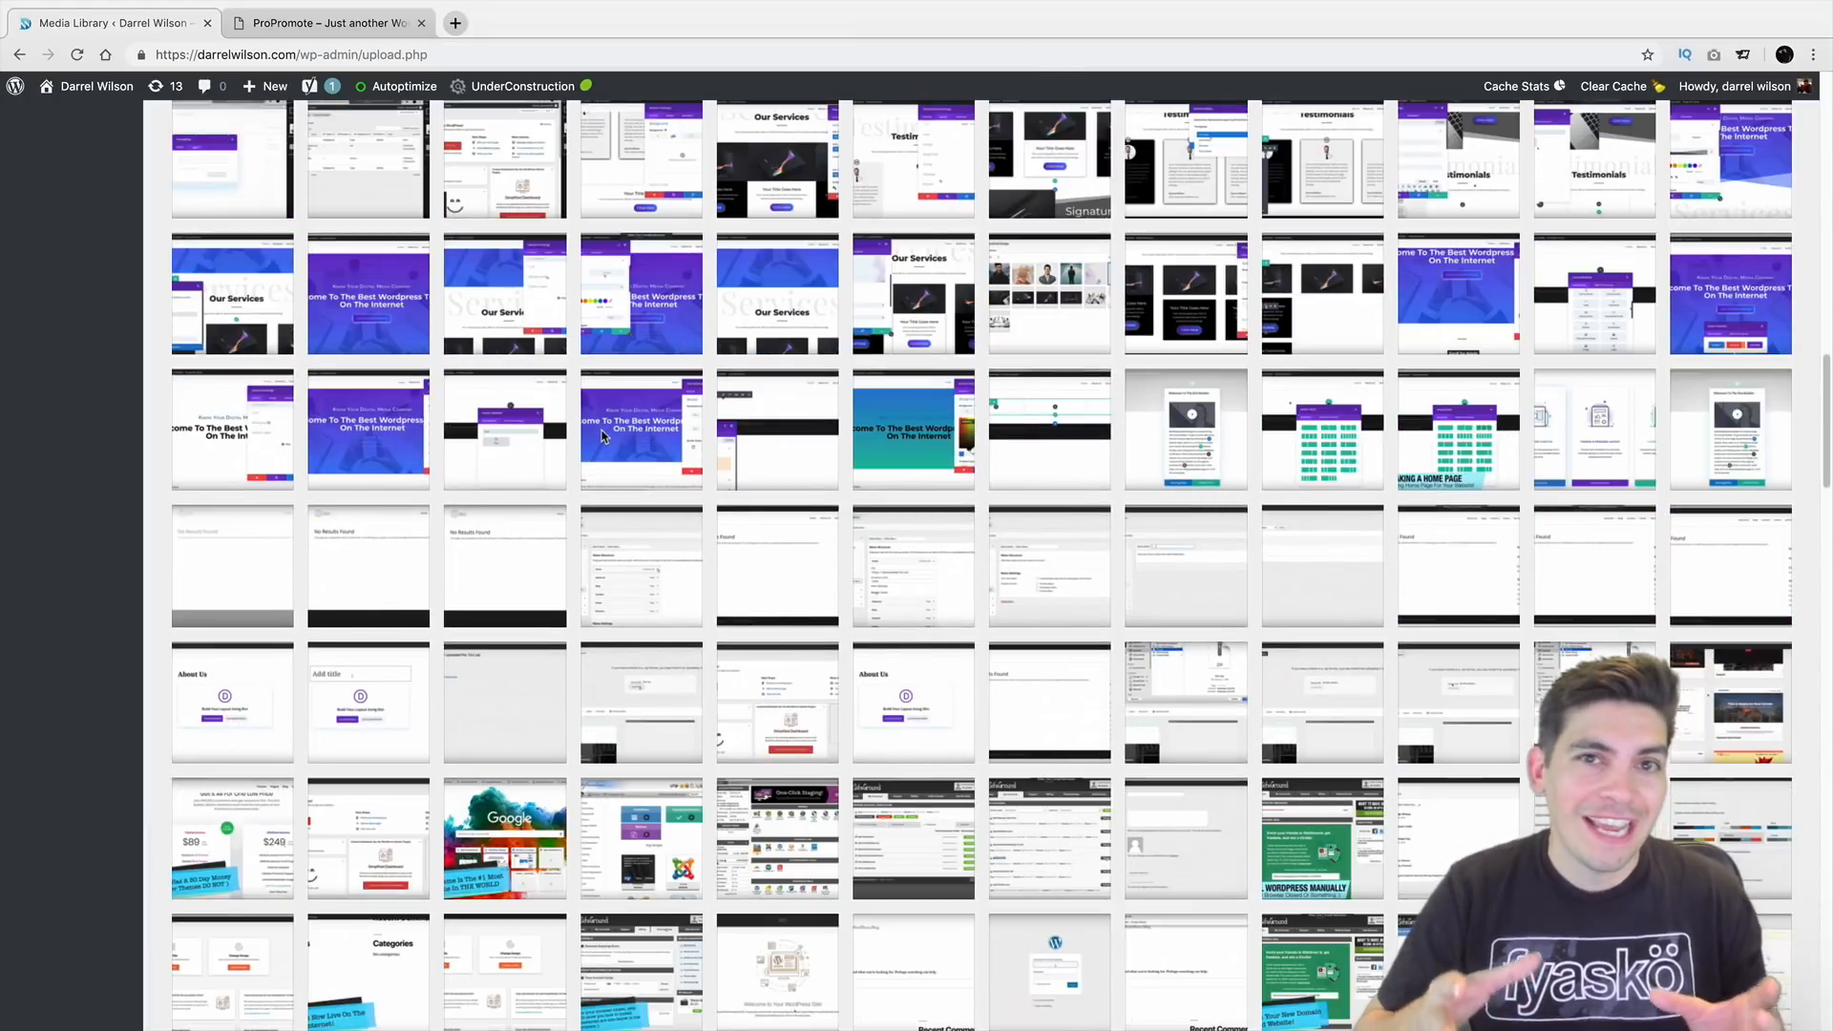
{"action": "scroll", "scroll_direction": "up", "scroll_amount": 3}
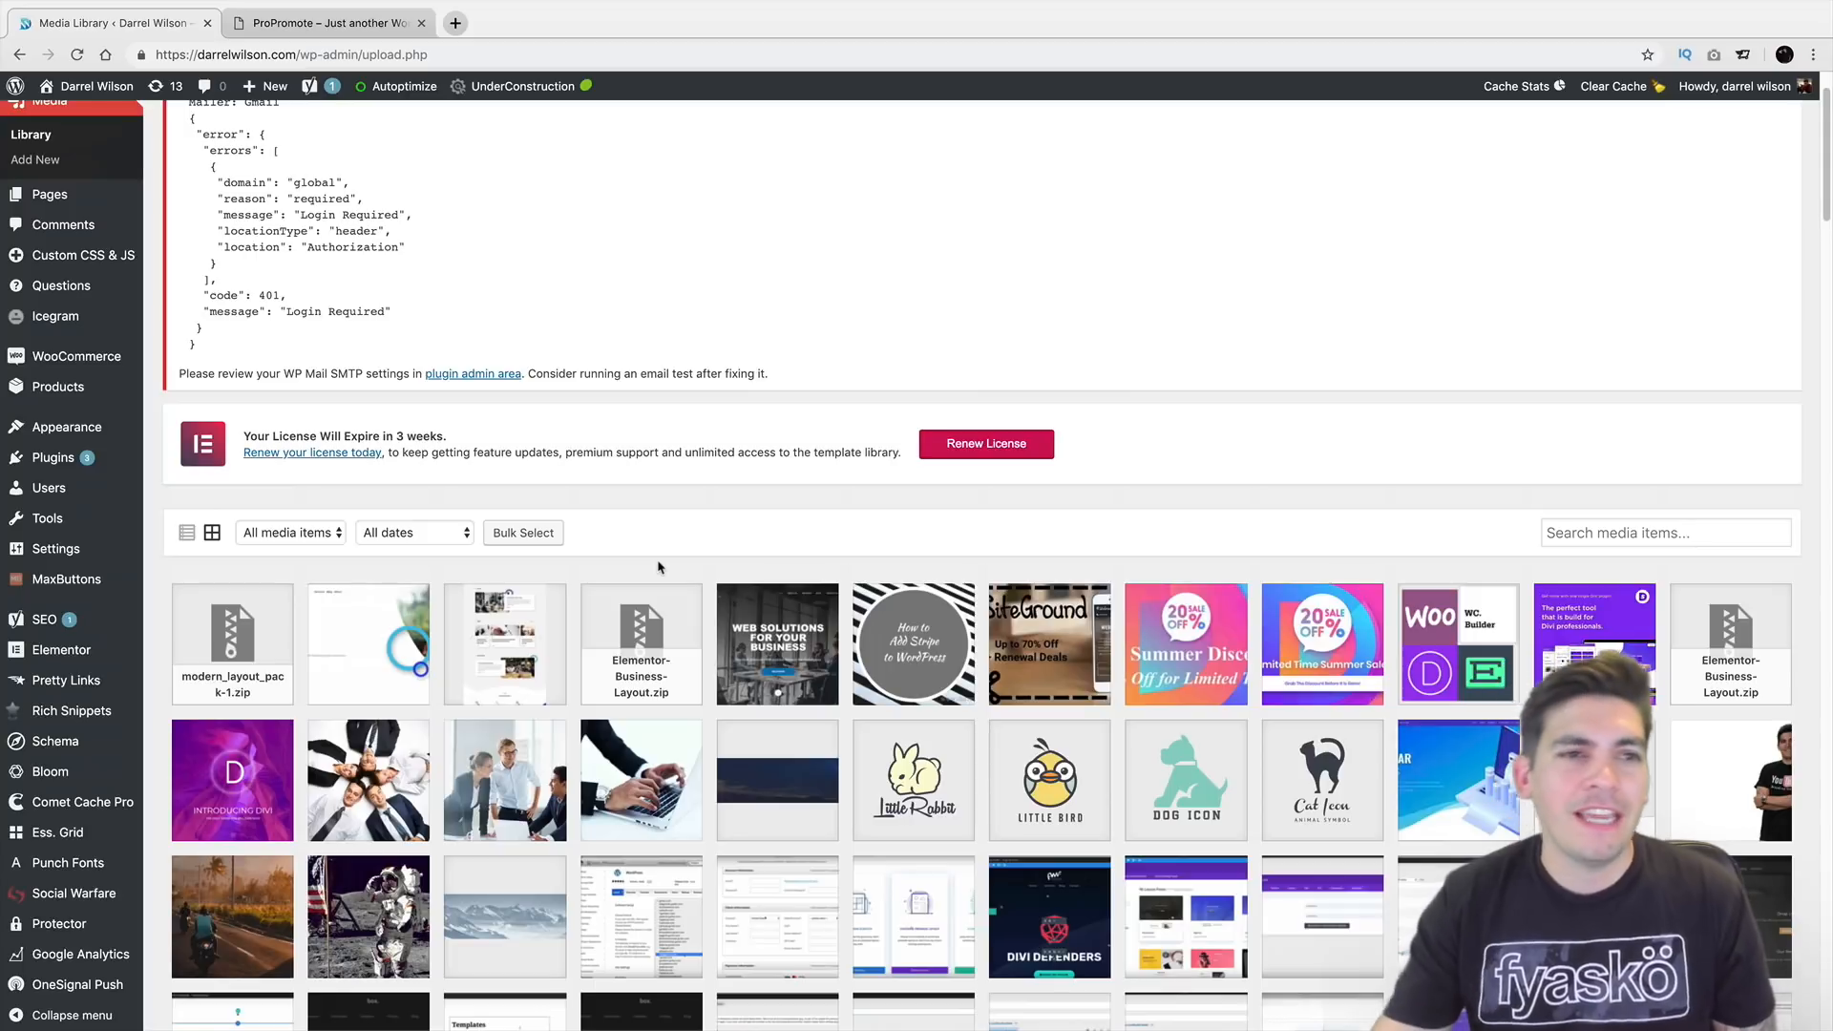
{"action": "scroll", "scroll_direction": "down", "scroll_amount": 3}
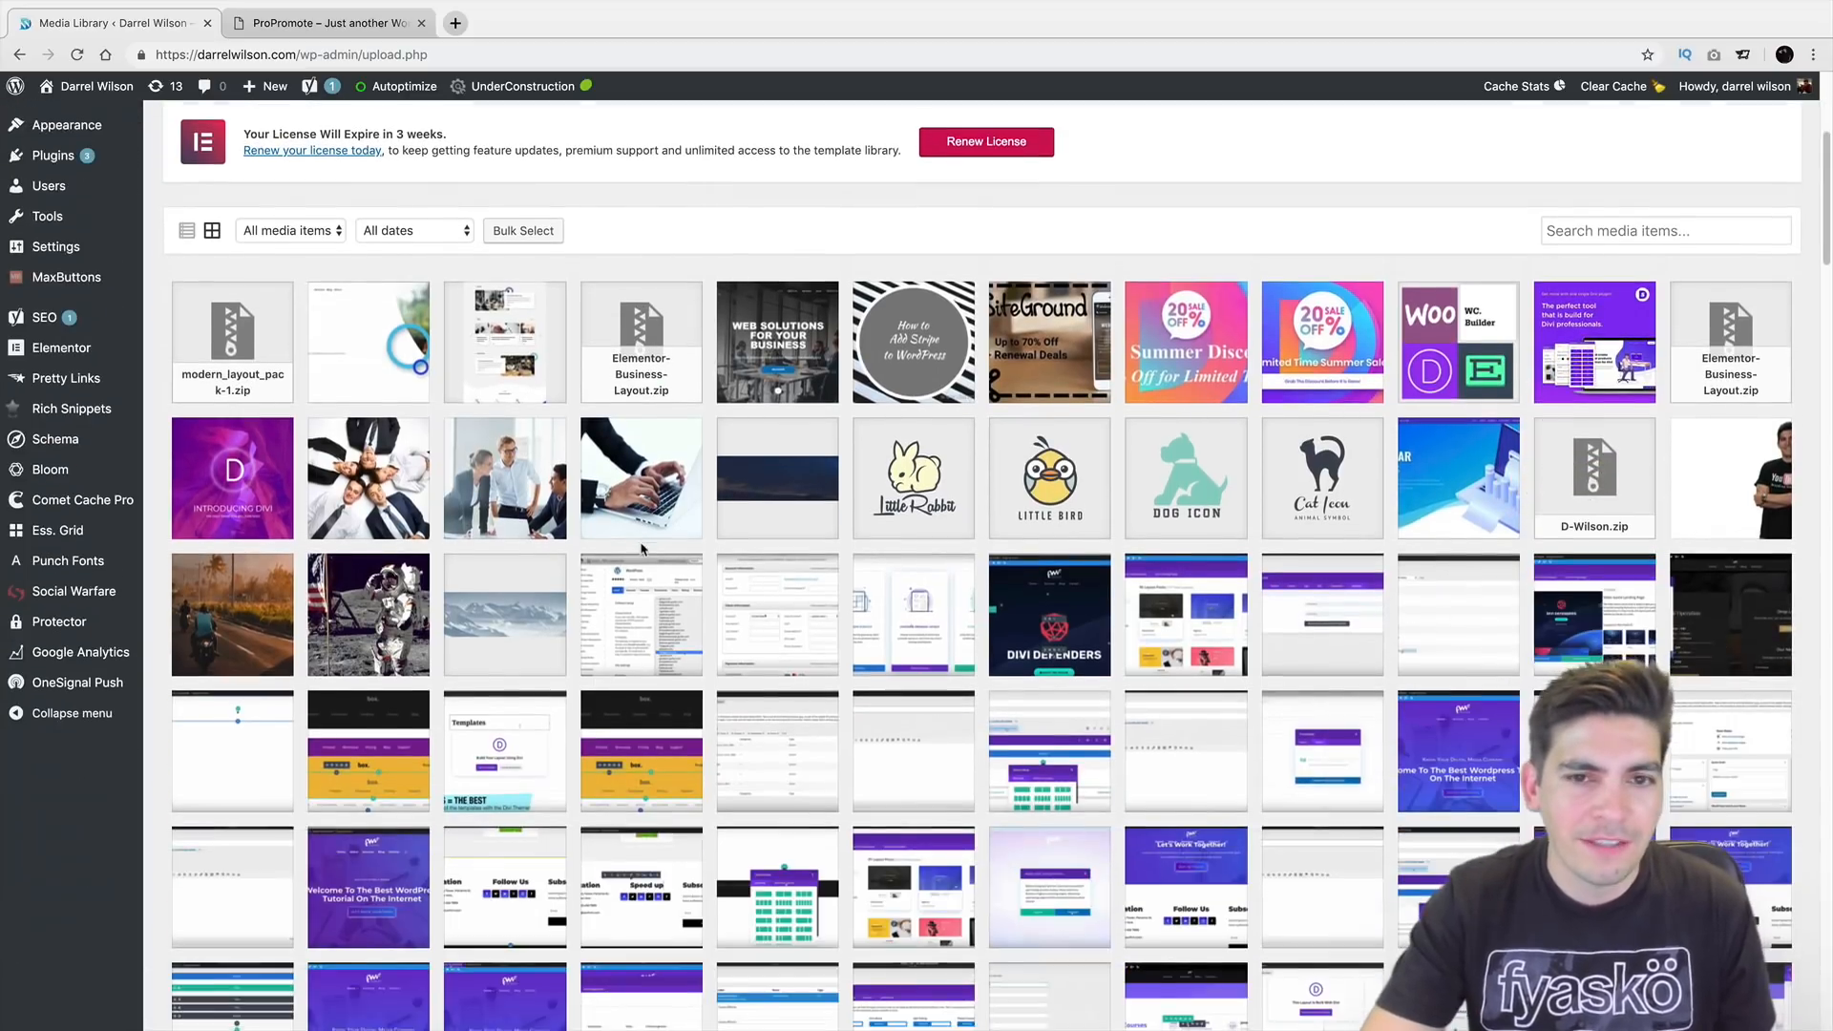
{"action": "scroll", "scroll_direction": "down", "scroll_amount": 3}
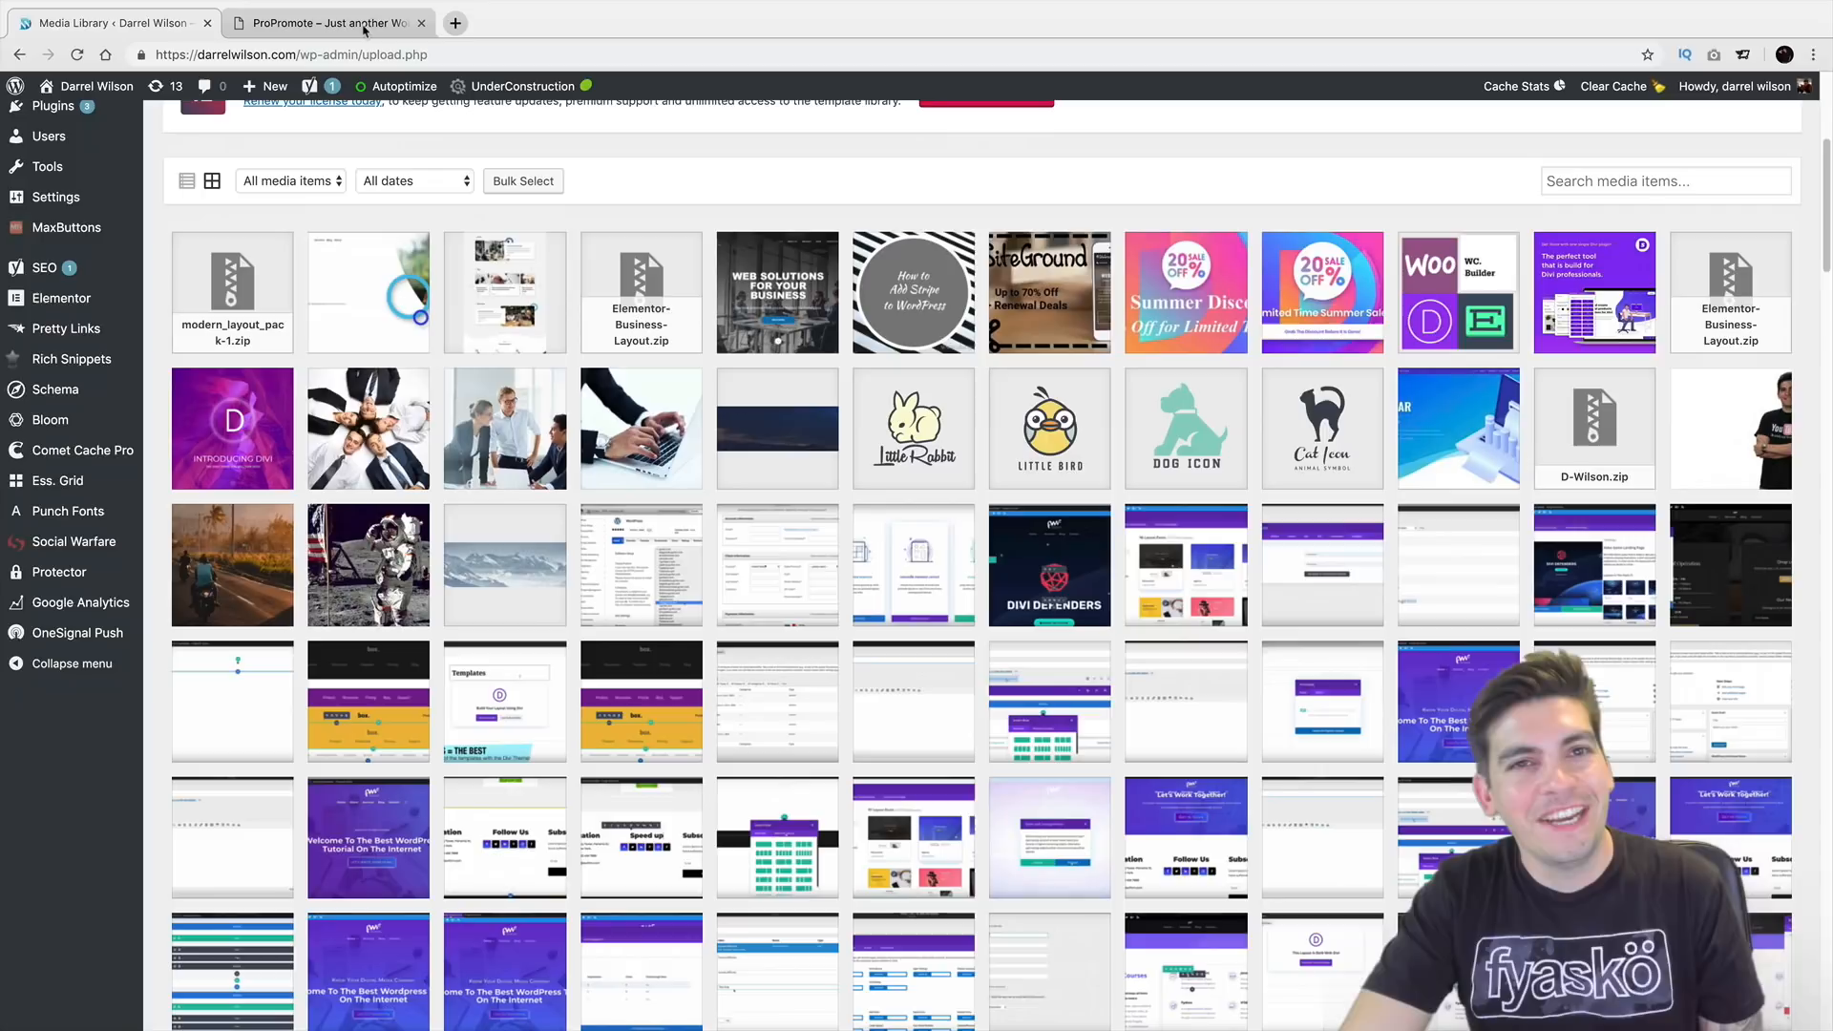
Switch to the ProPromote site and reach its admin dashboard from the admin bar.
{"action": "left_click", "coordinate": [324, 23]}
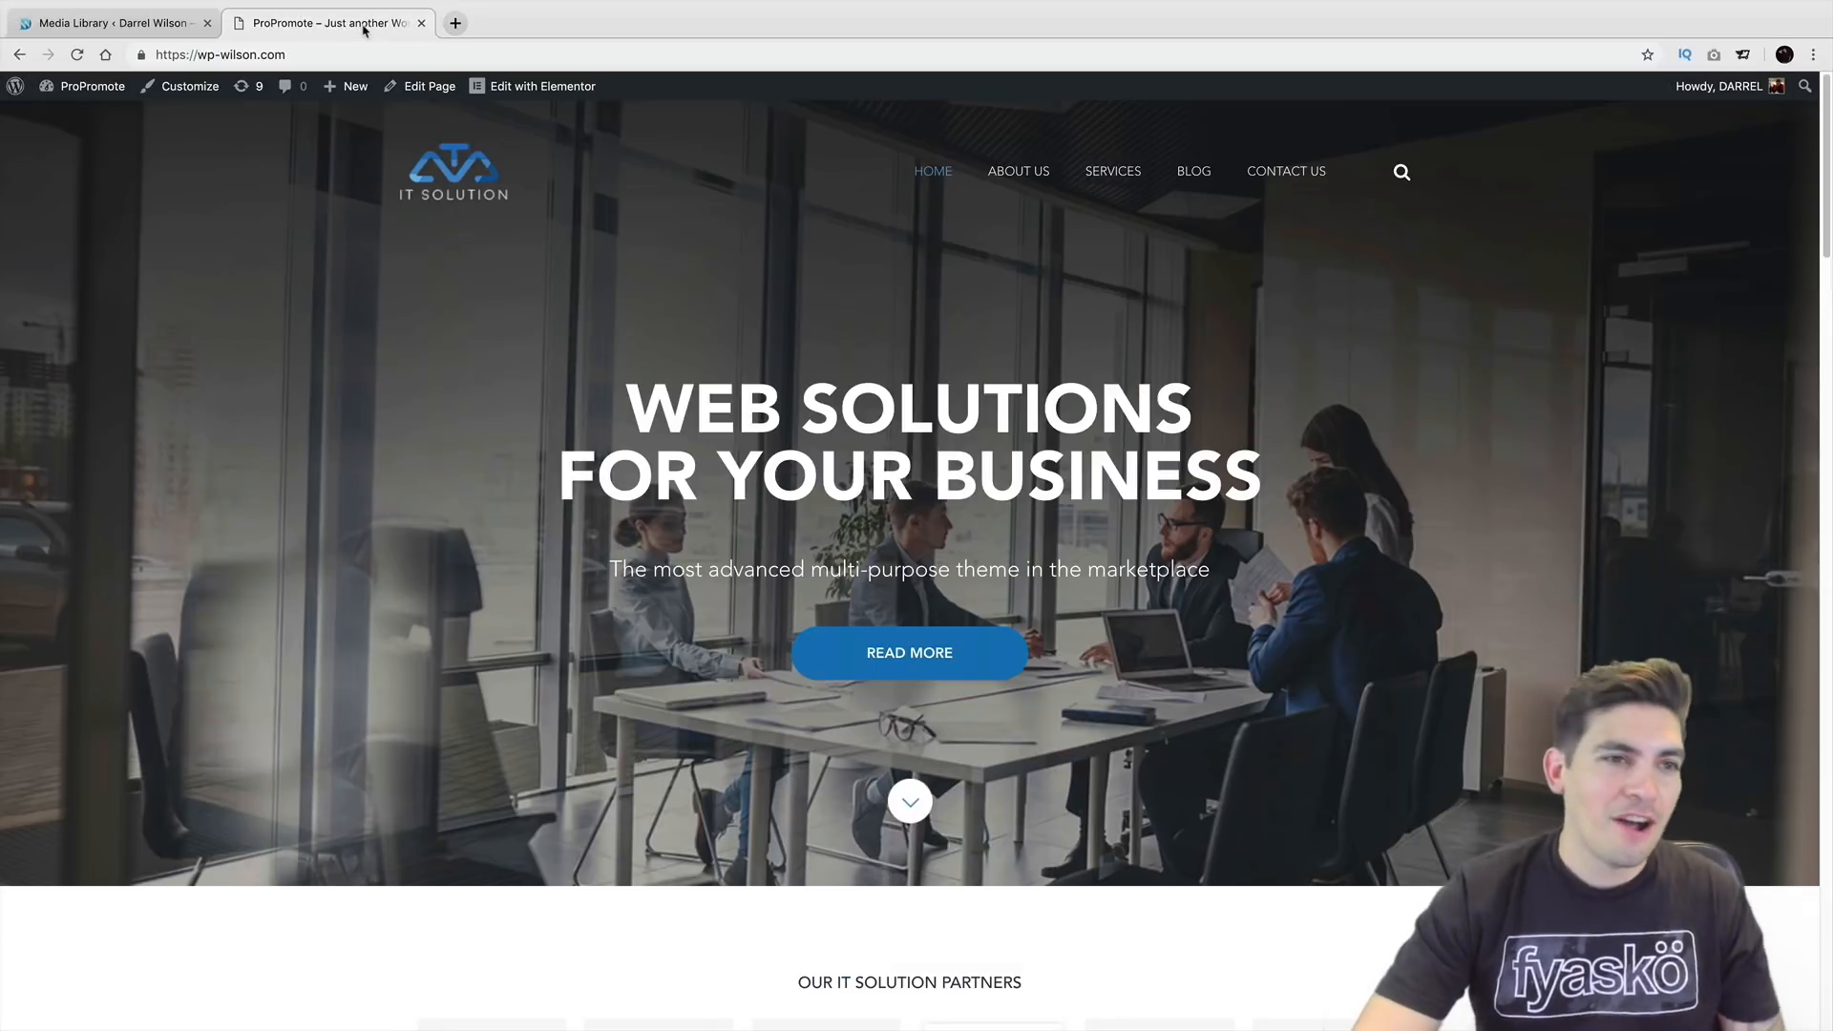
{"action": "left_click", "coordinate": [92, 86]}
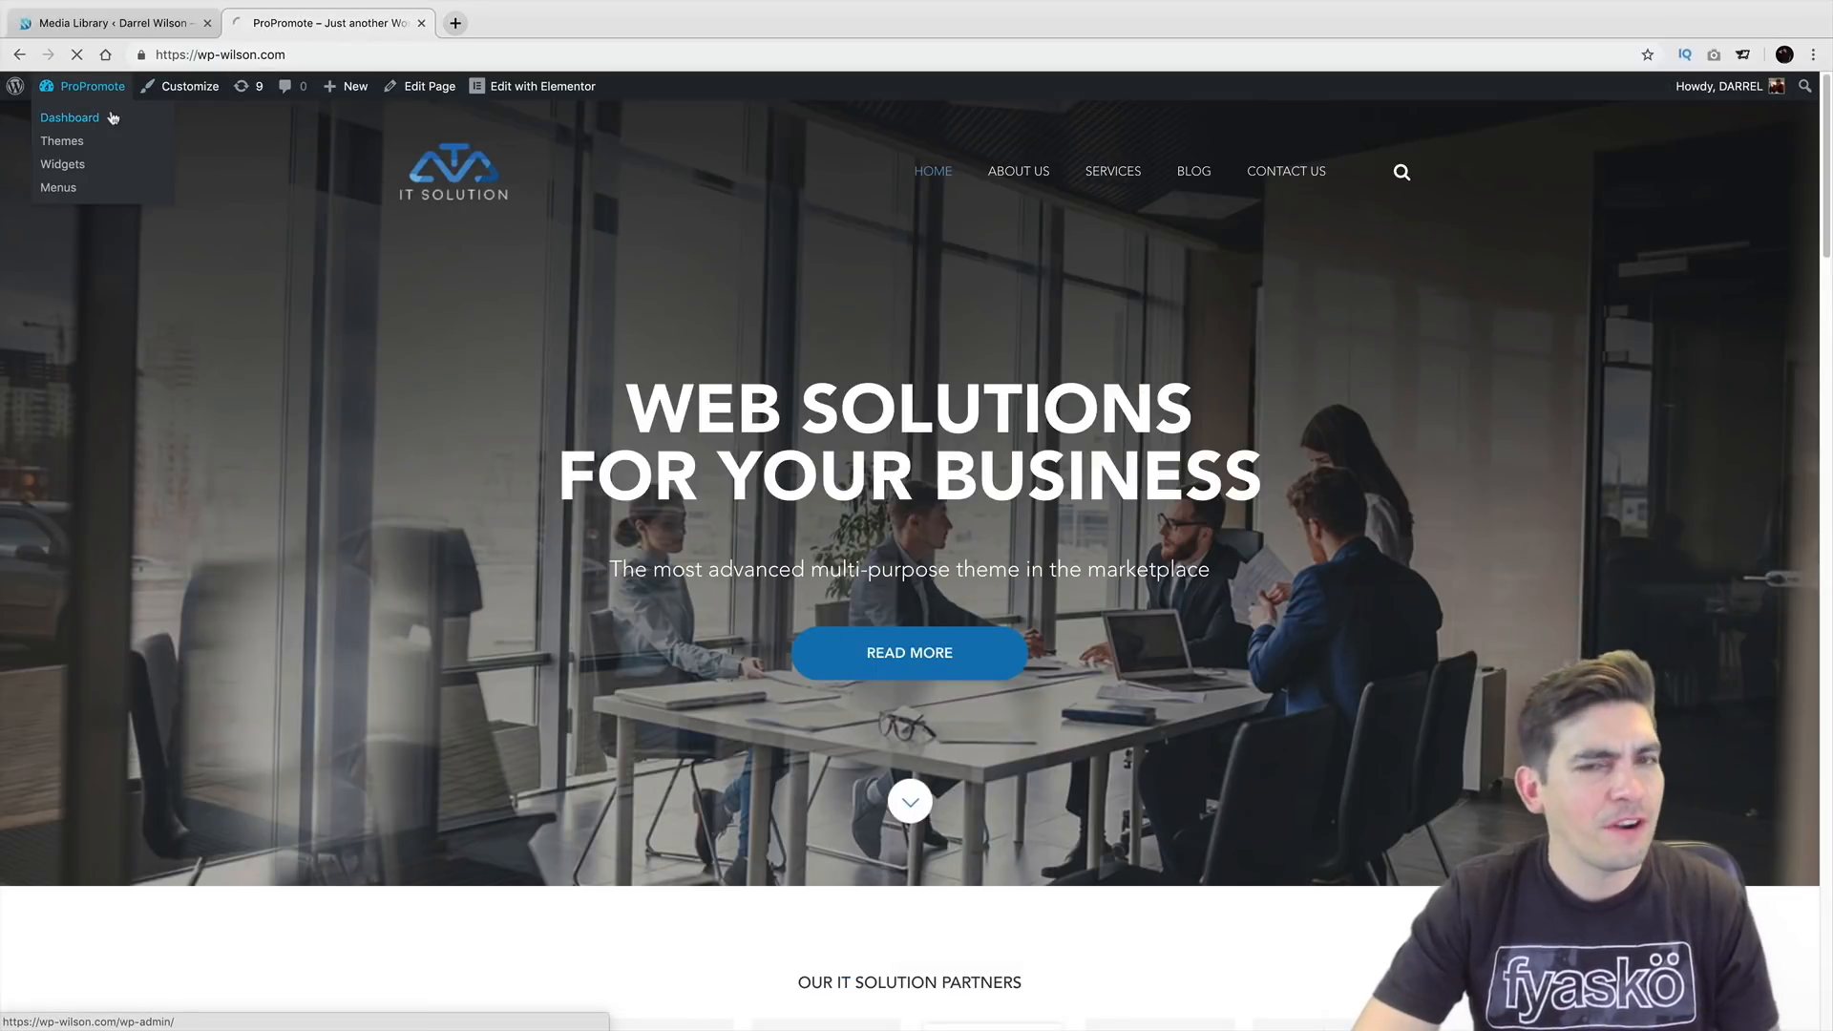
{"action": "left_click", "coordinate": [69, 116]}
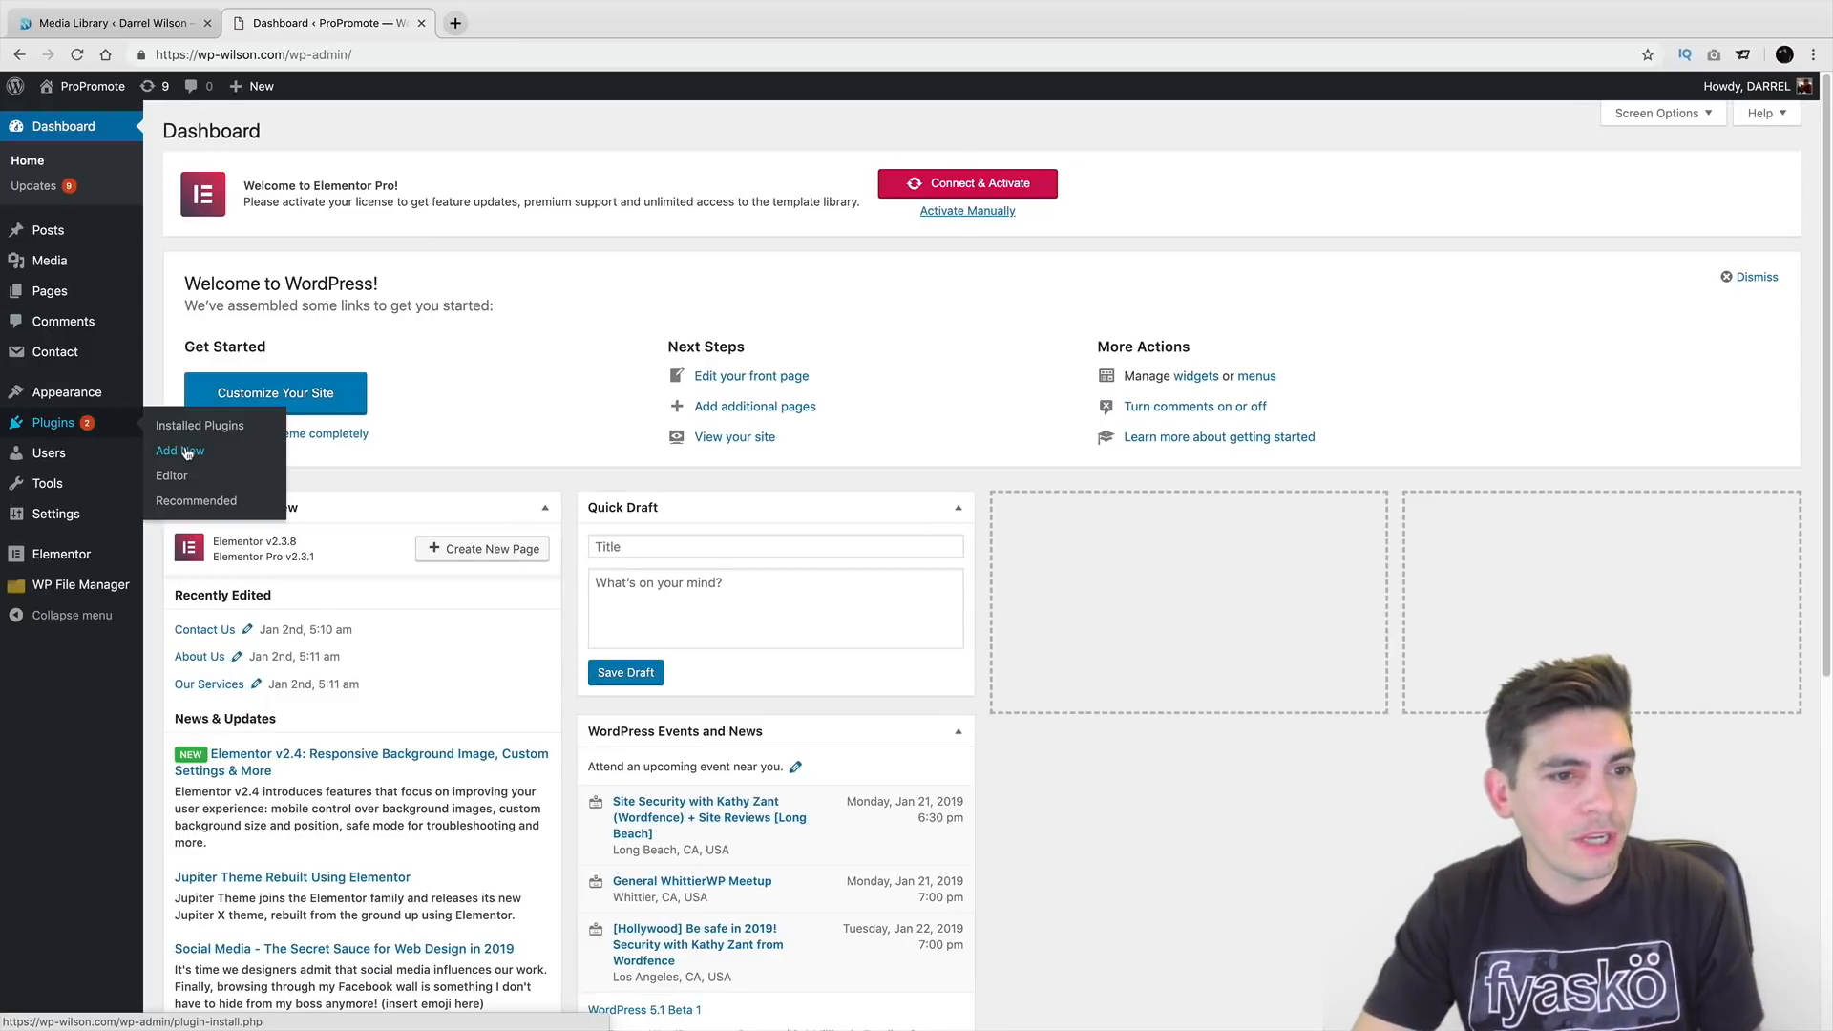
Search the Add New plugins directory for 'filebi' to find FileBird.
{"action": "left_click", "coordinate": [180, 451]}
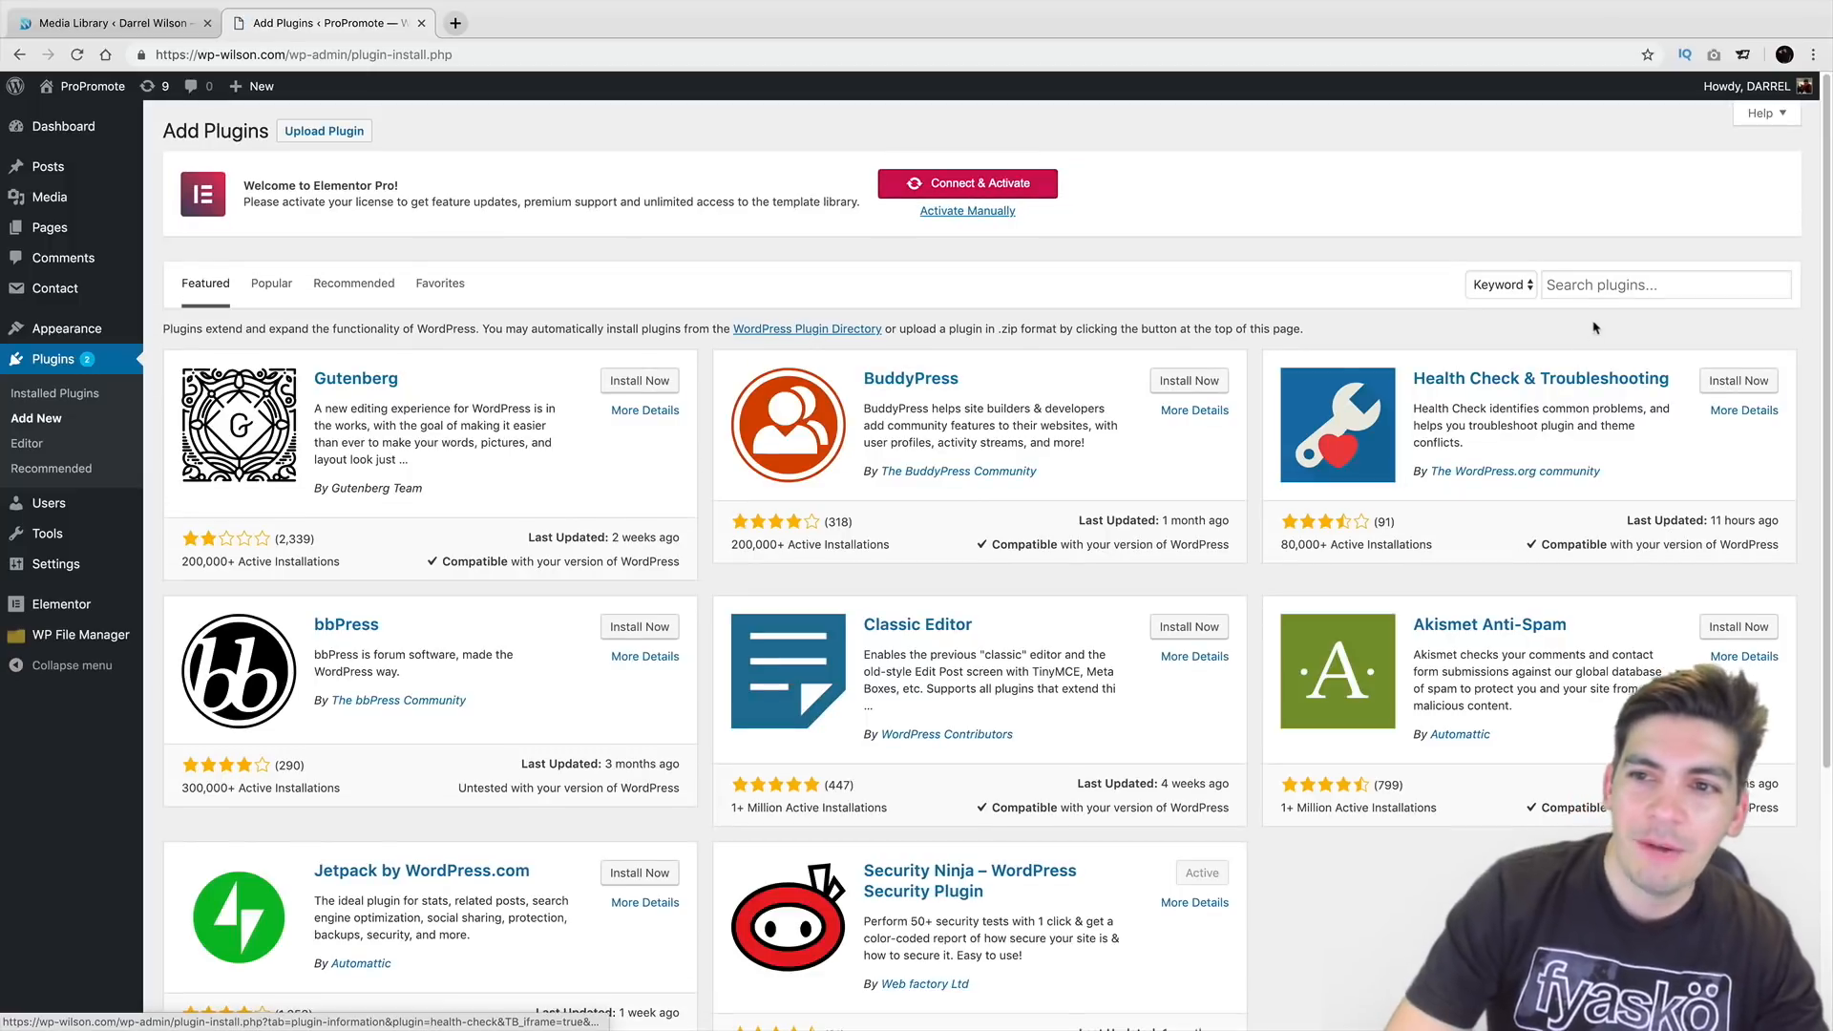
{"action": "left_click", "coordinate": [1663, 285]}
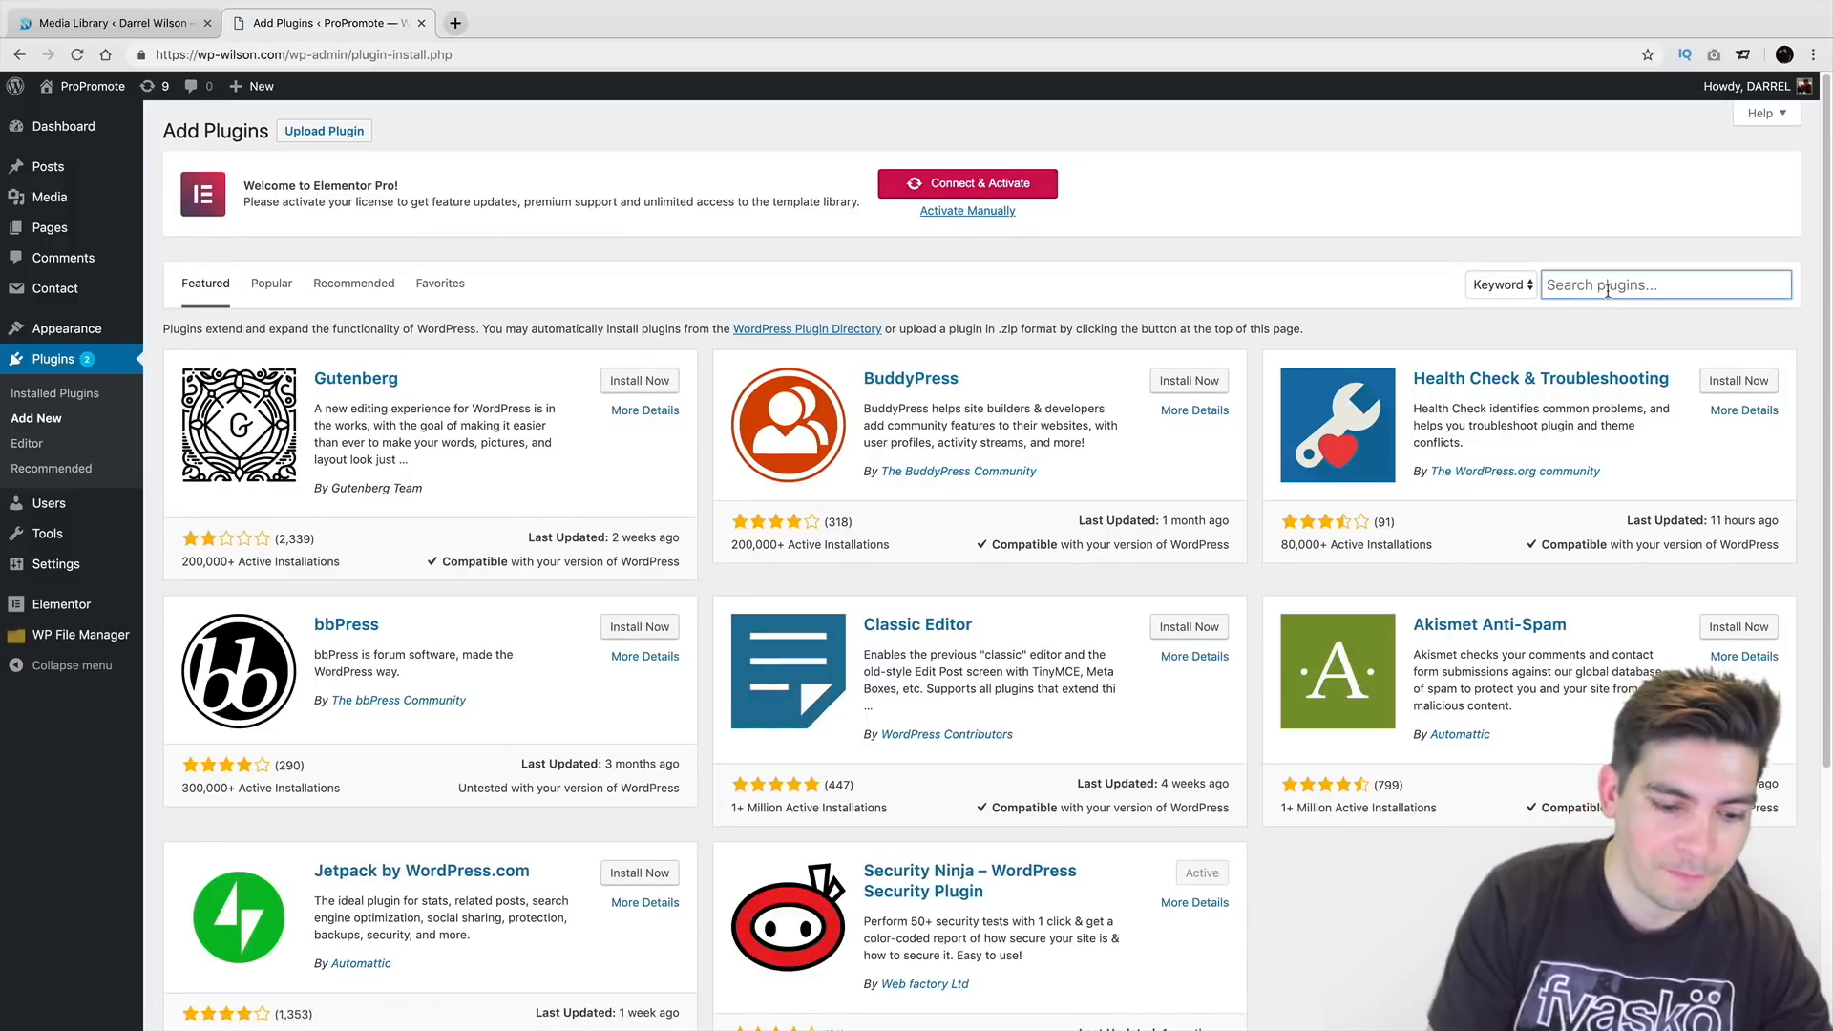
{"action": "type", "text": "filebird"}
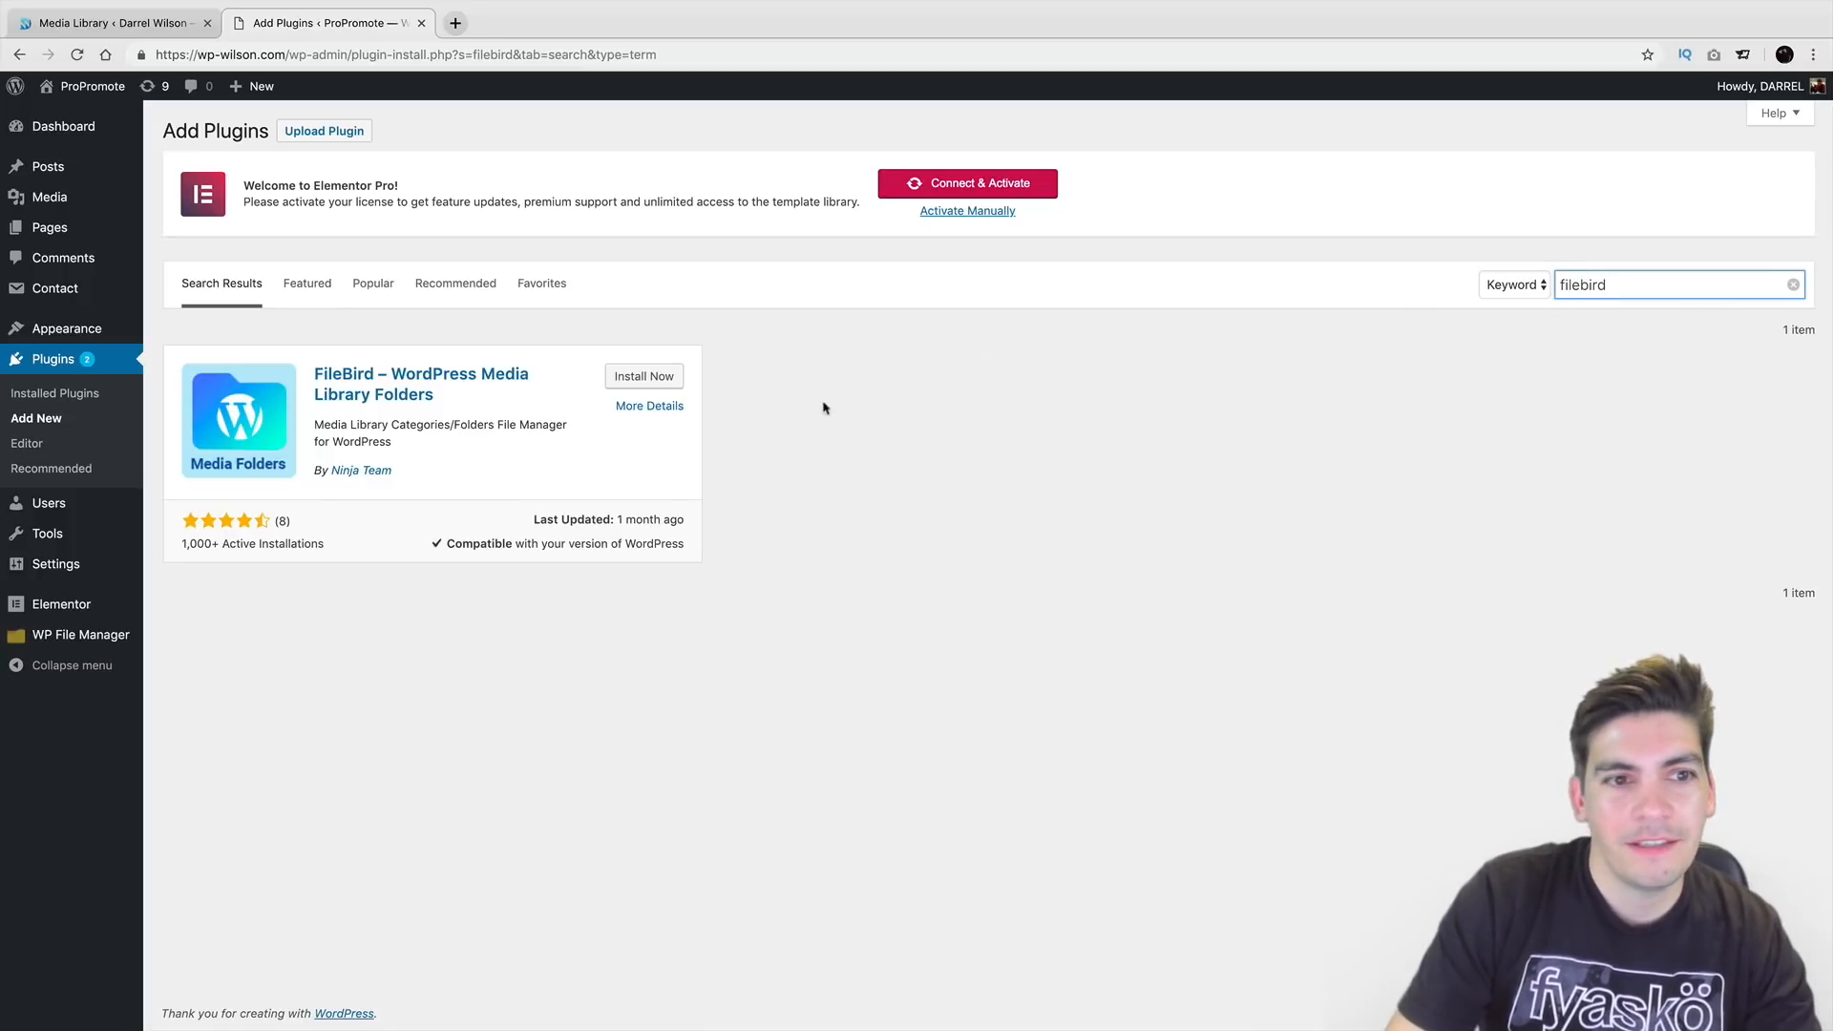
{"action": "mouse_move", "coordinate": [378, 508]}
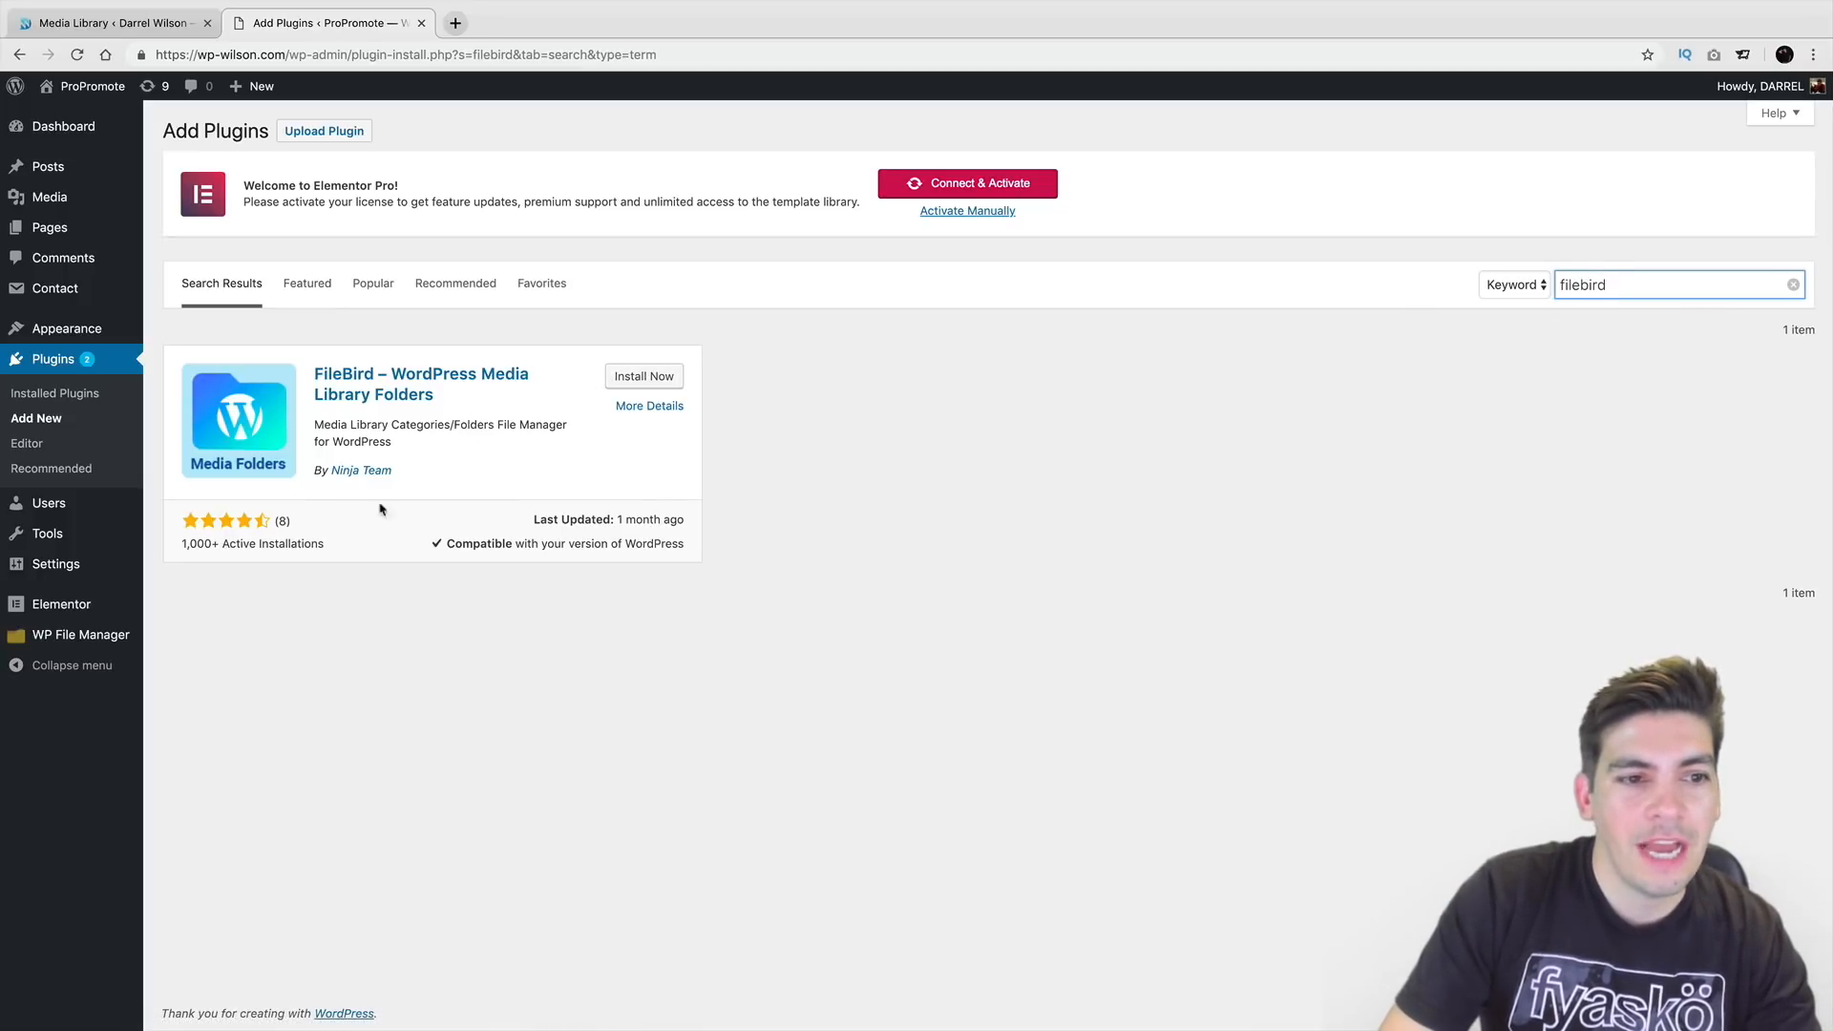
{"action": "mouse_move", "coordinate": [356, 470]}
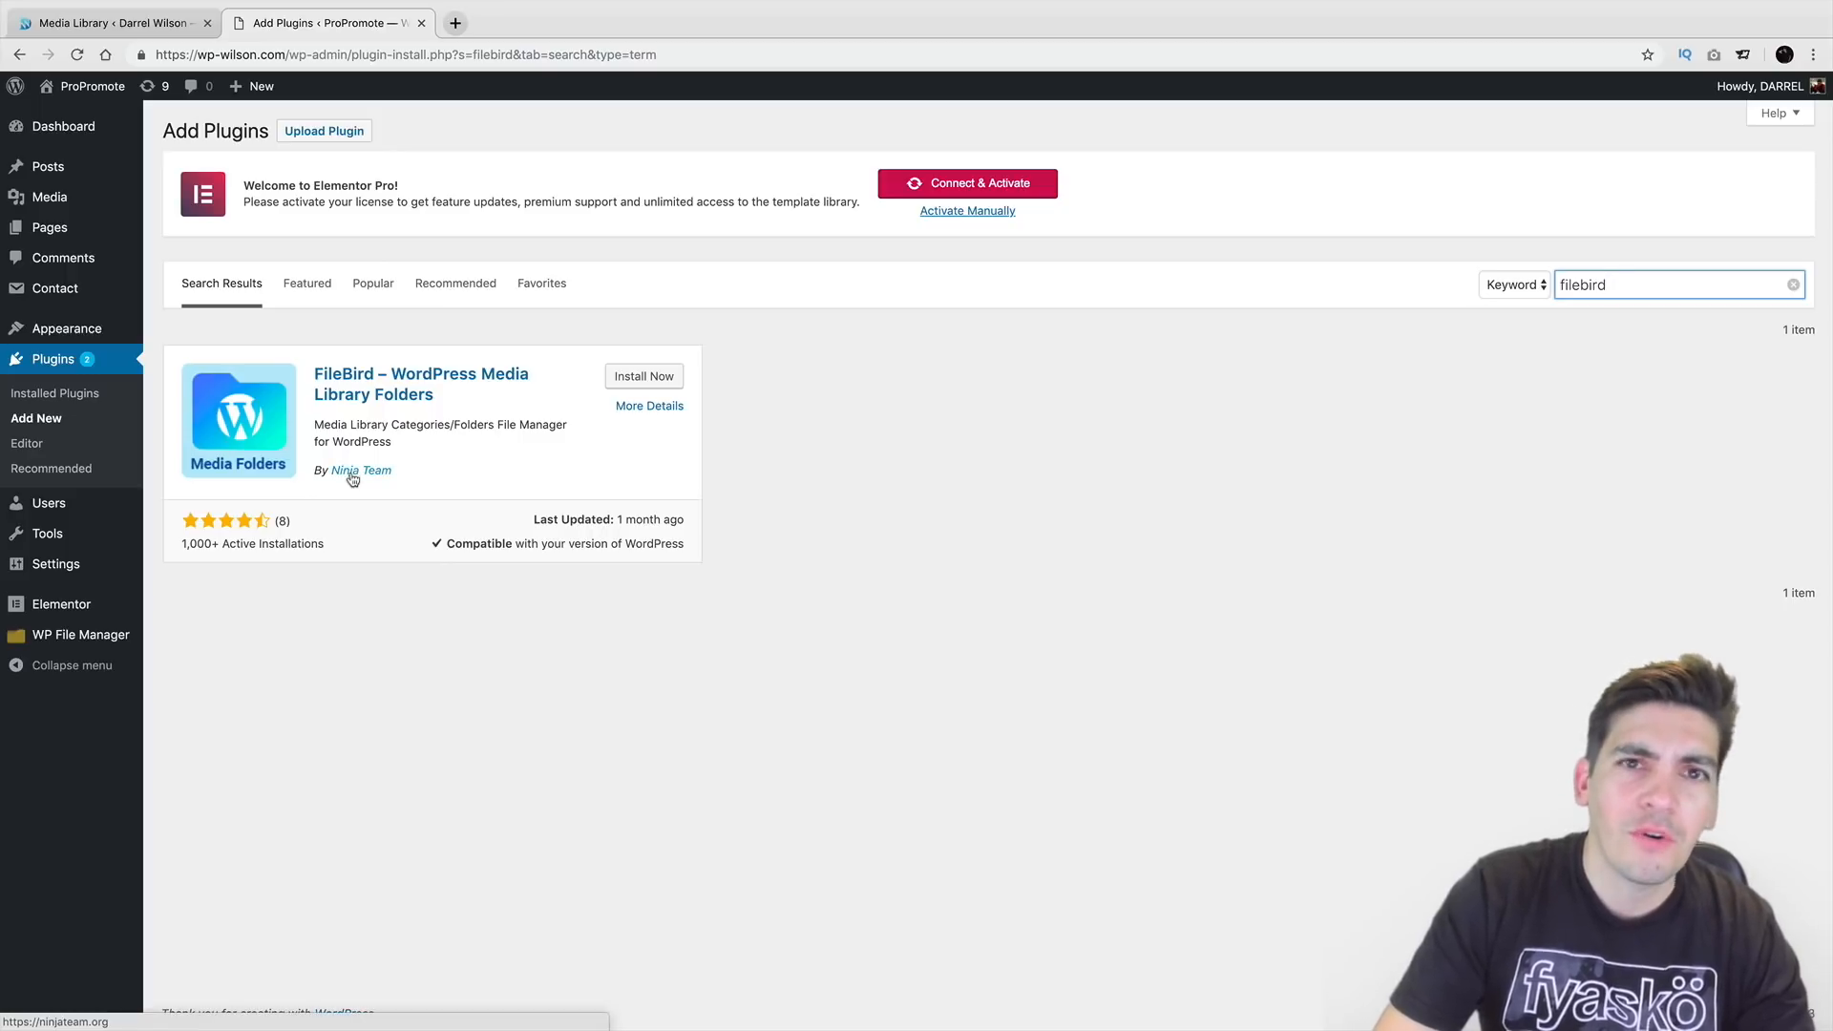
Install and activate the FileBird media library folders plugin.
{"action": "left_click", "coordinate": [643, 376]}
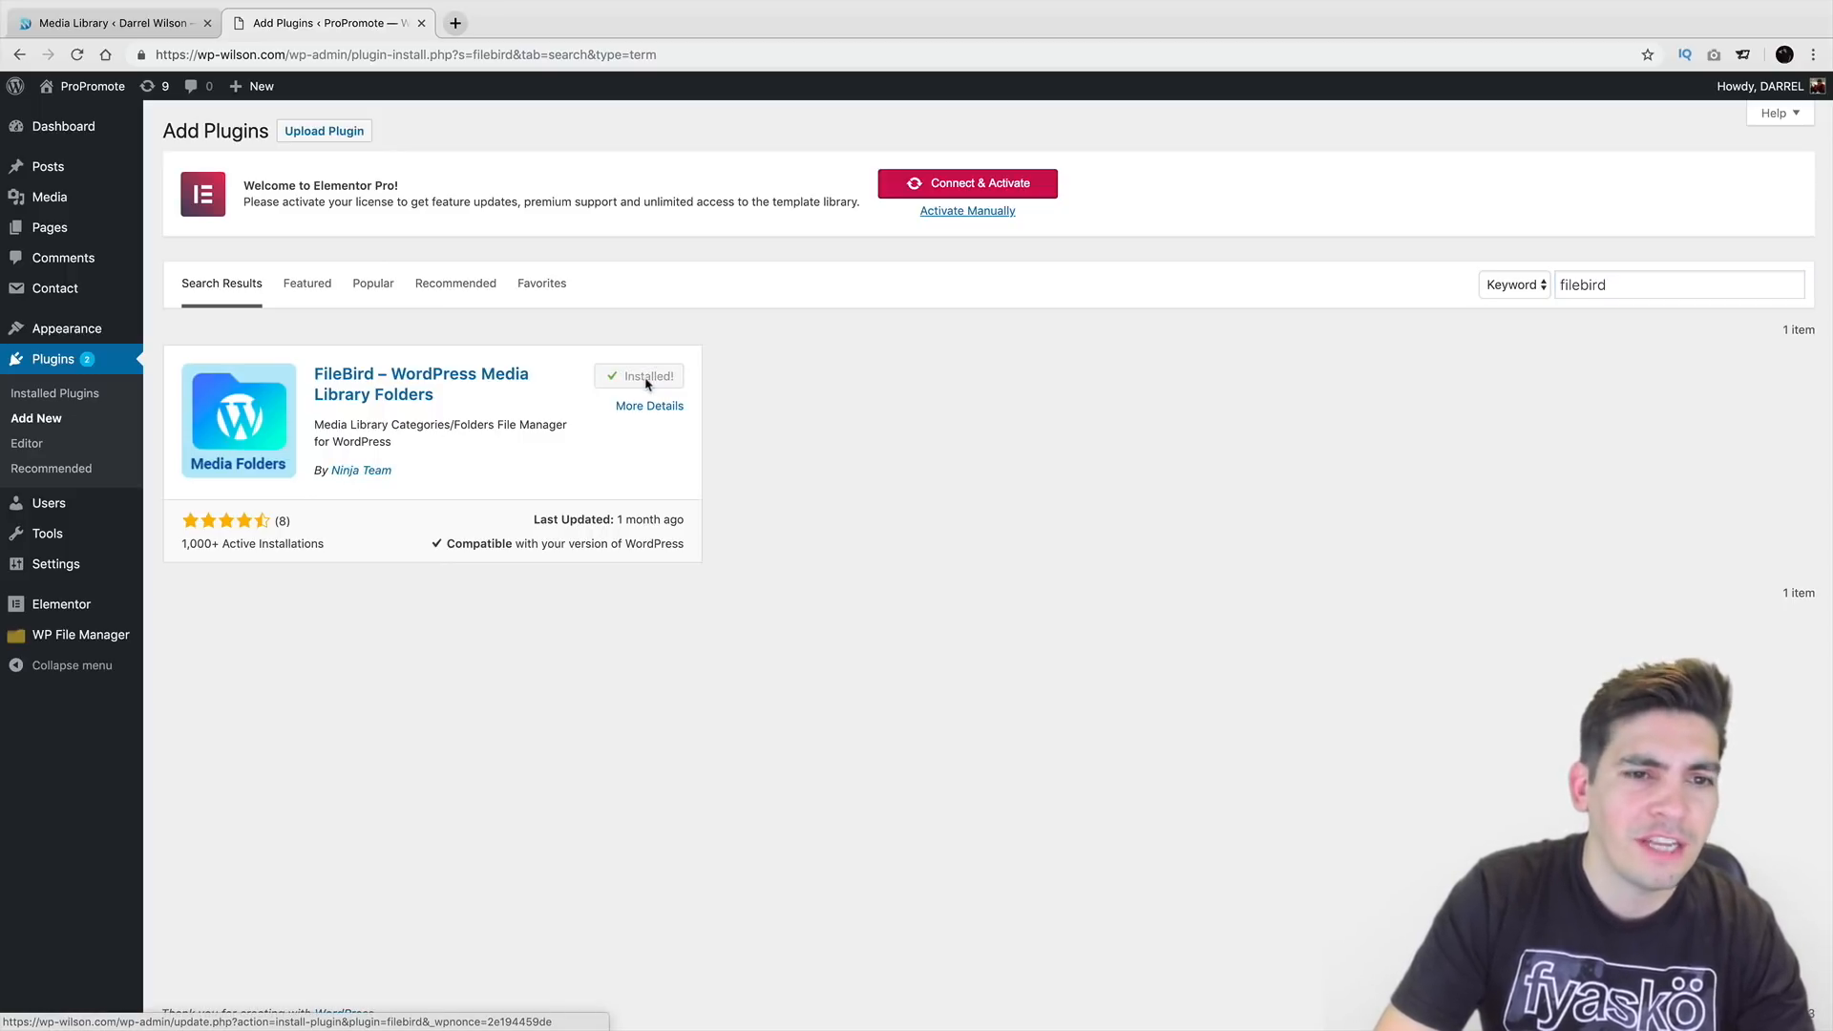
{"action": "left_click", "coordinate": [650, 376]}
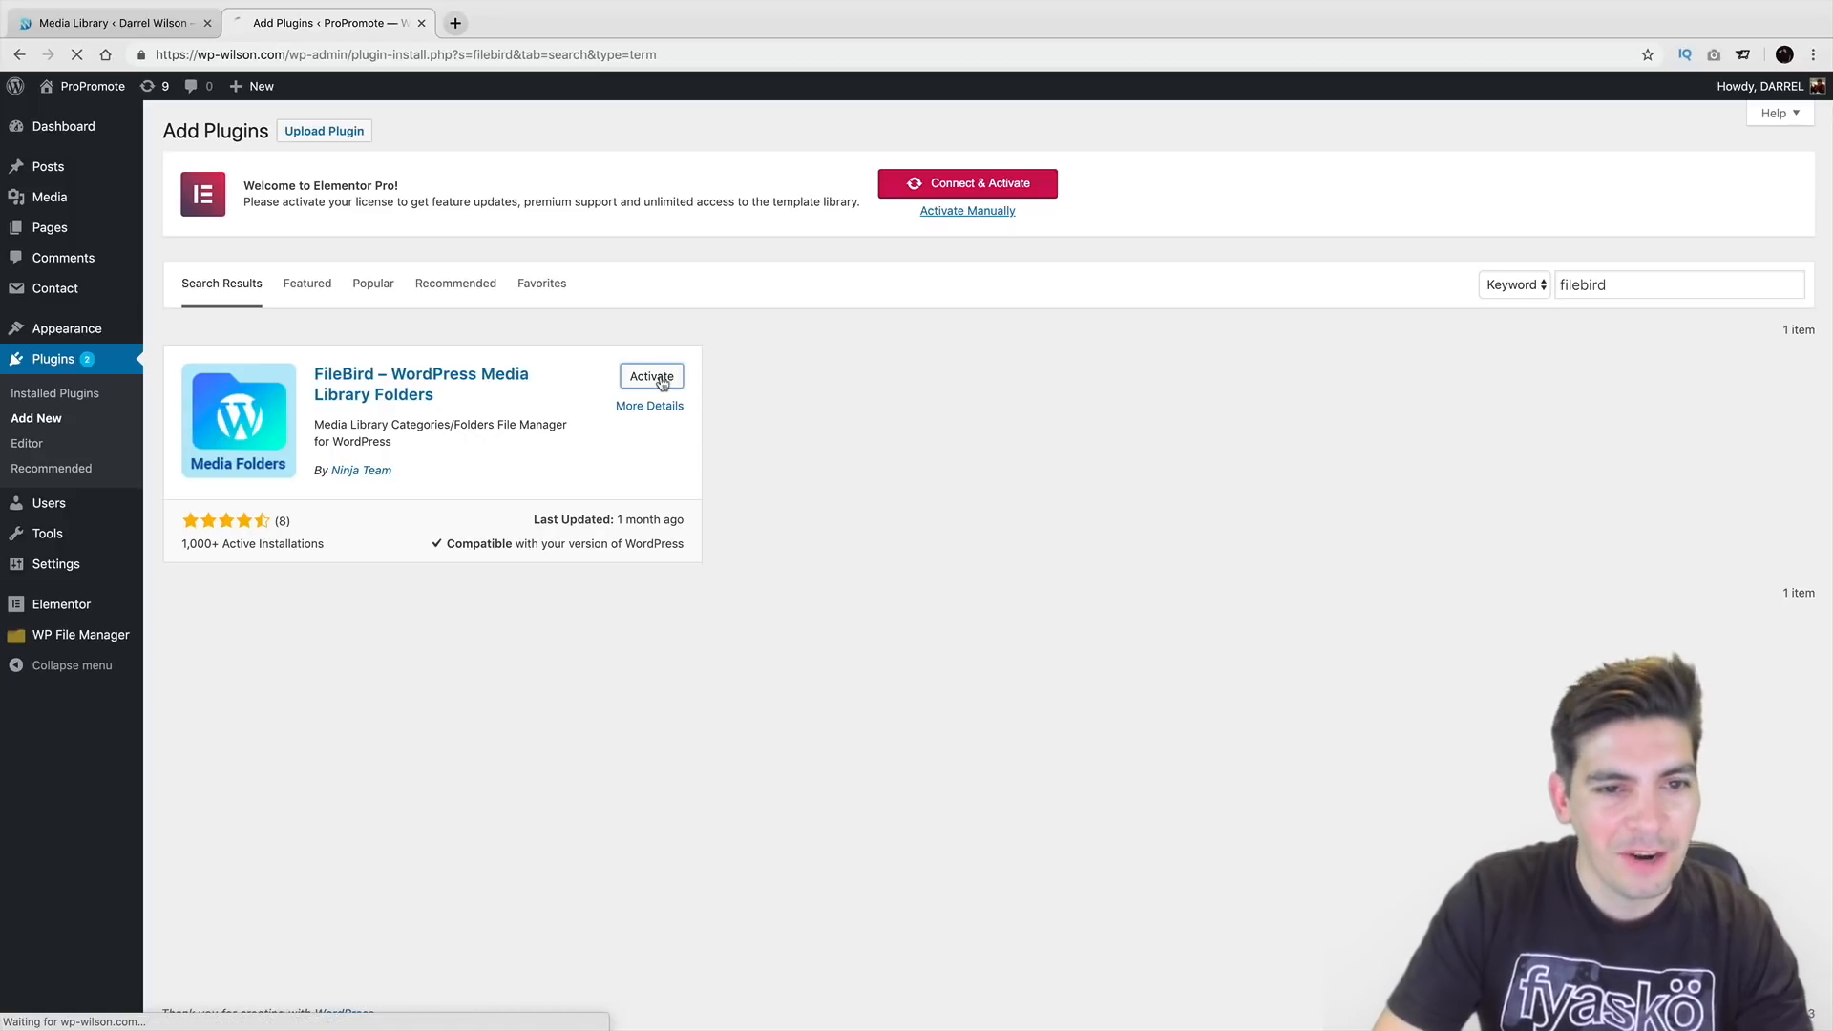
{"action": "mouse_move", "coordinate": [670, 403]}
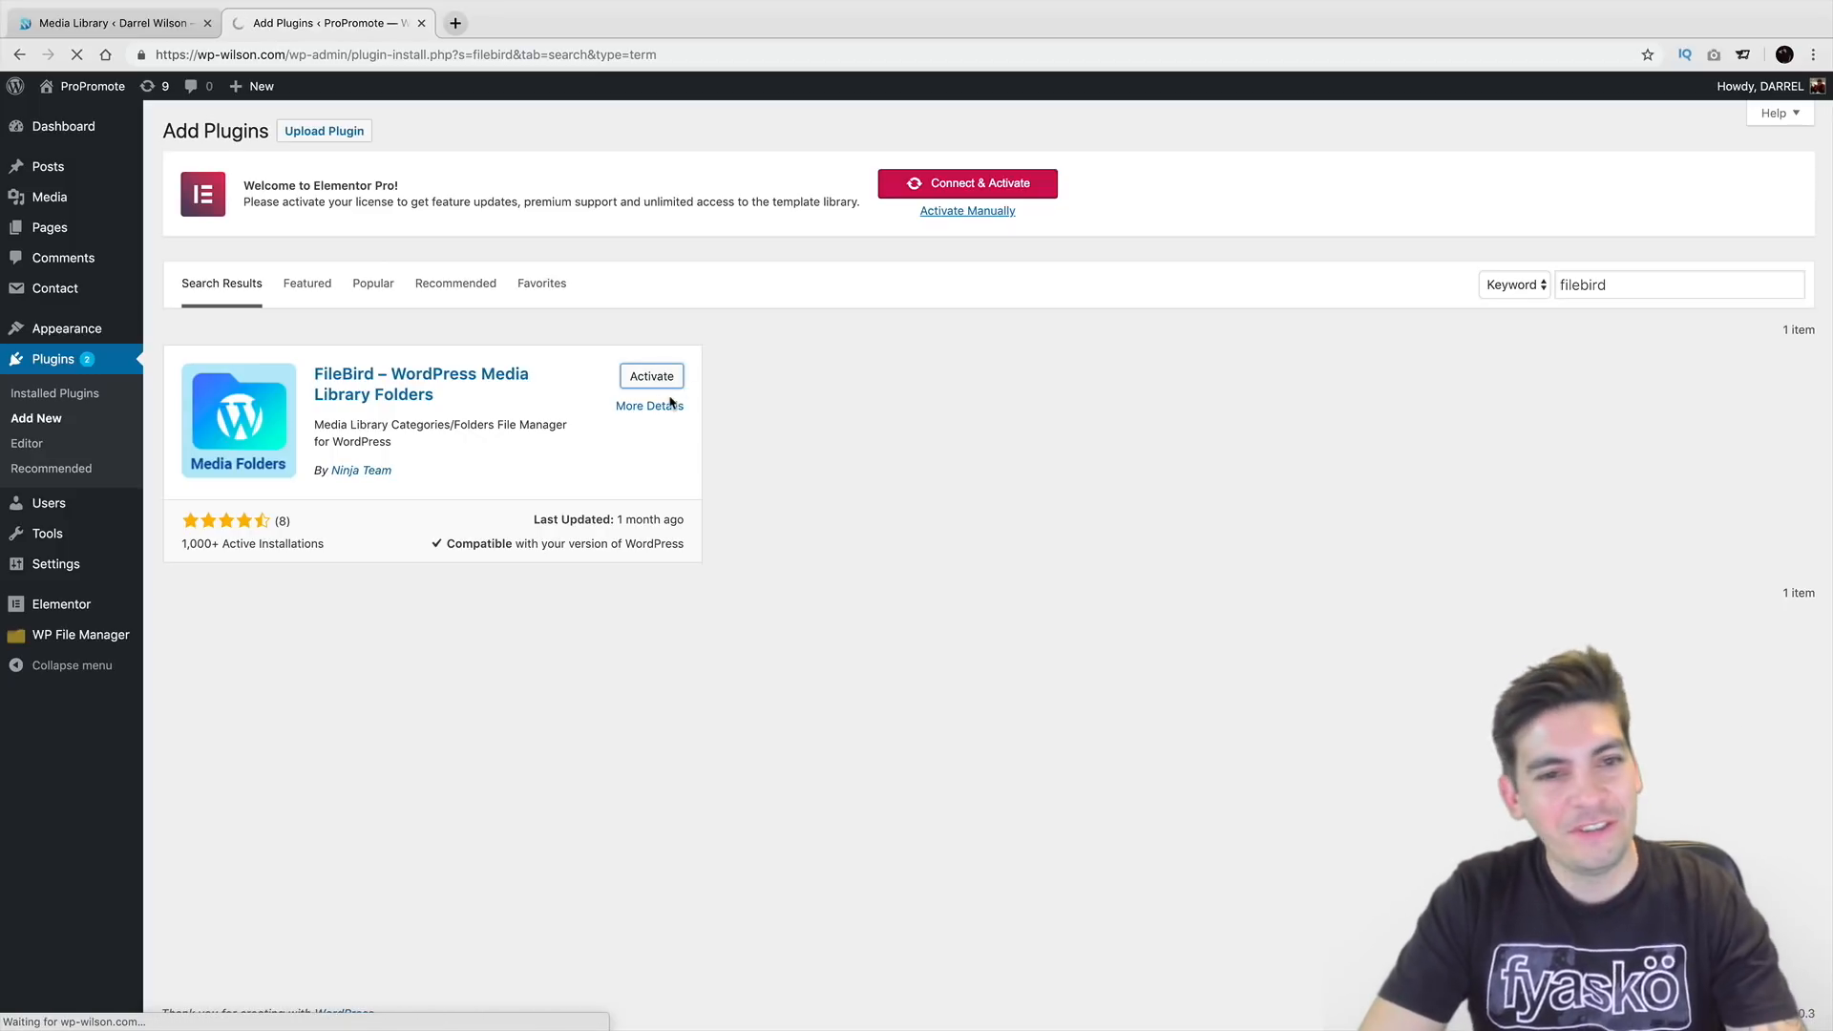
{"action": "left_click", "coordinate": [651, 376]}
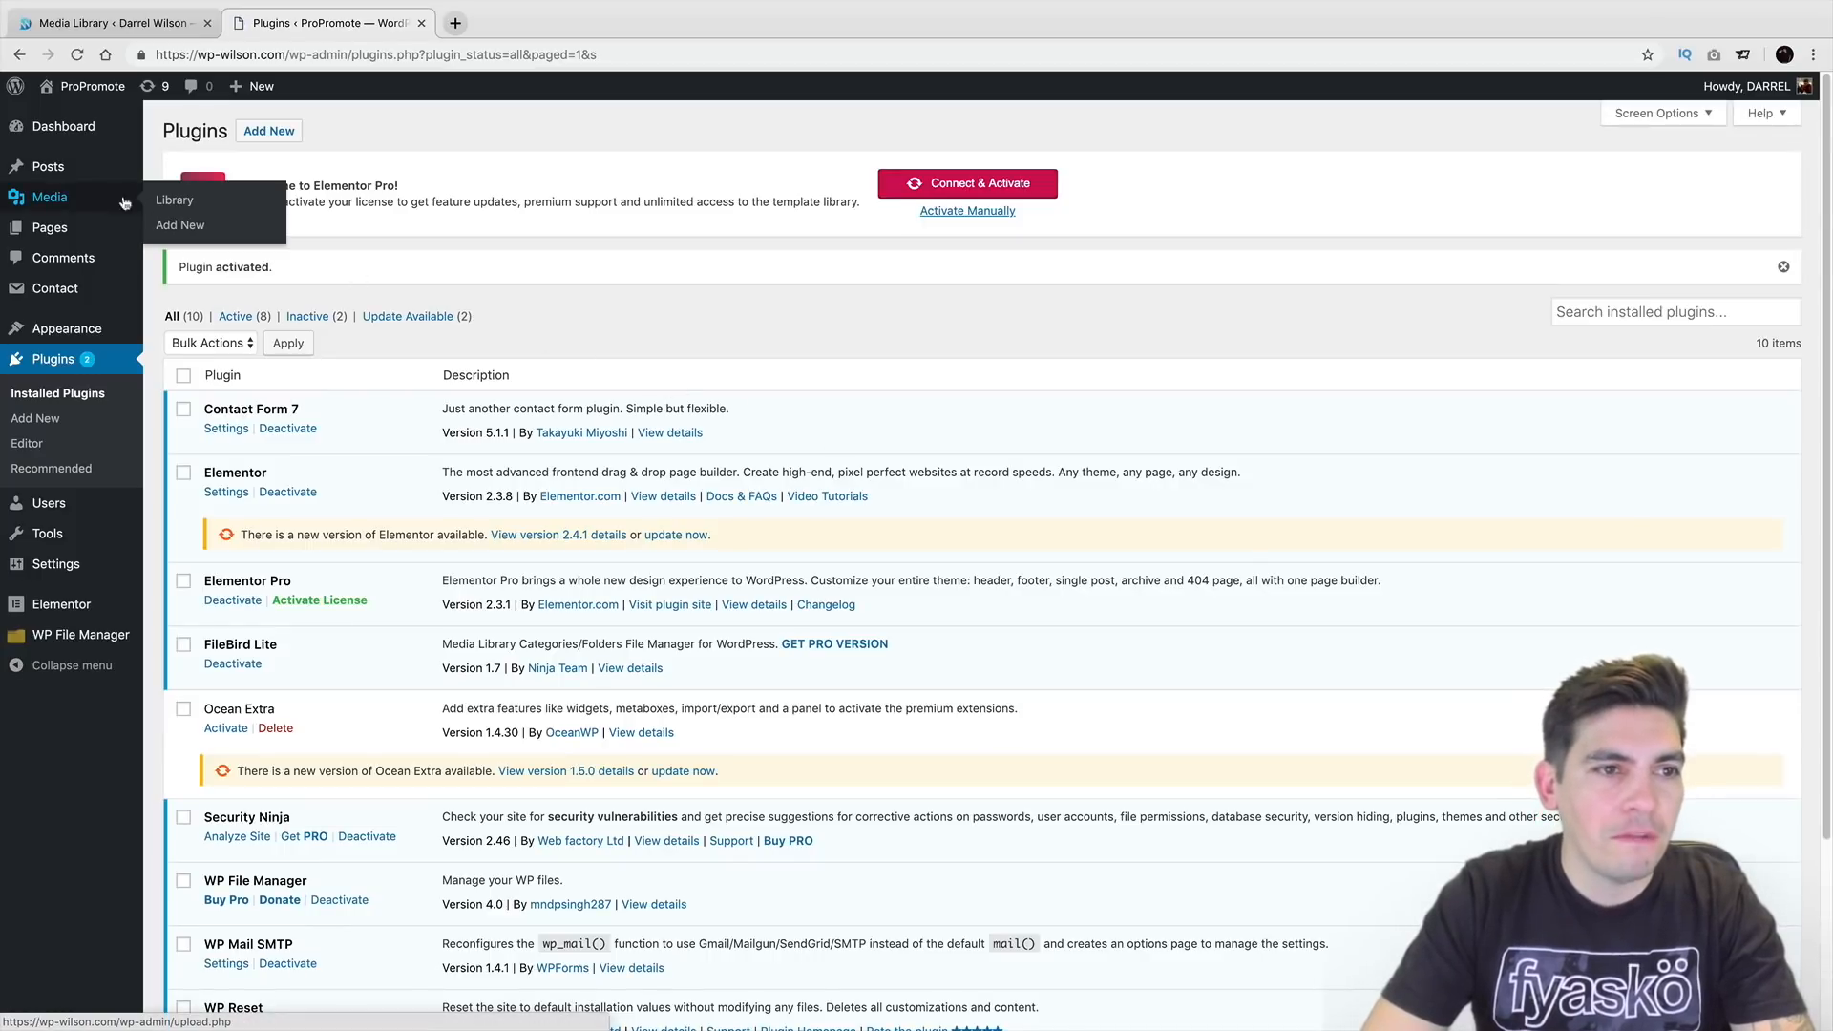
Go to the Media Library showing all files with FileBird's folder panel.
{"action": "left_click", "coordinate": [174, 201]}
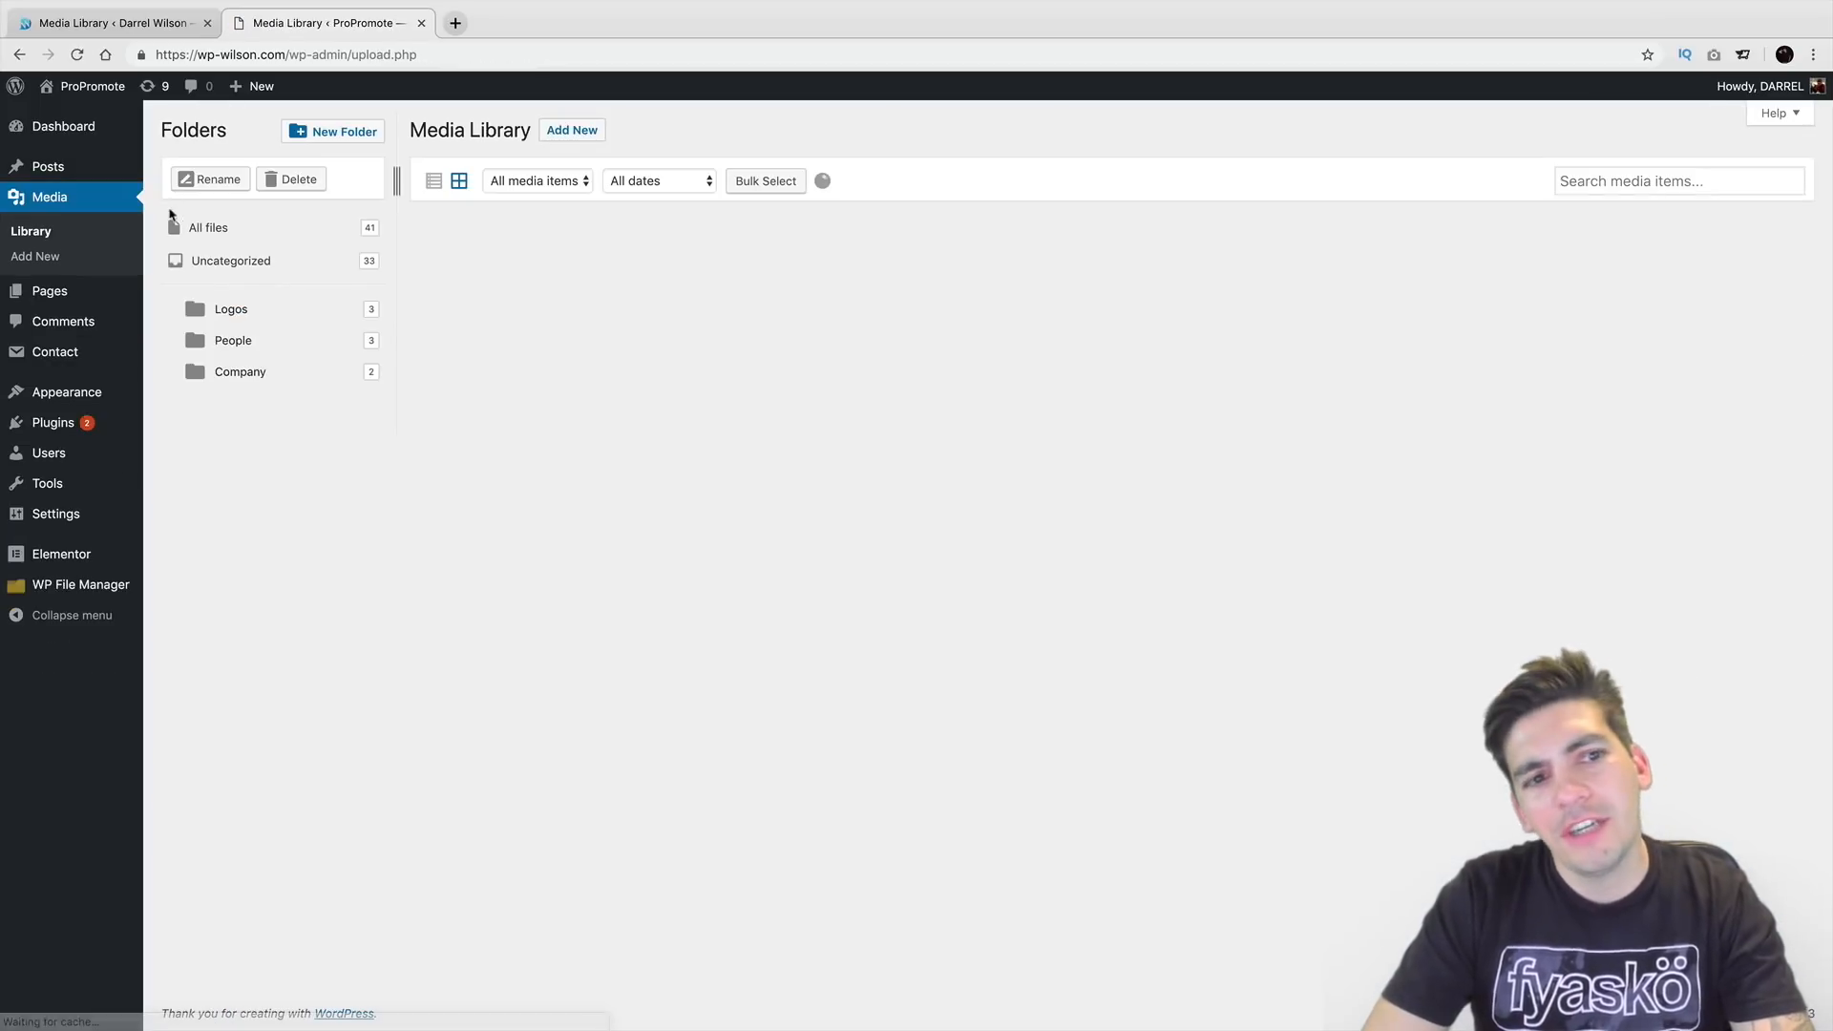
{"action": "left_click", "coordinate": [206, 227]}
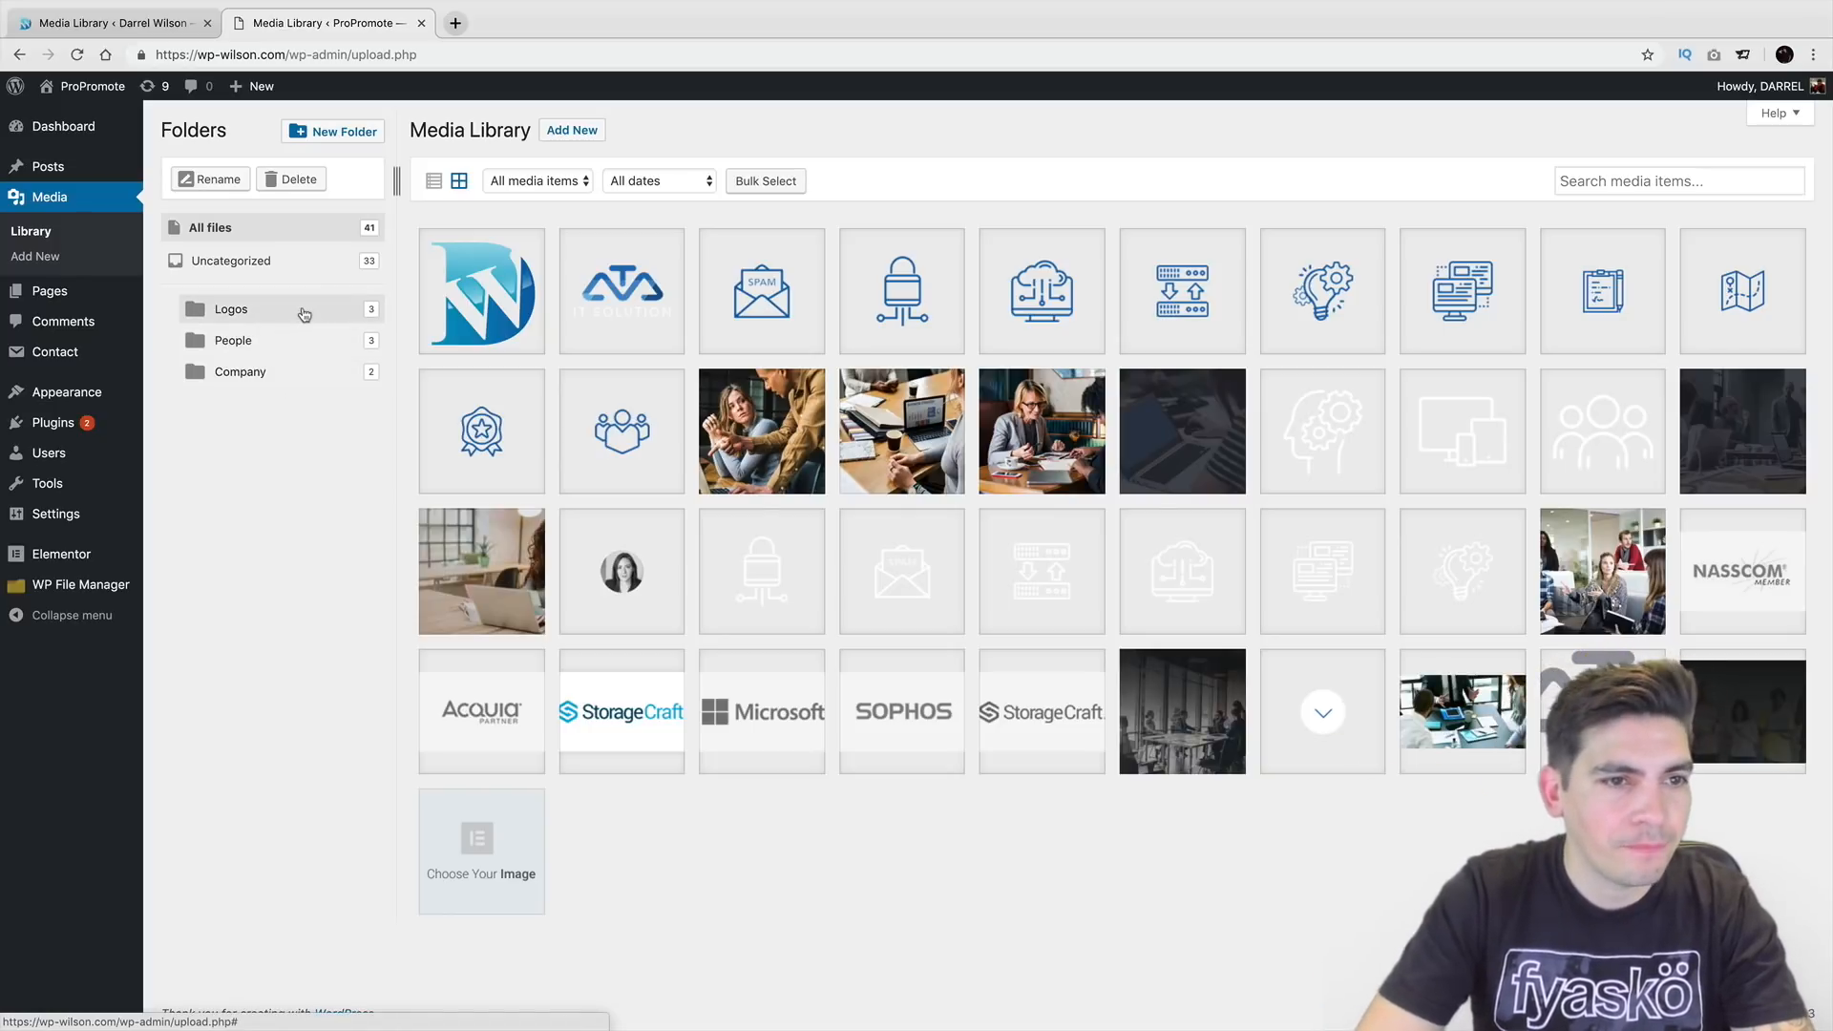
Delete the old Logos and People folders, leaving only Company.
{"action": "left_click", "coordinate": [298, 180]}
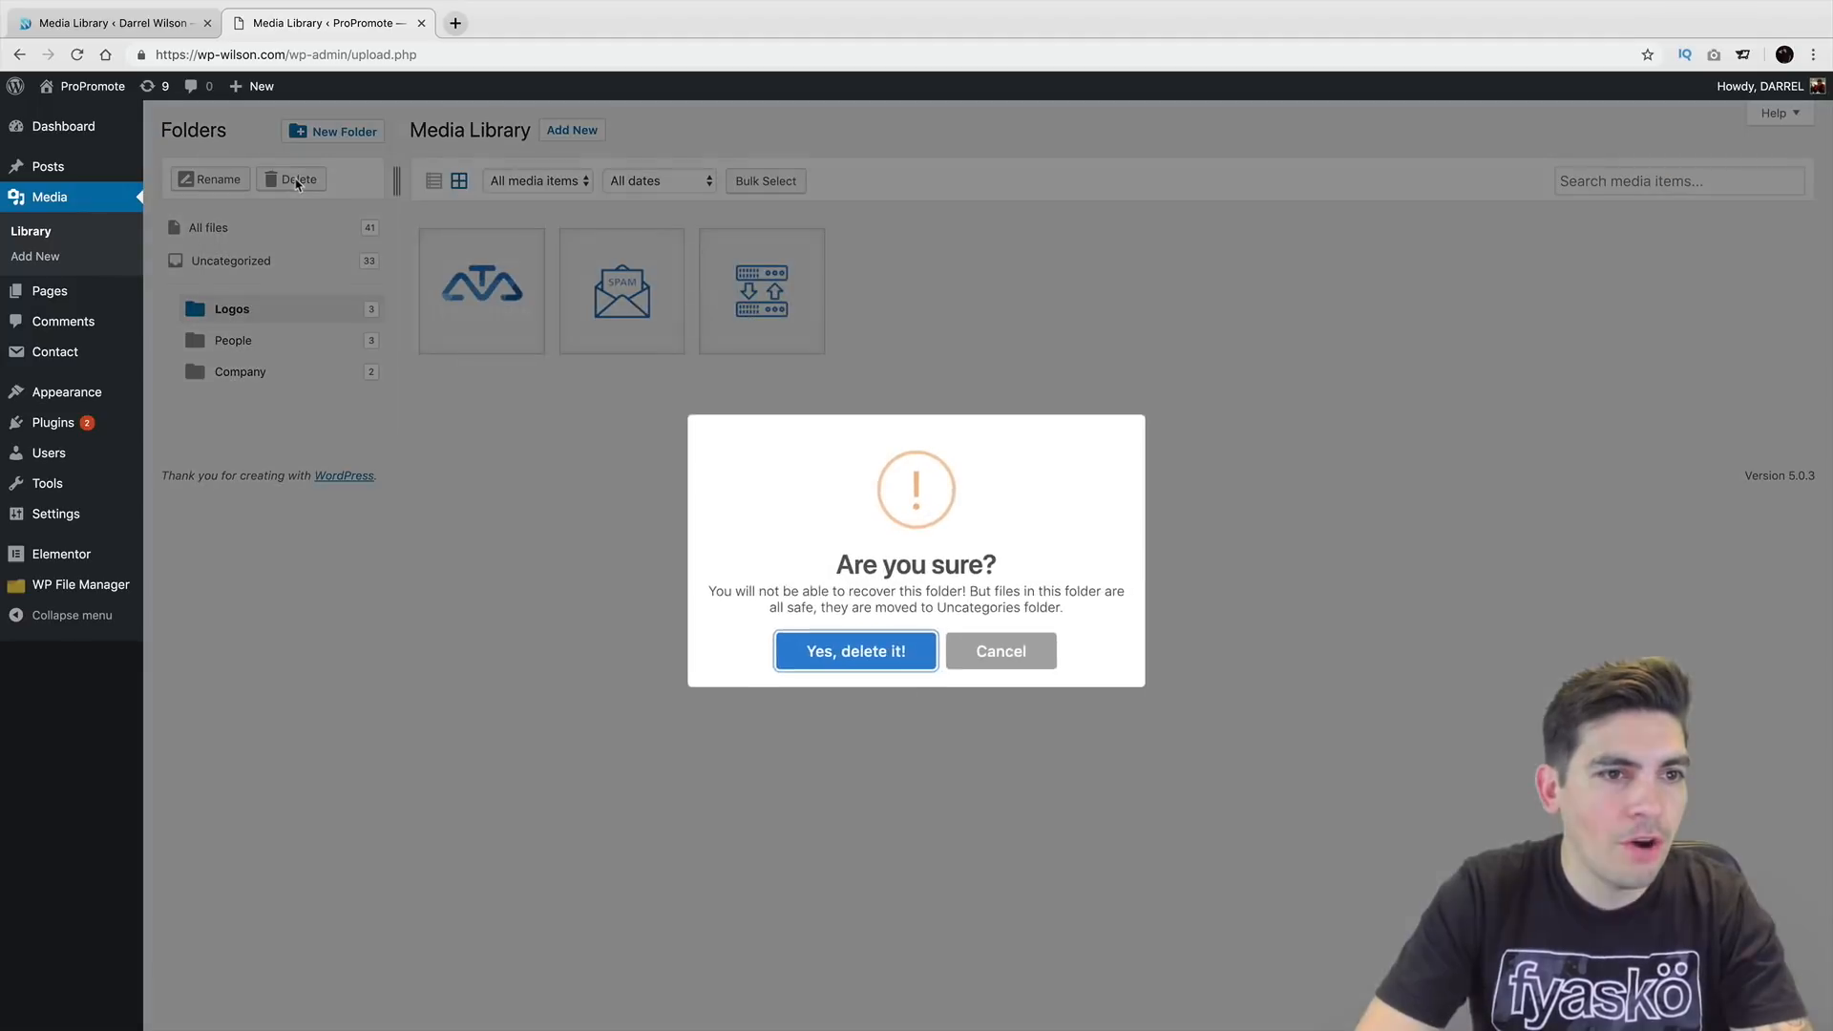
{"action": "left_click", "coordinate": [855, 652]}
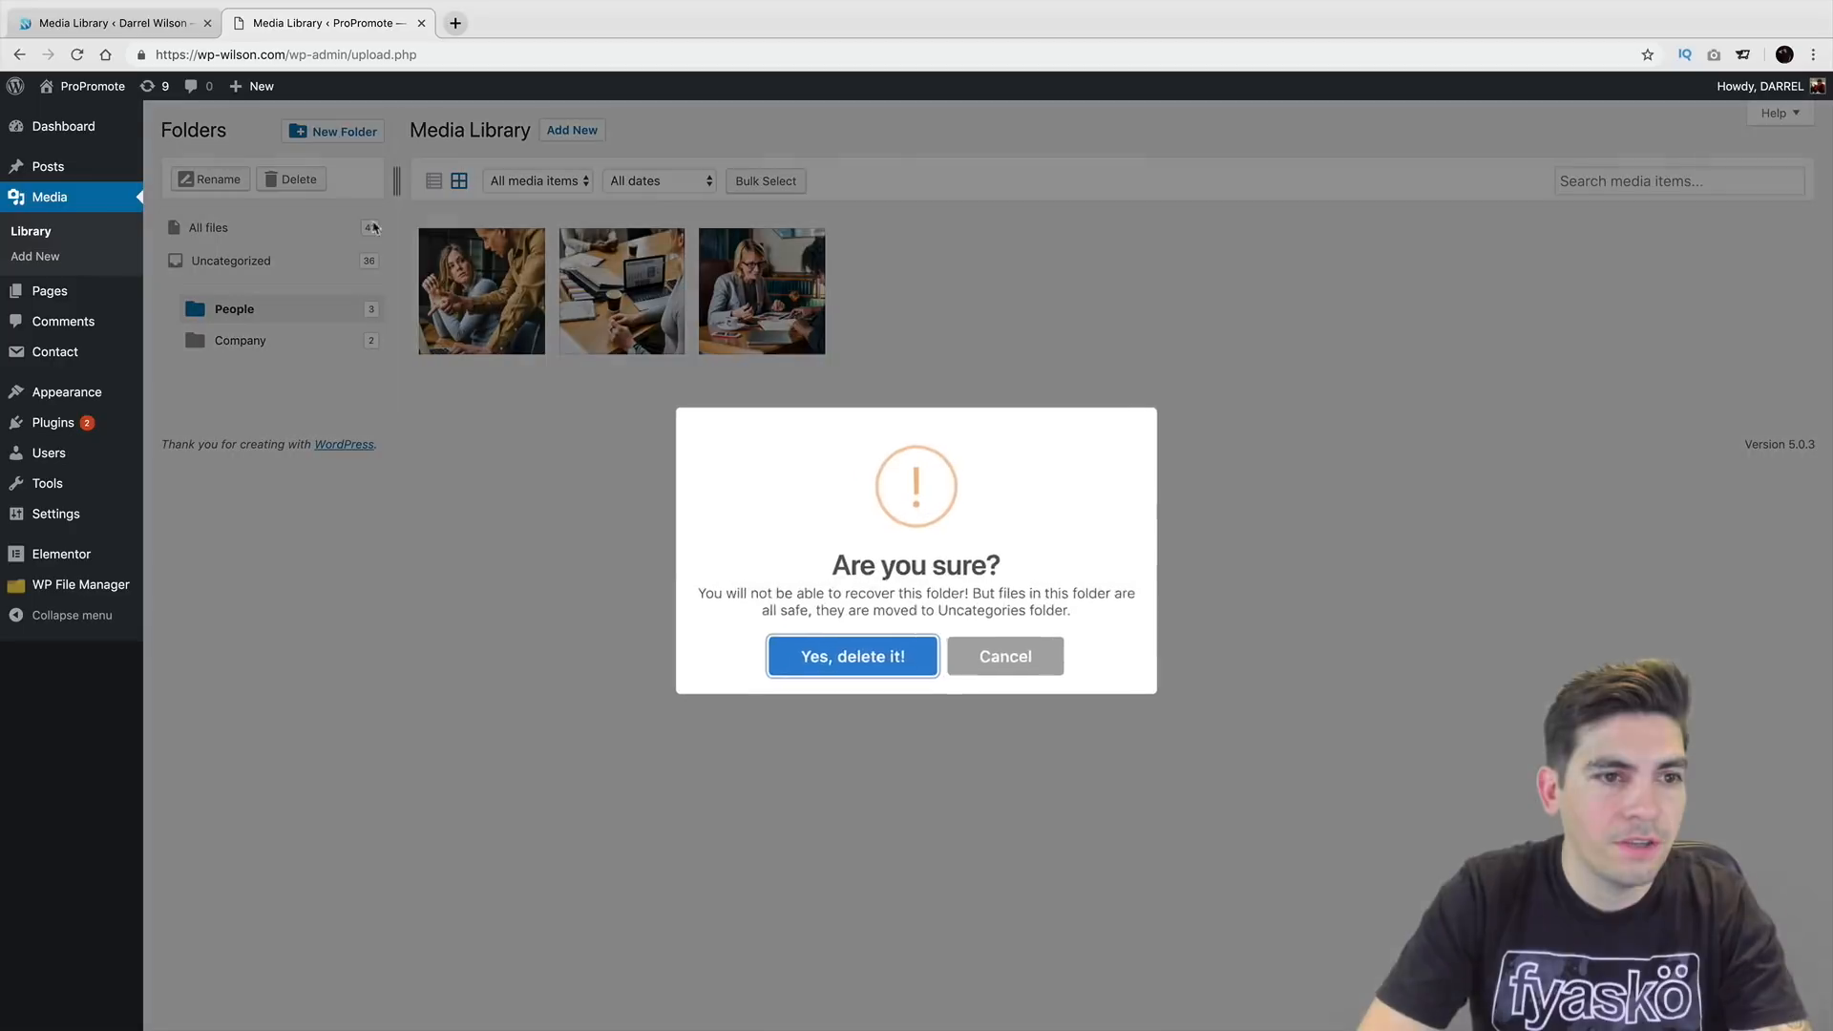
{"action": "left_click", "coordinate": [851, 655]}
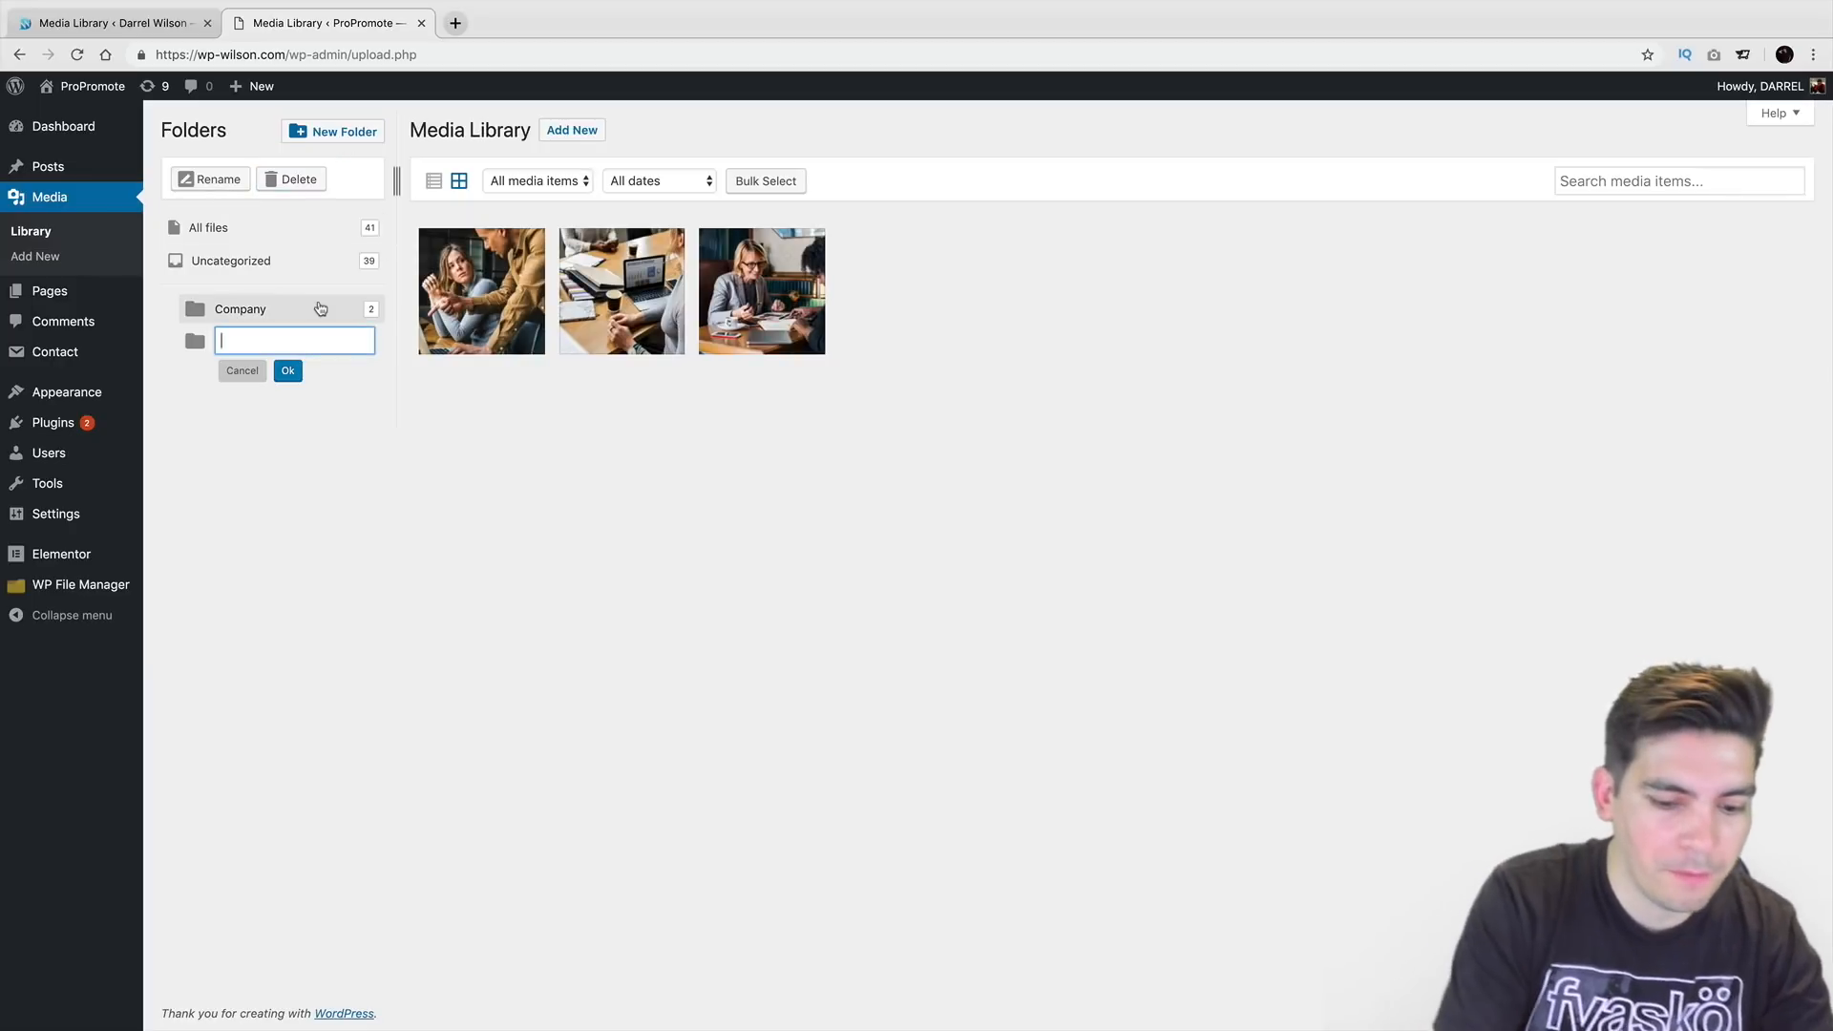
Create a new Media Library folder named People.
{"action": "type", "text": "People"}
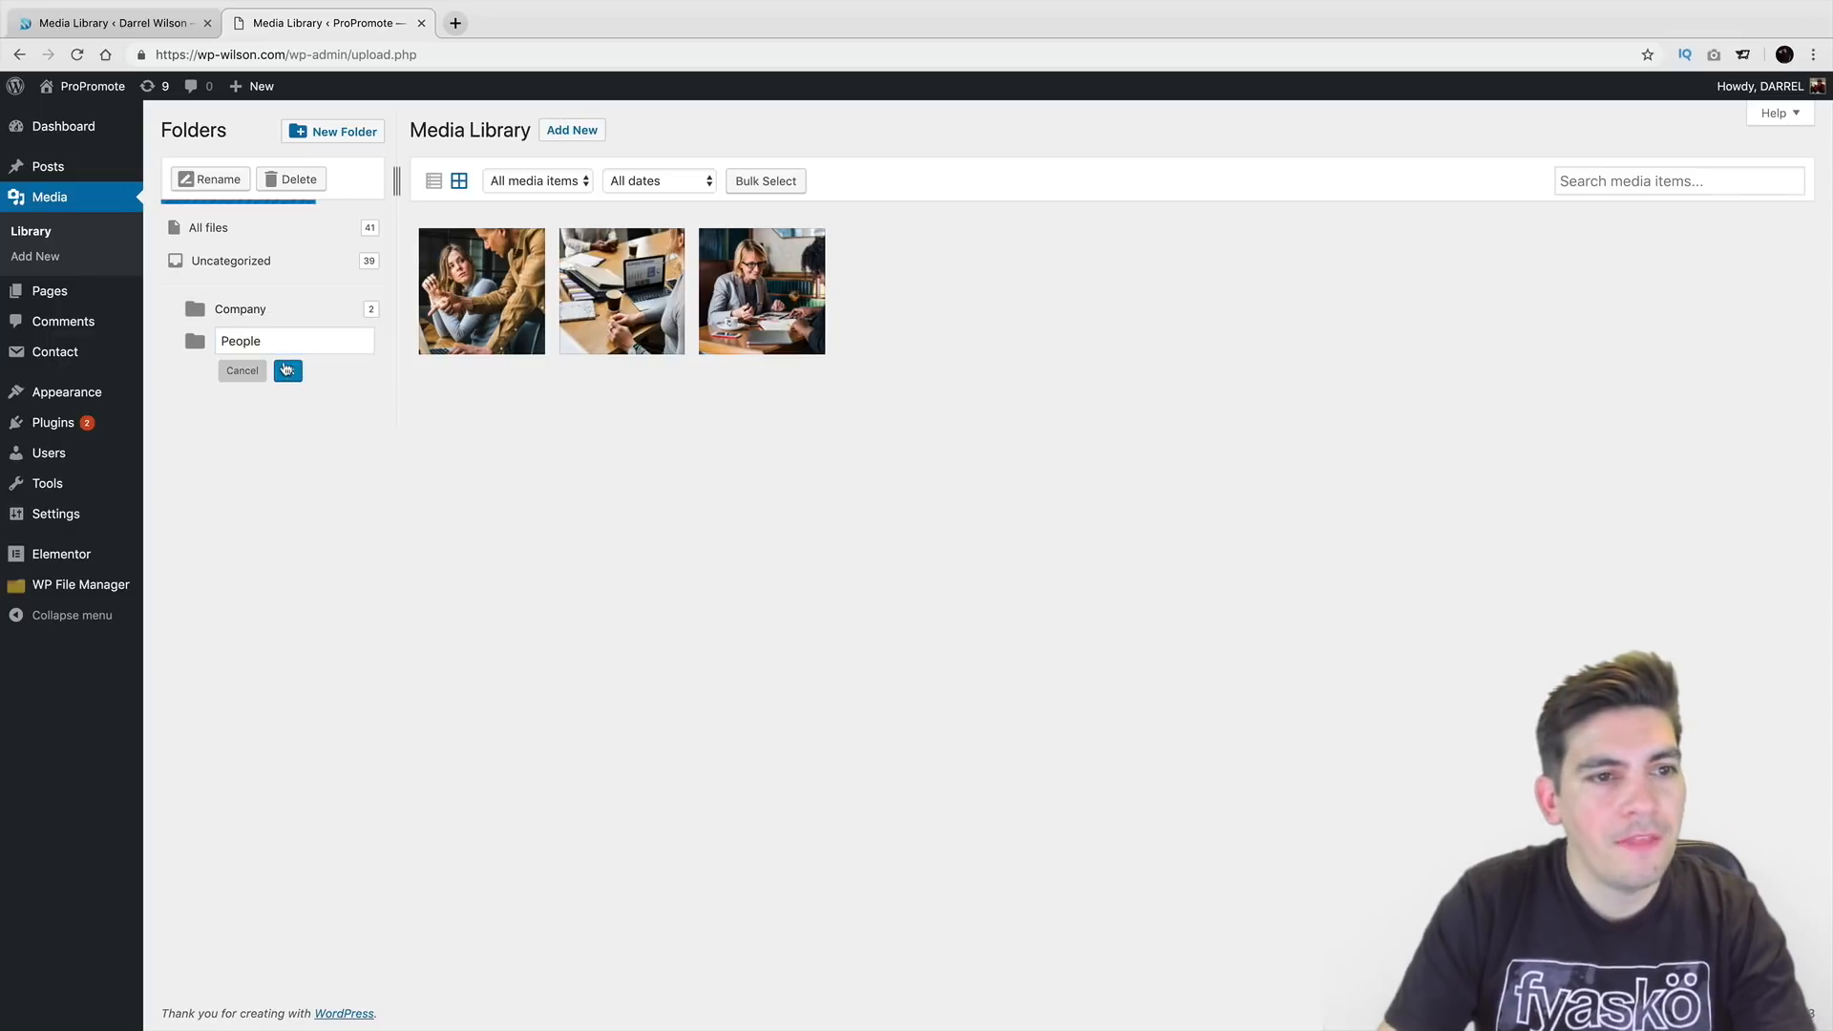
{"action": "left_click", "coordinate": [208, 227]}
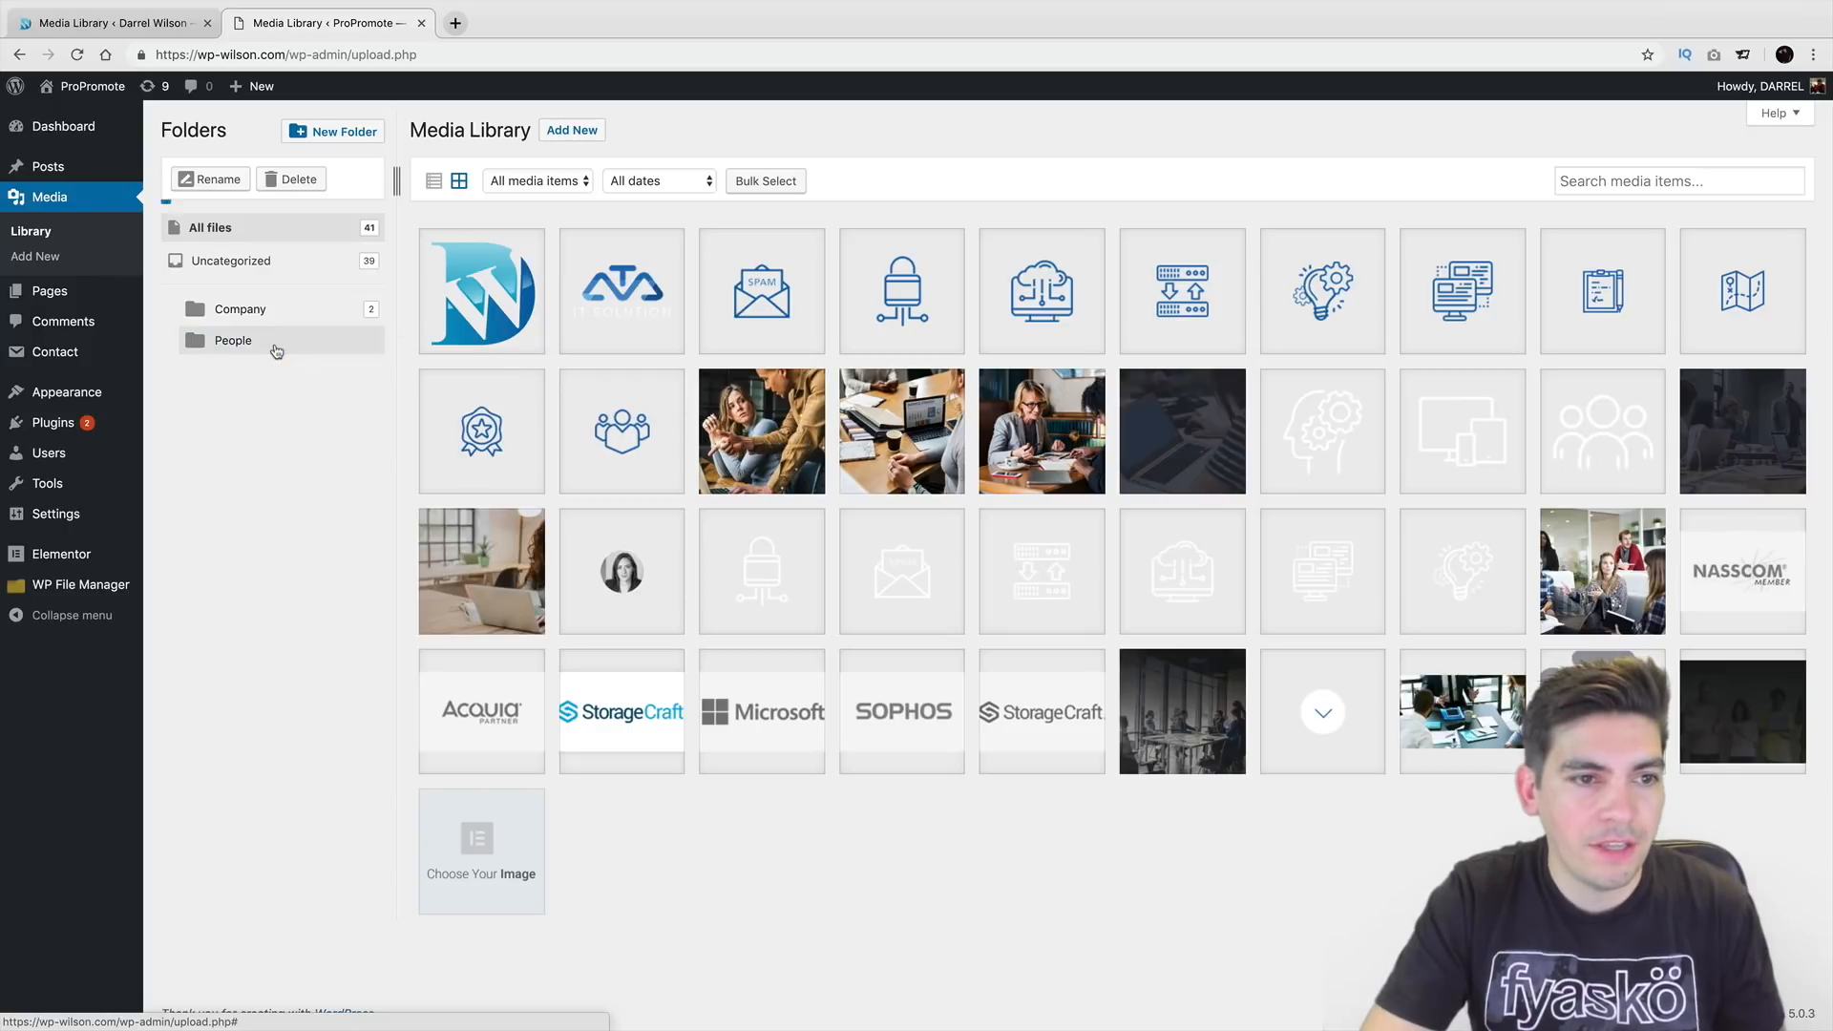
Move three photos of people working from All files into the People folder.
{"action": "left_click", "coordinate": [233, 340]}
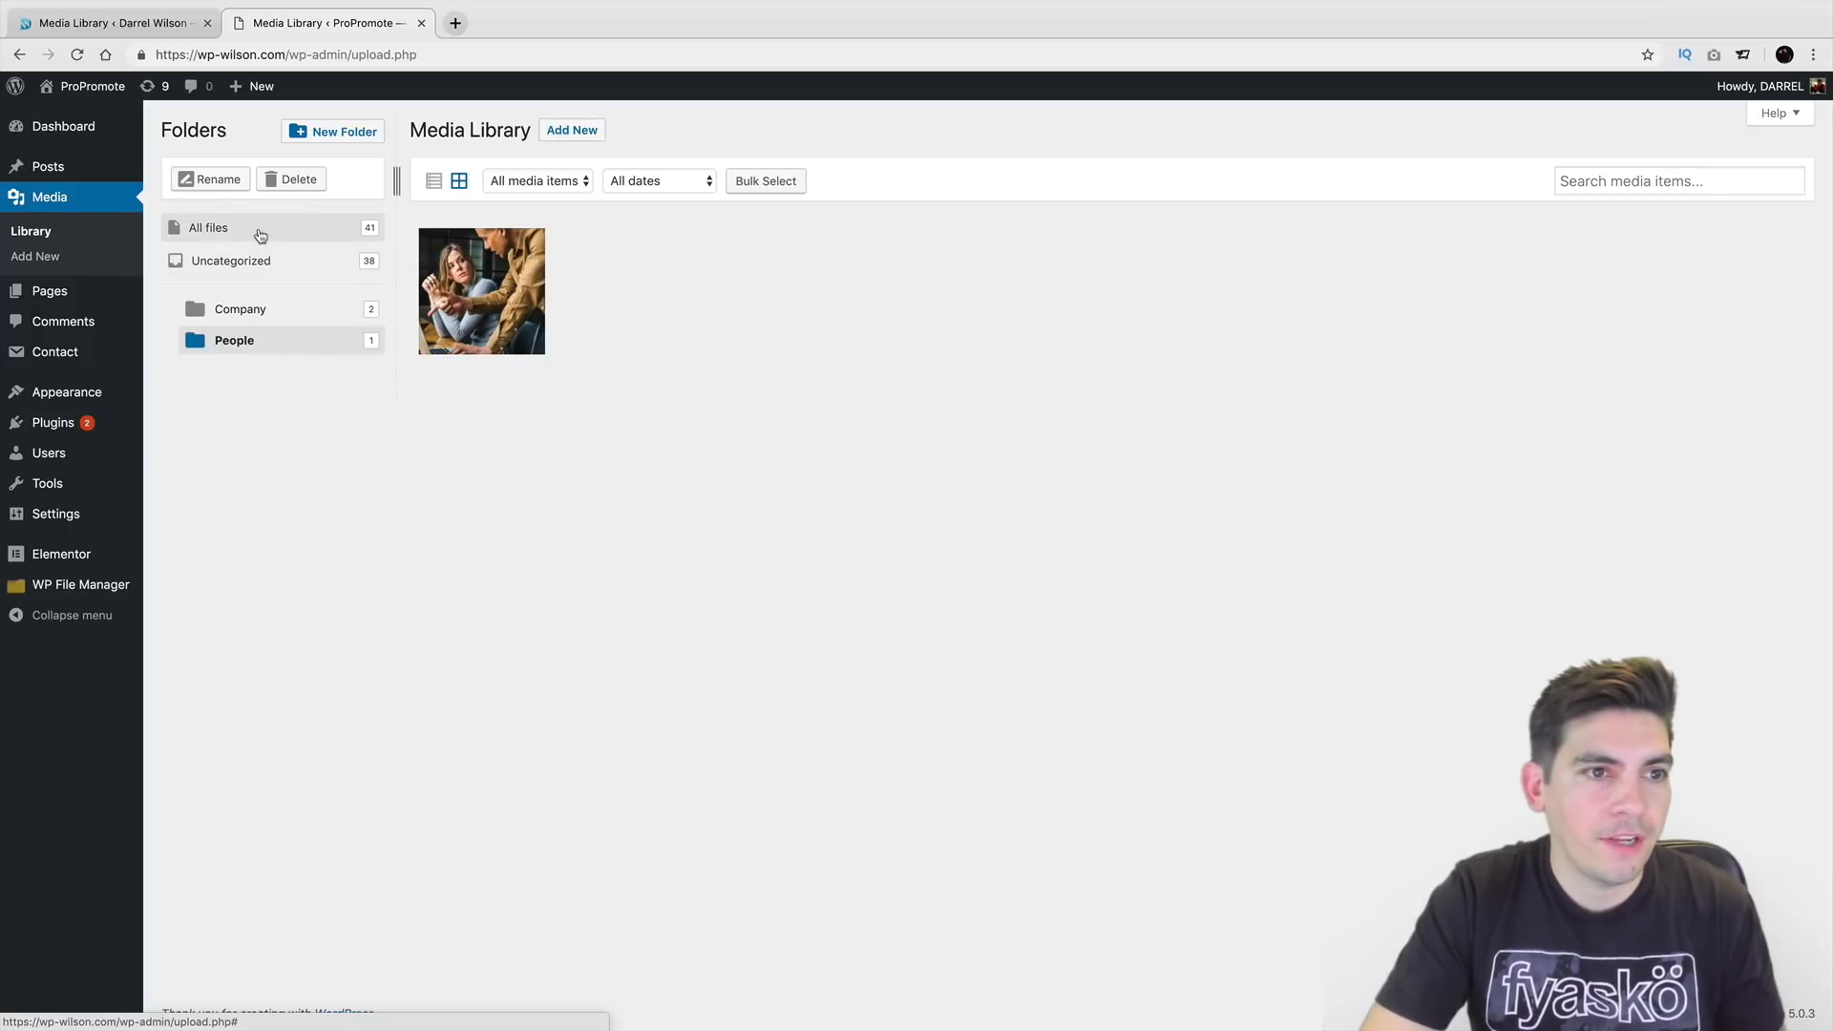
{"action": "left_click", "coordinate": [208, 227]}
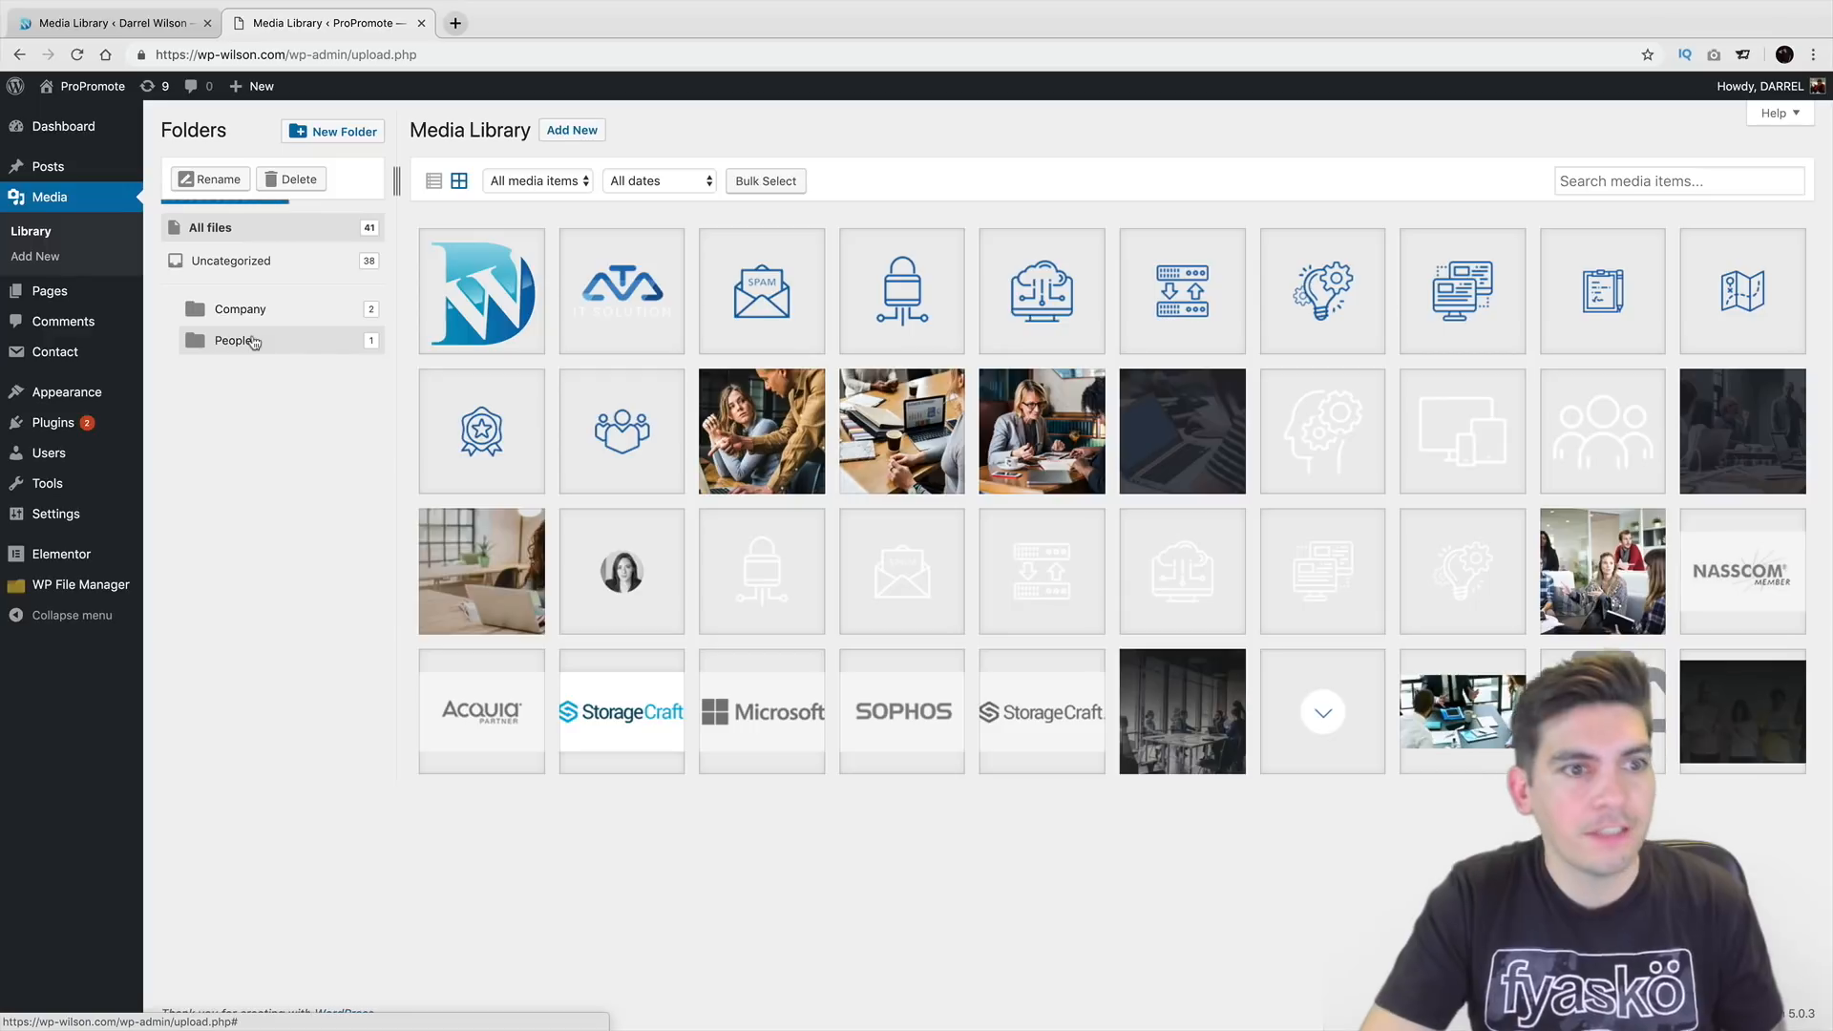
{"action": "left_click", "coordinate": [233, 340]}
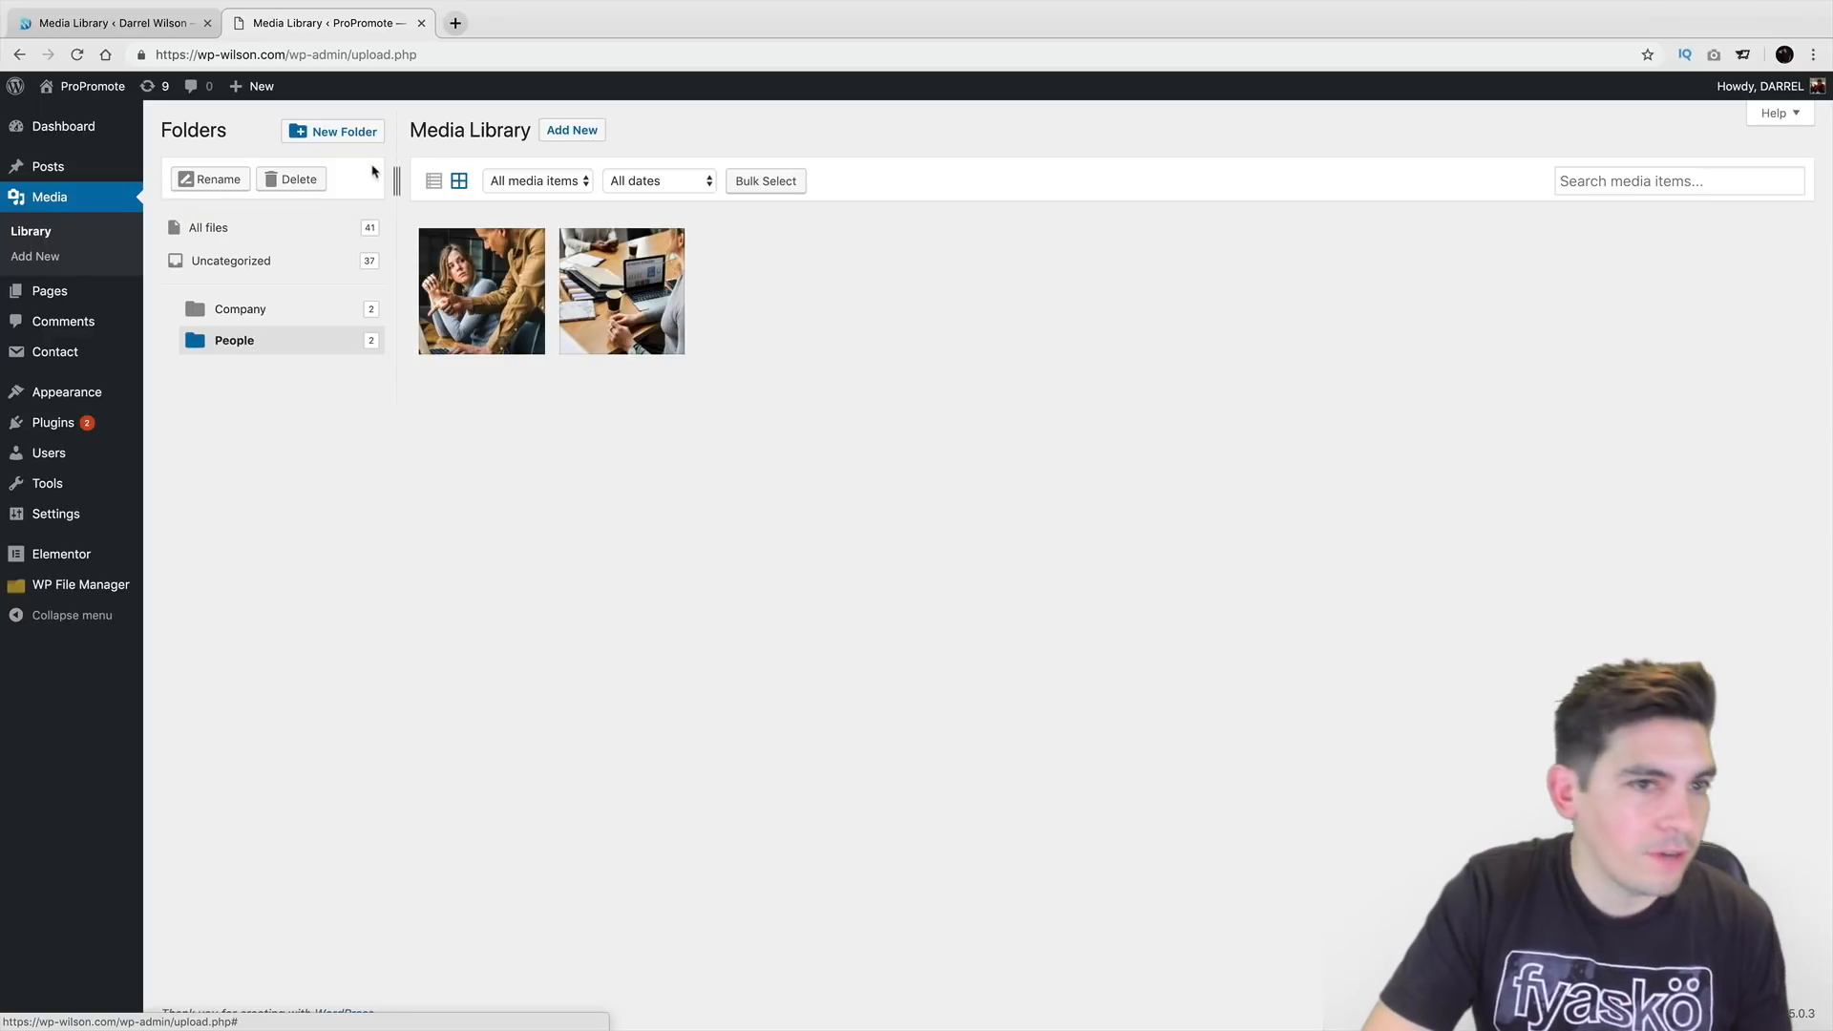
{"action": "left_click", "coordinate": [208, 228]}
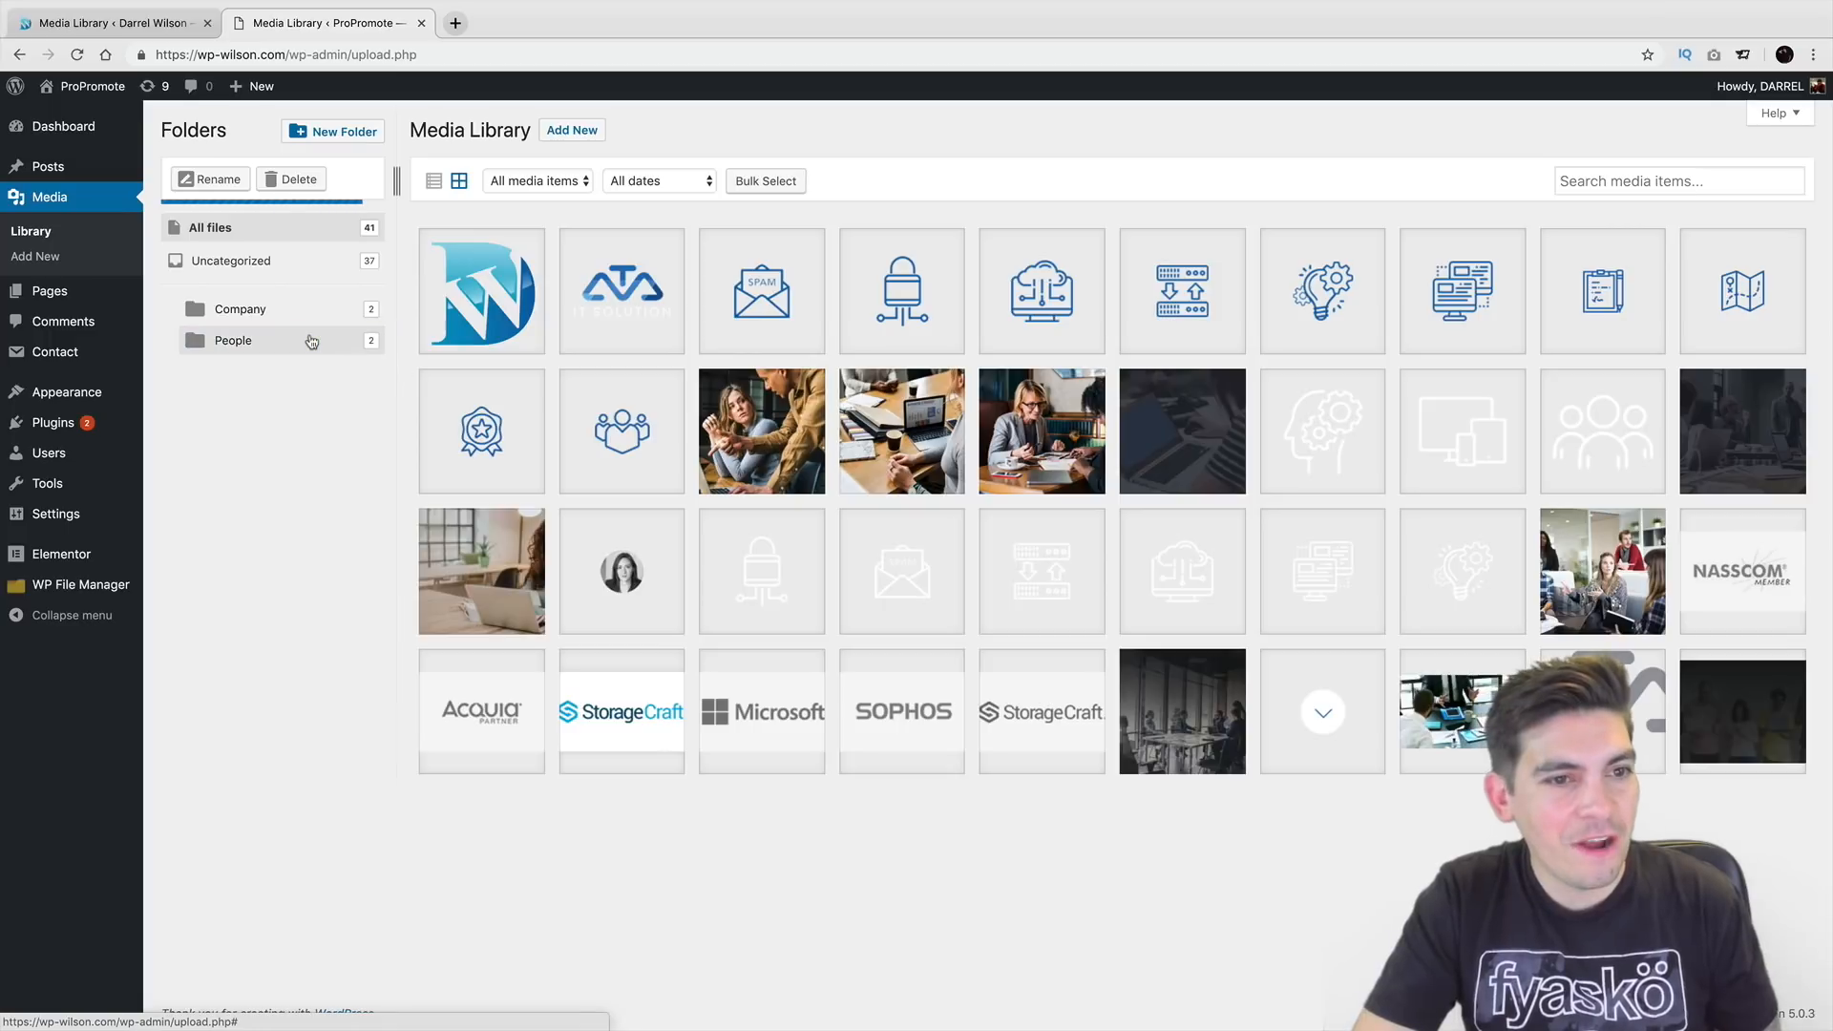
{"action": "left_click", "coordinate": [233, 340]}
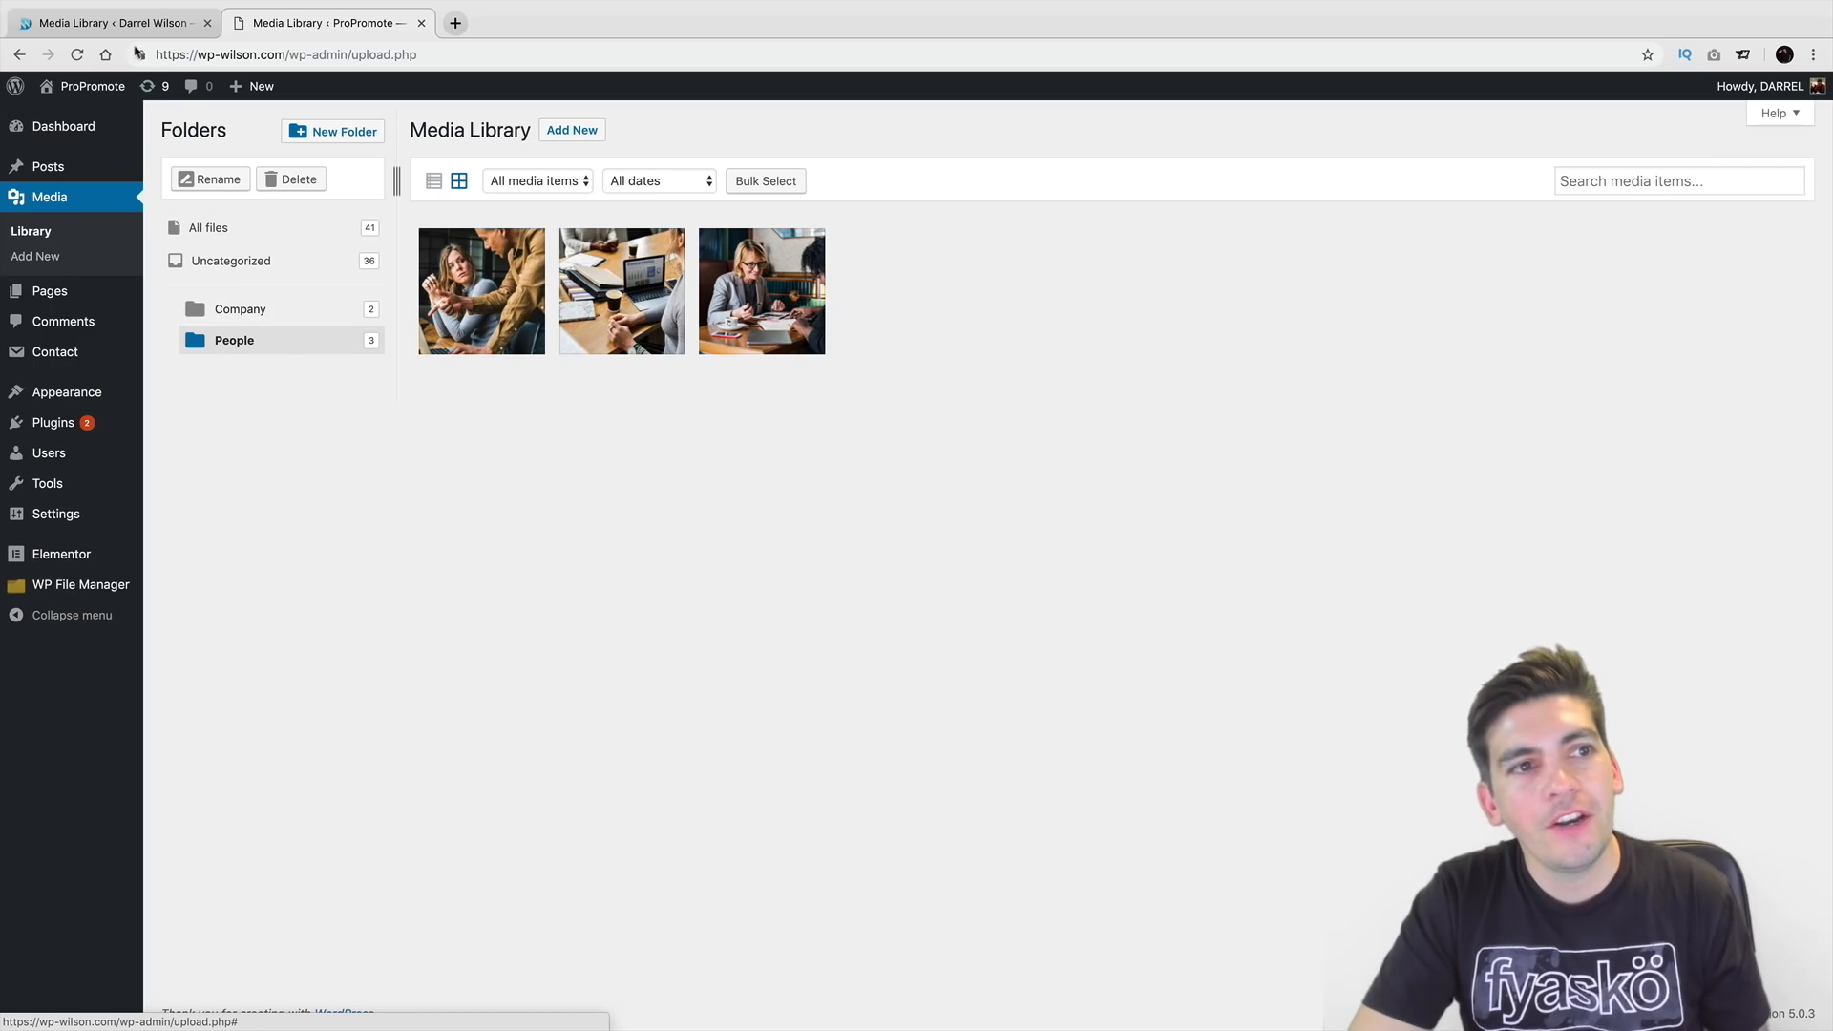
{"action": "left_click", "coordinate": [110, 23]}
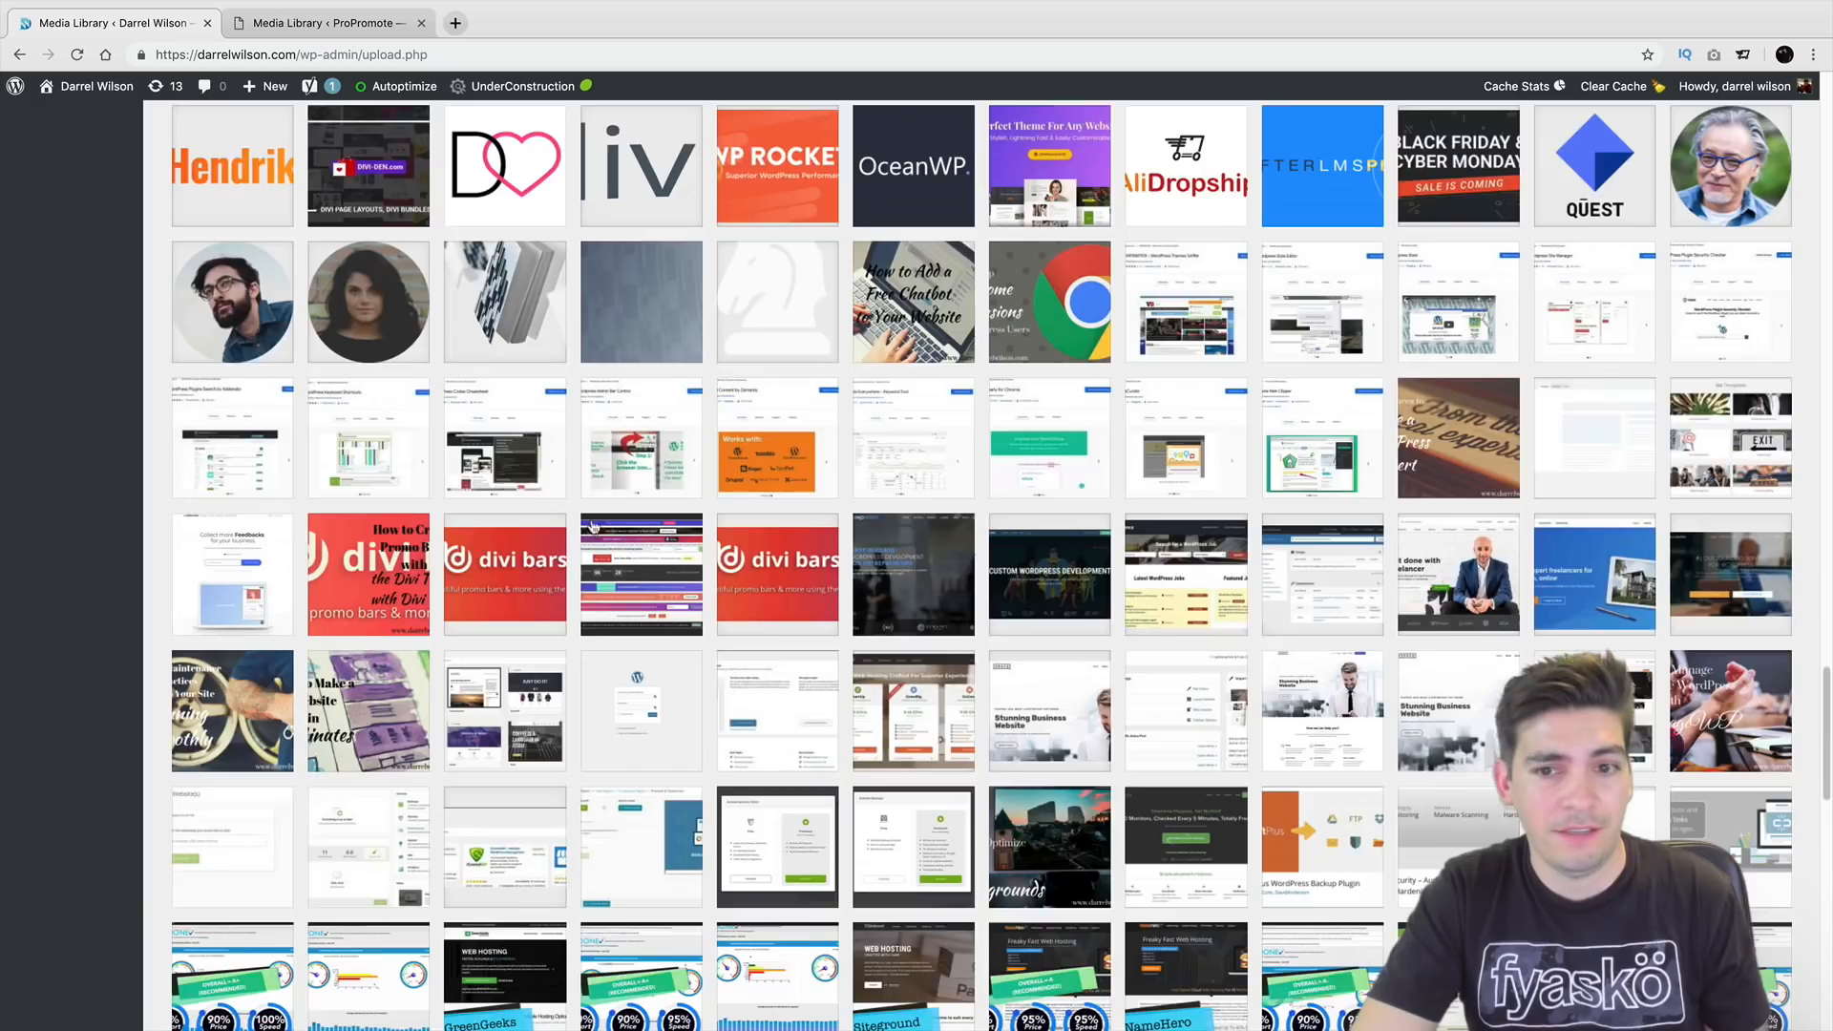
Scroll the other site's crowded media library, then return to ProPromote's library.
{"action": "scroll", "scroll_direction": "down", "scroll_amount": 3}
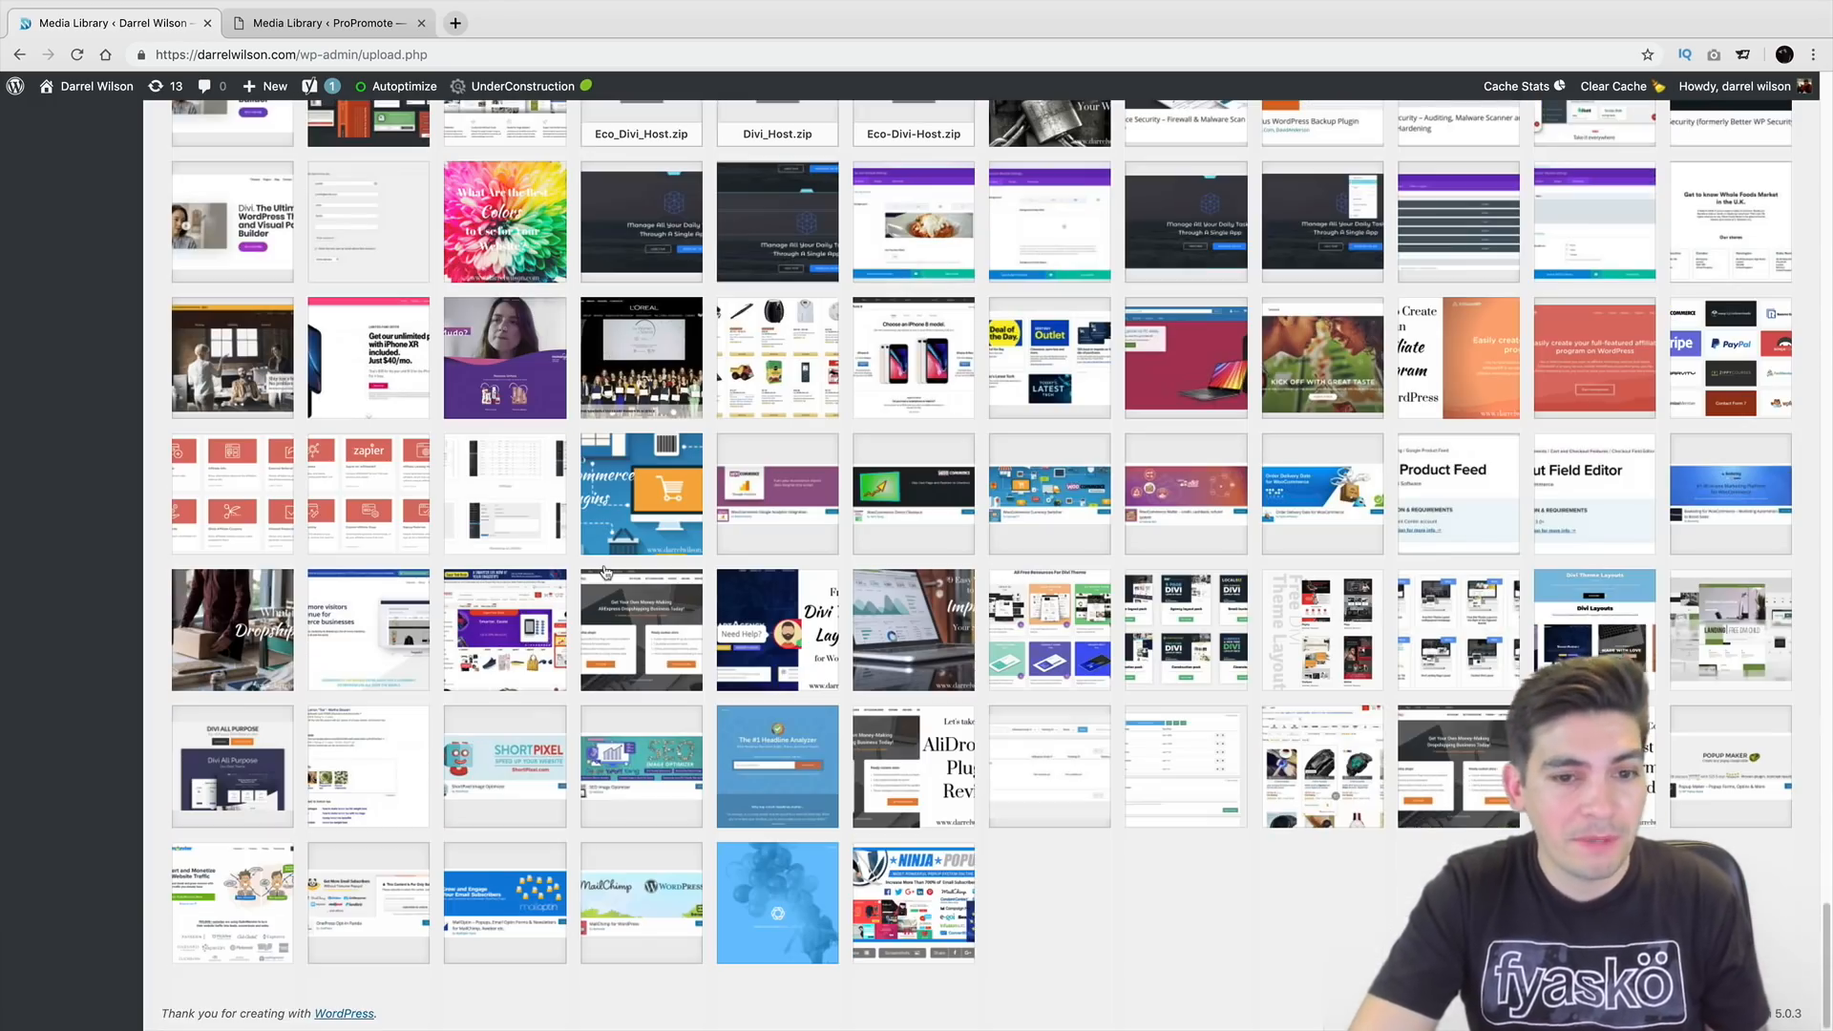
{"action": "scroll", "scroll_direction": "down", "scroll_amount": 3}
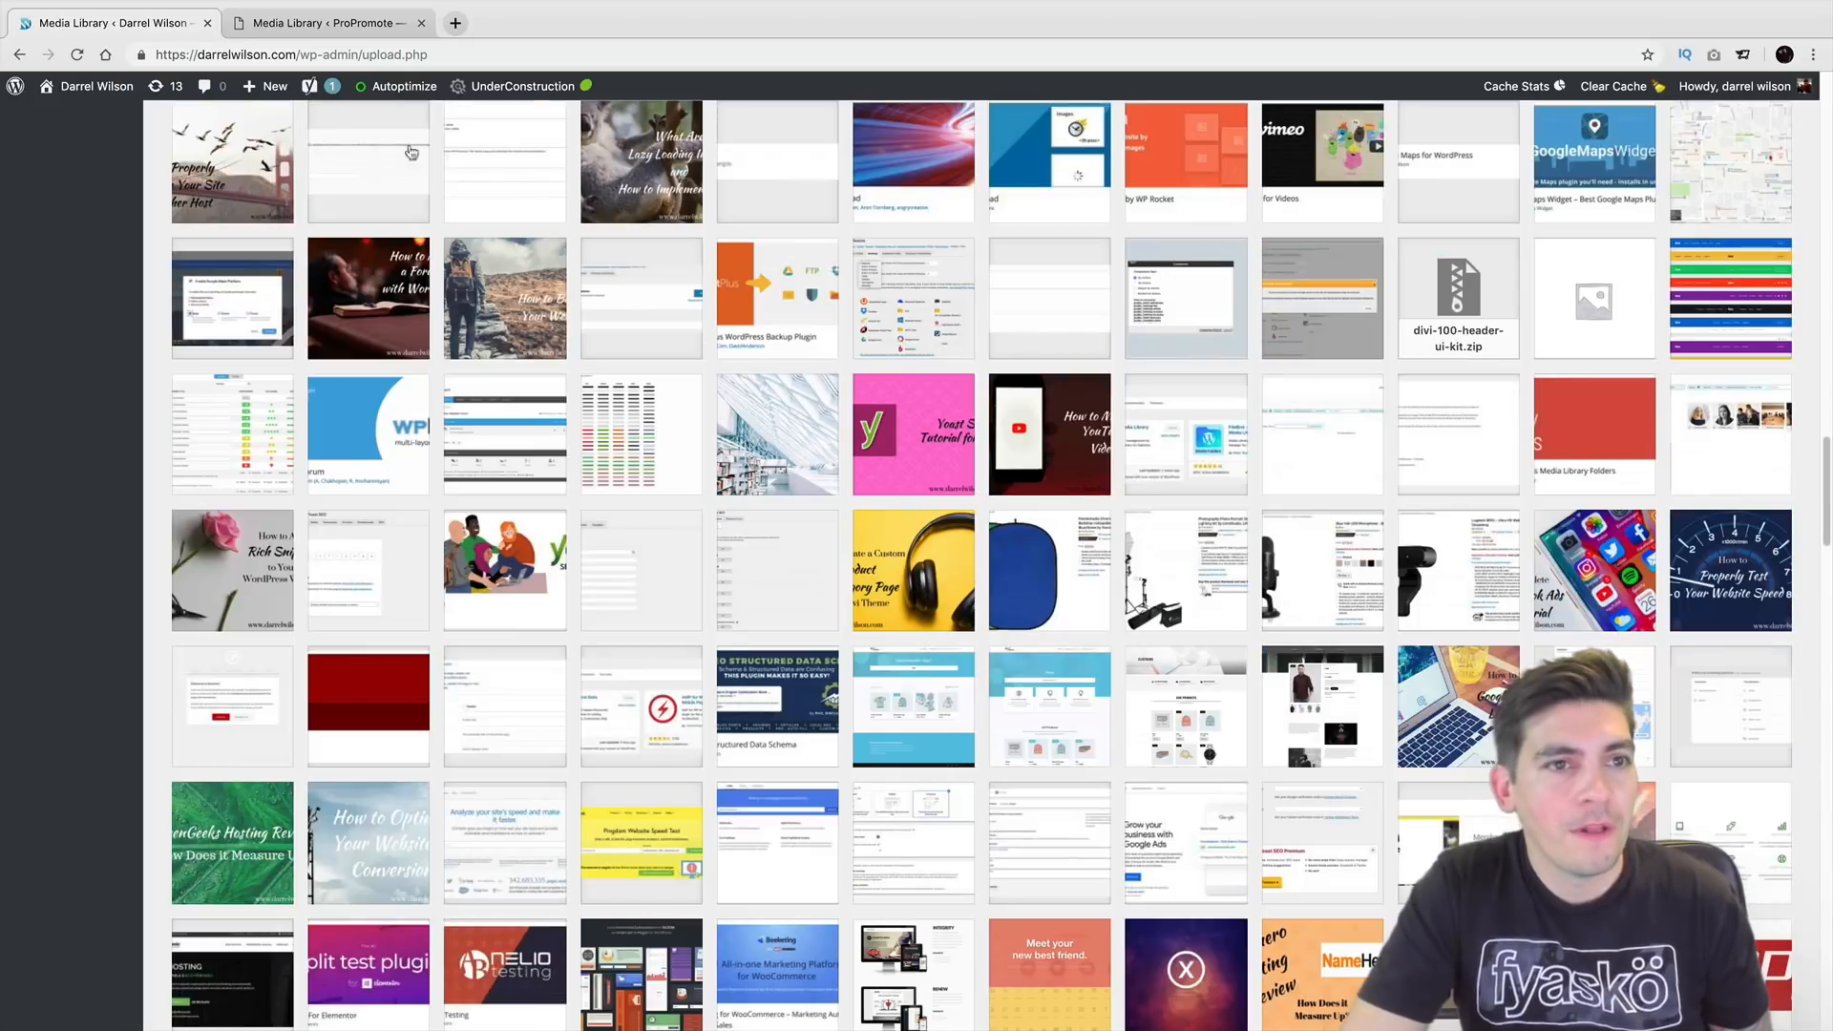
{"action": "left_click", "coordinate": [325, 23]}
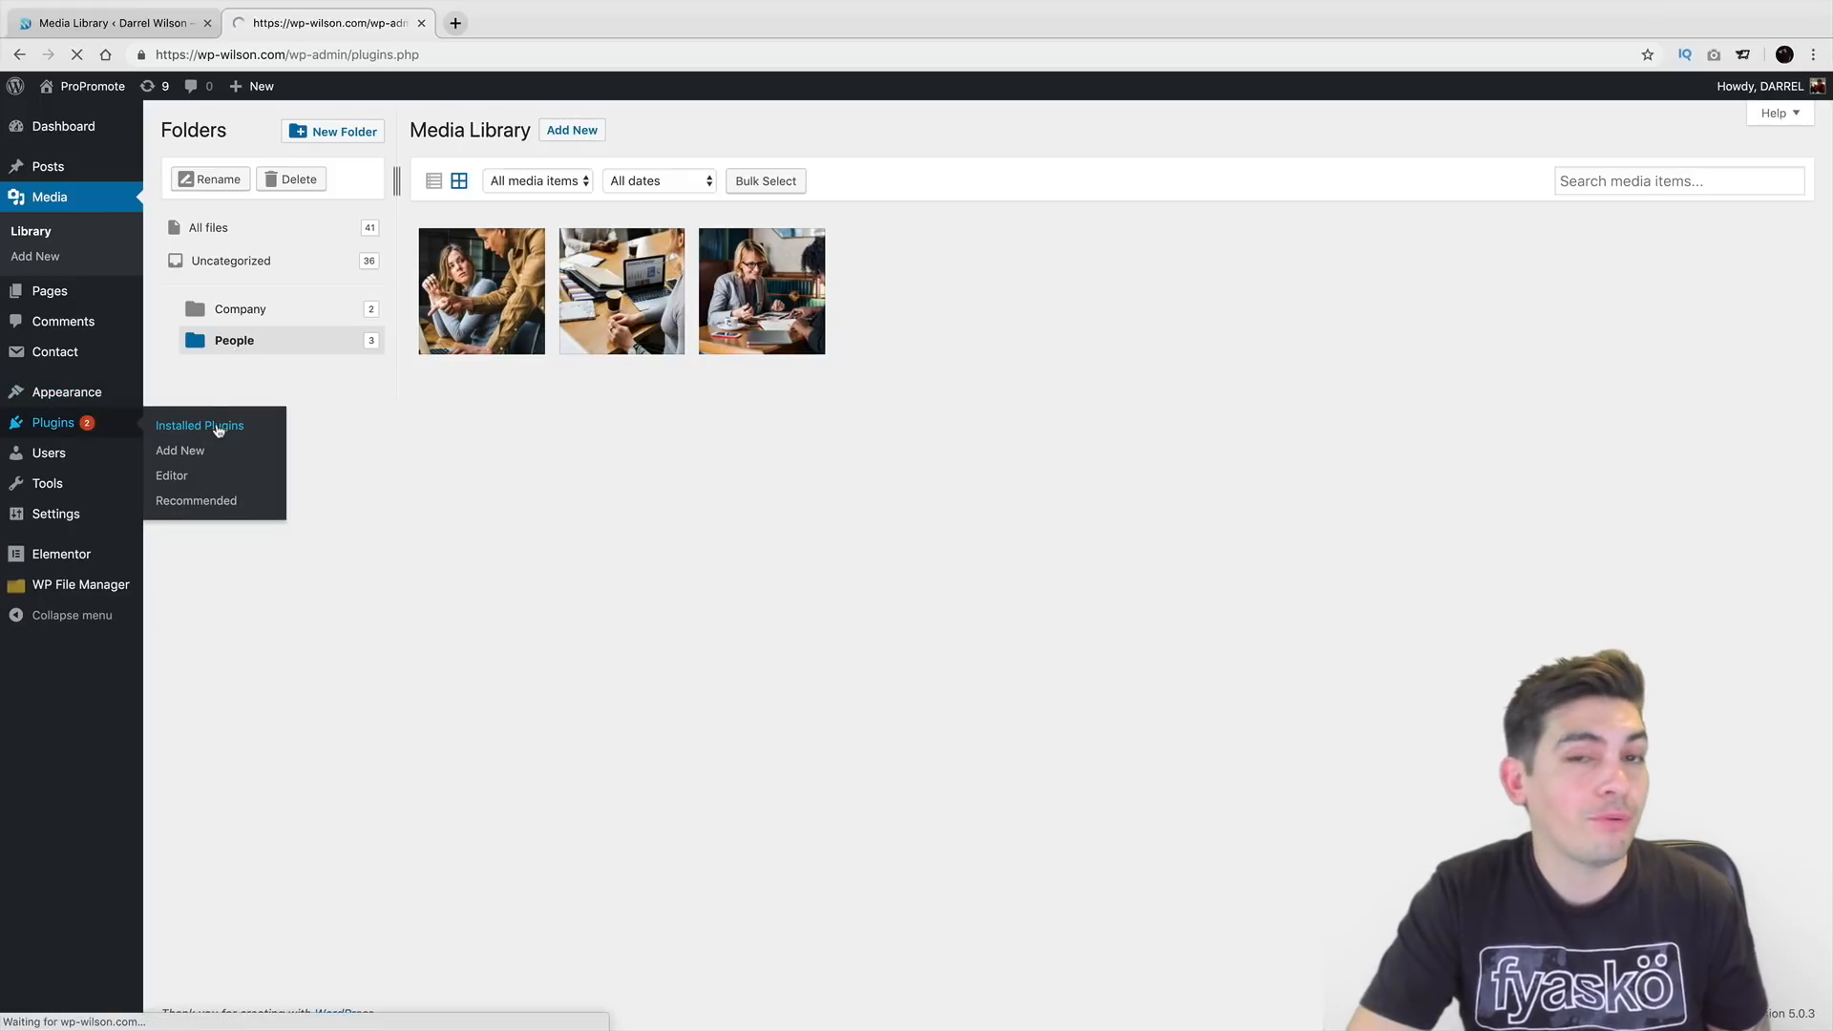
View installed plugins with FileBird Lite active and follow its GET PRO VERSION link.
{"action": "left_click", "coordinate": [200, 426]}
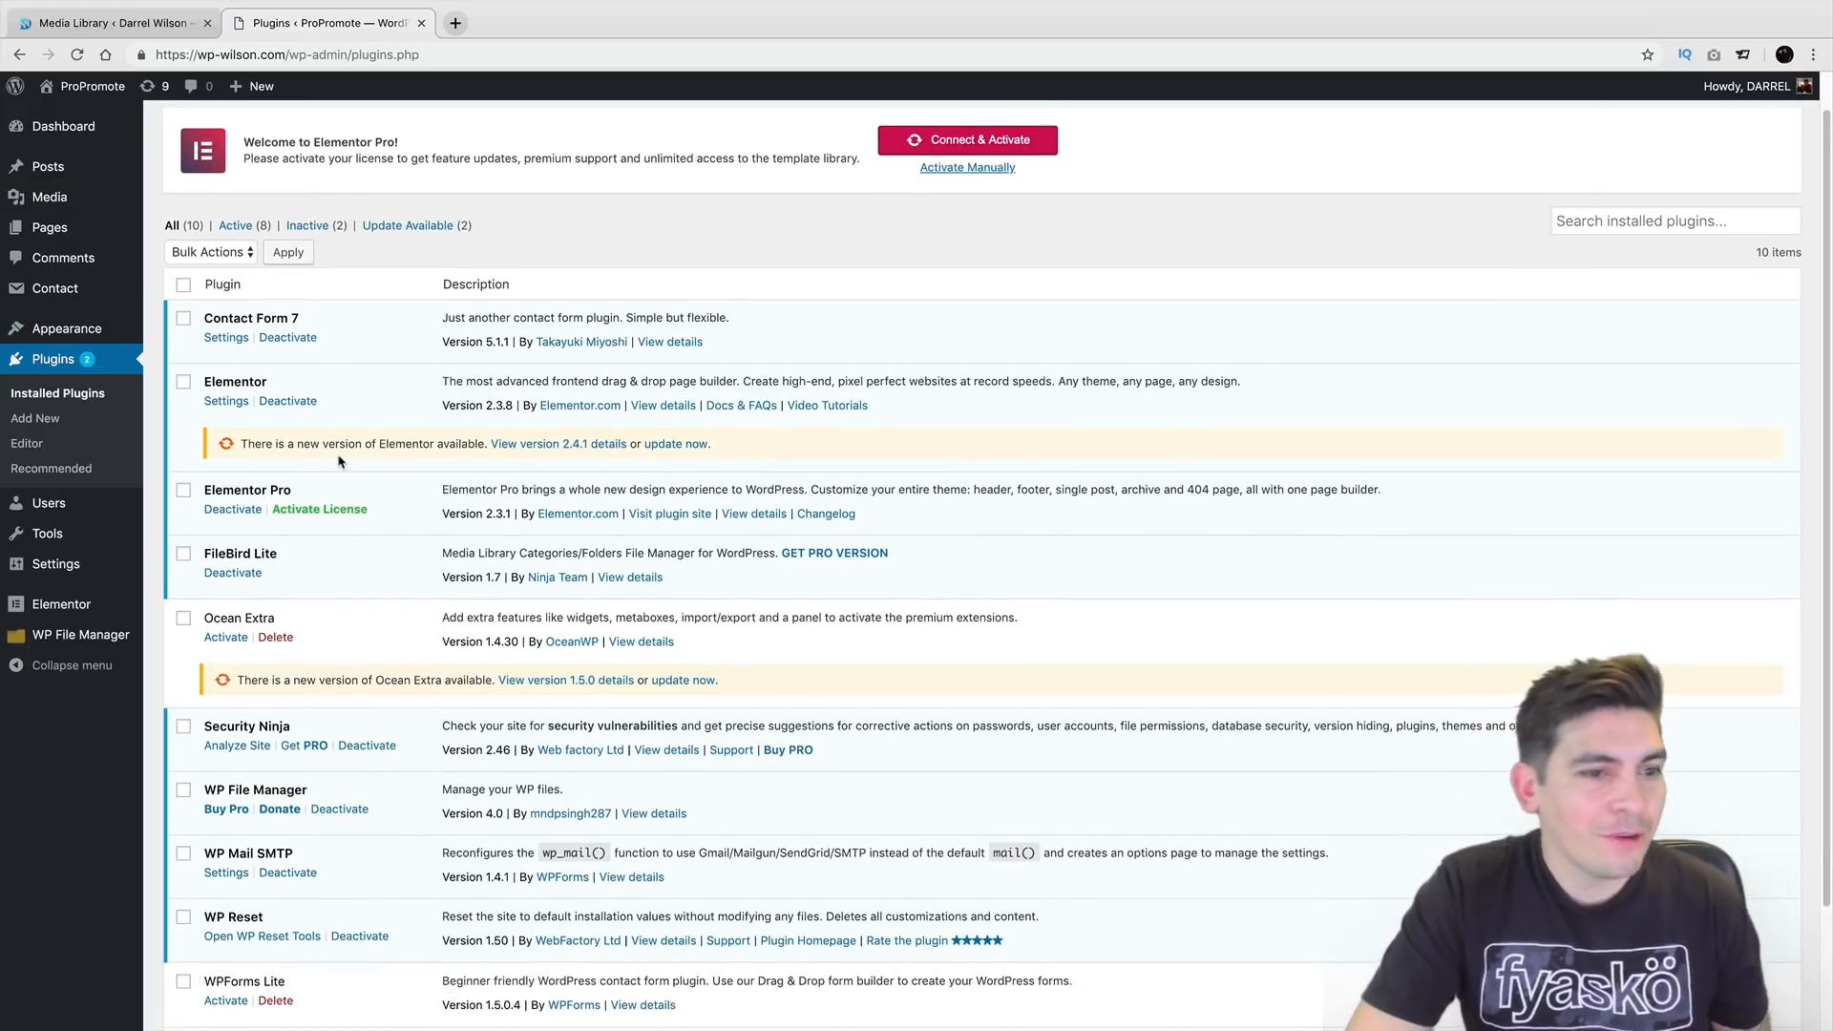
{"action": "scroll", "scroll_direction": "down", "scroll_amount": 3}
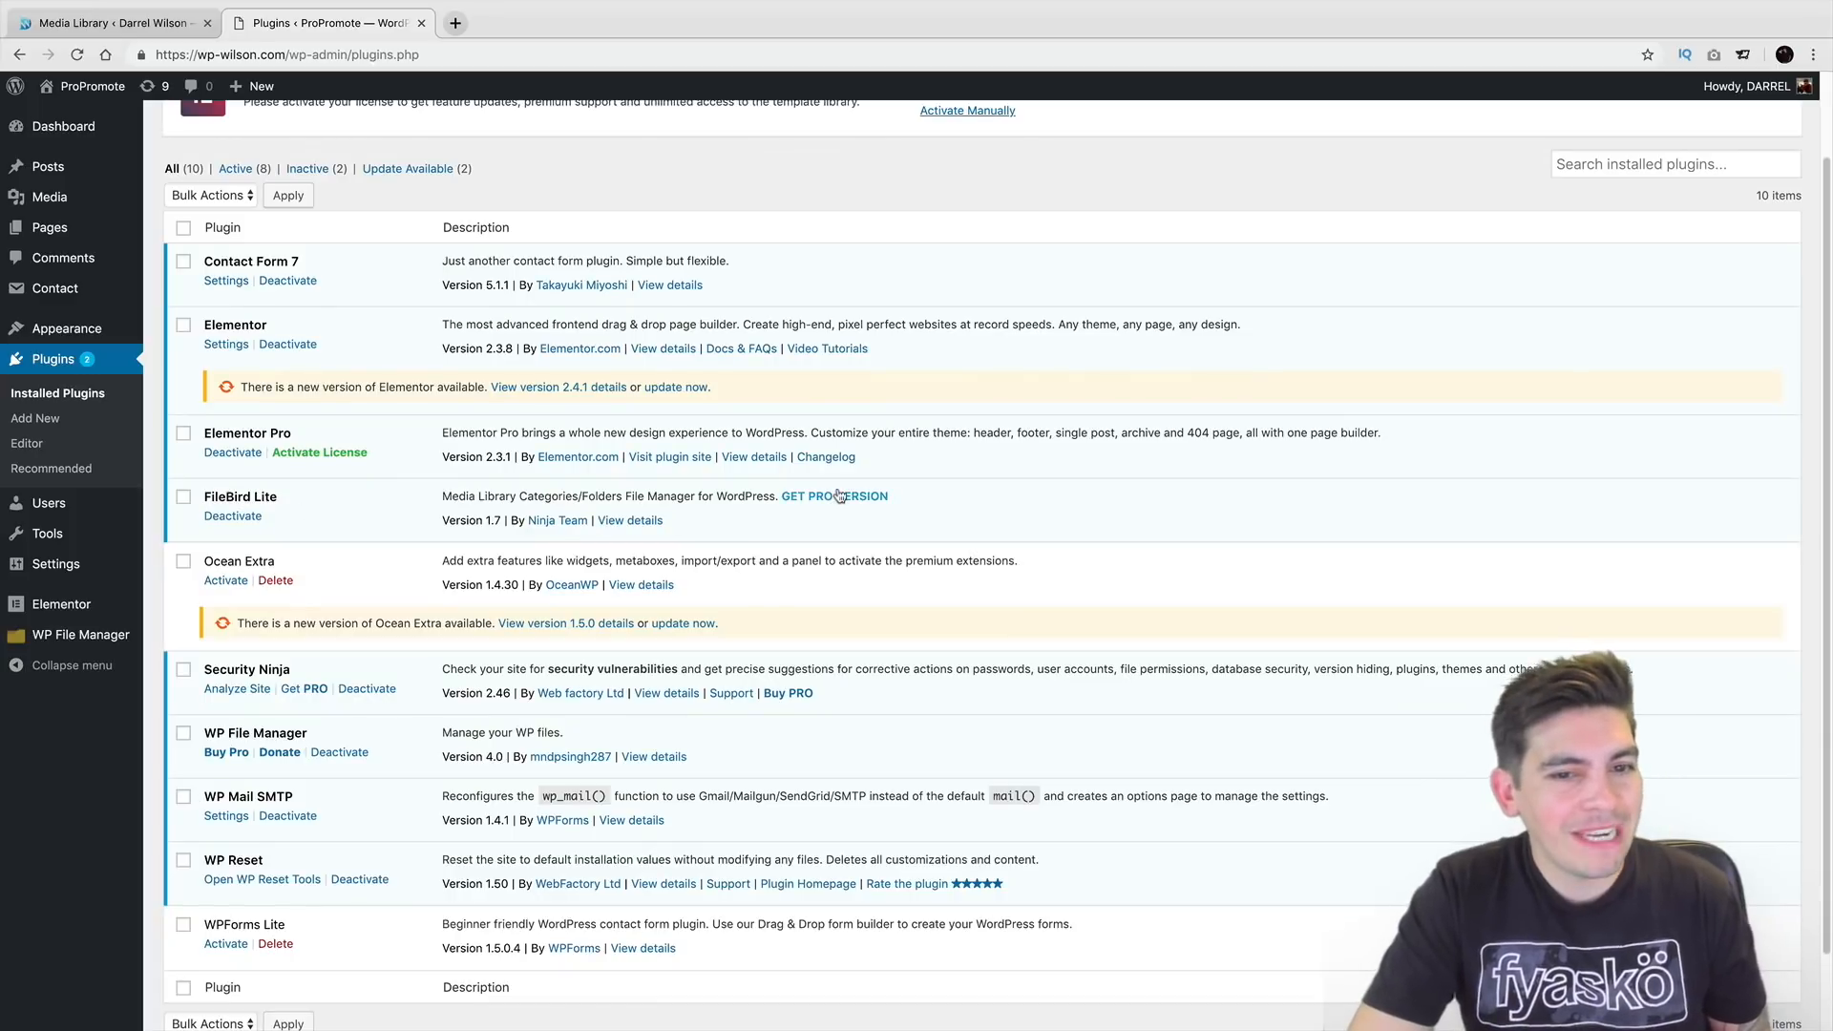
{"action": "left_click", "coordinate": [834, 497]}
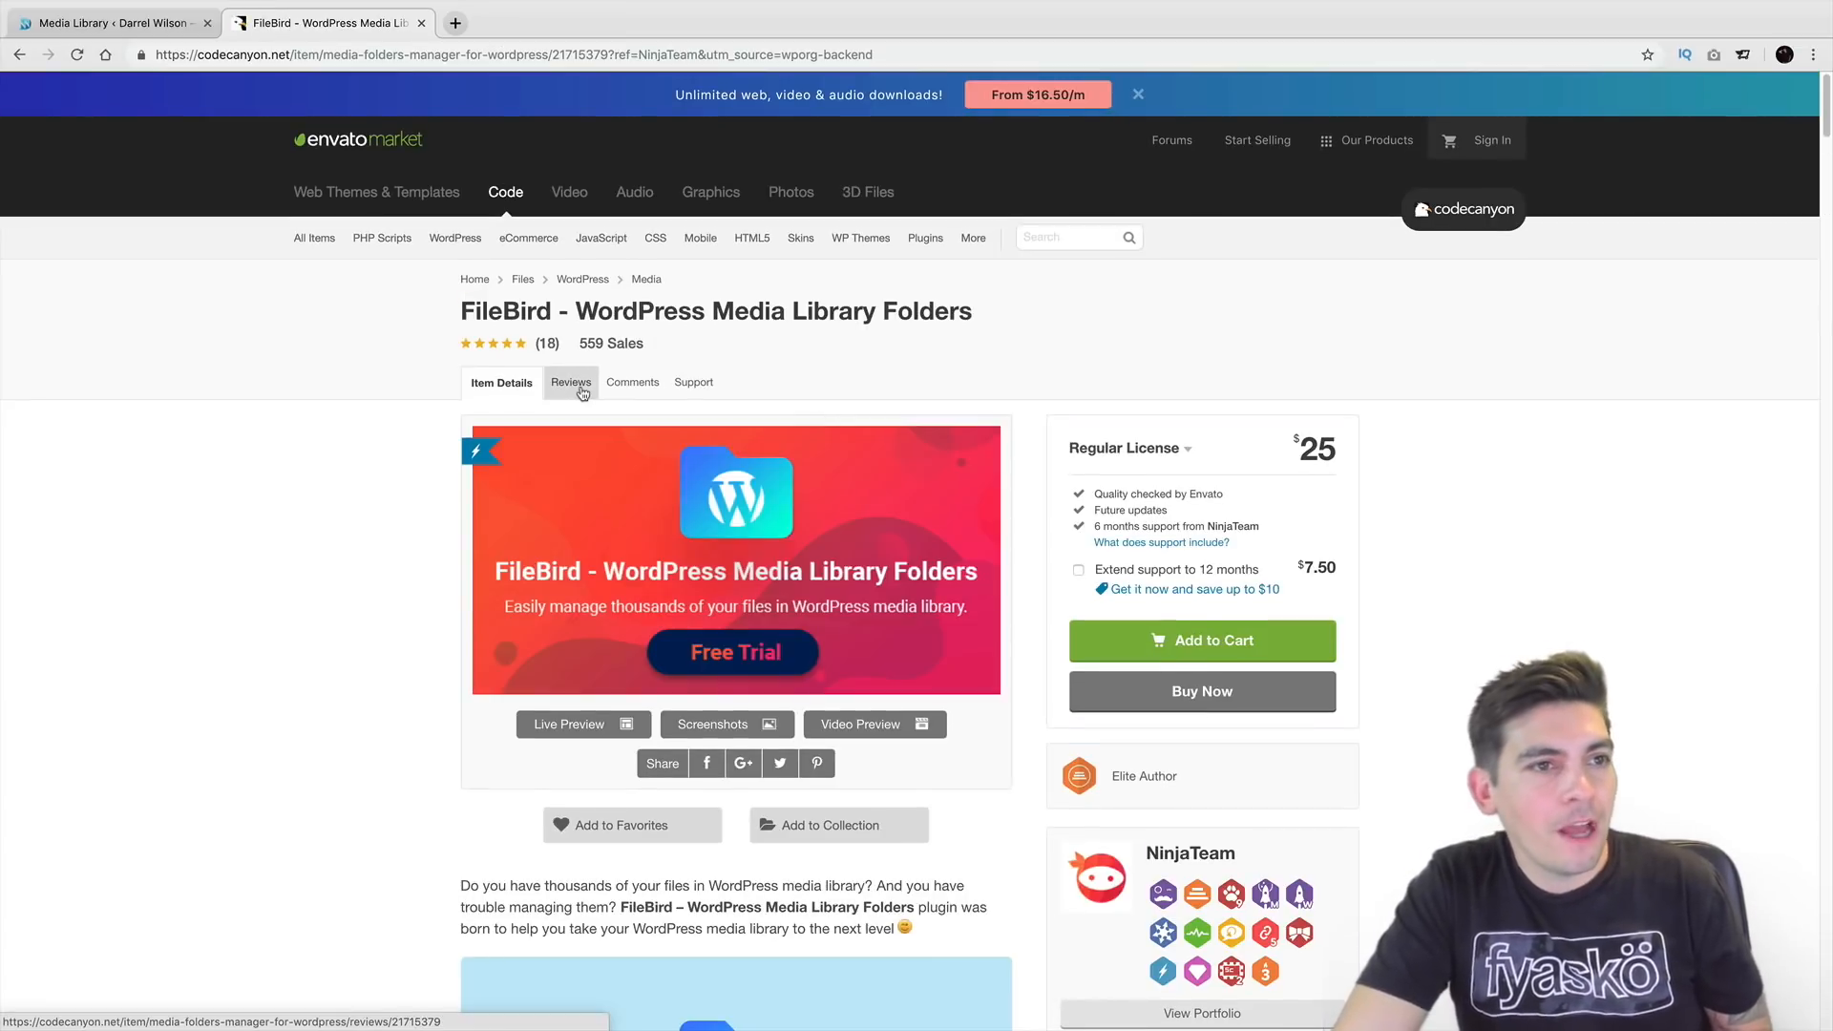
{"action": "mouse_move", "coordinate": [262, 139]}
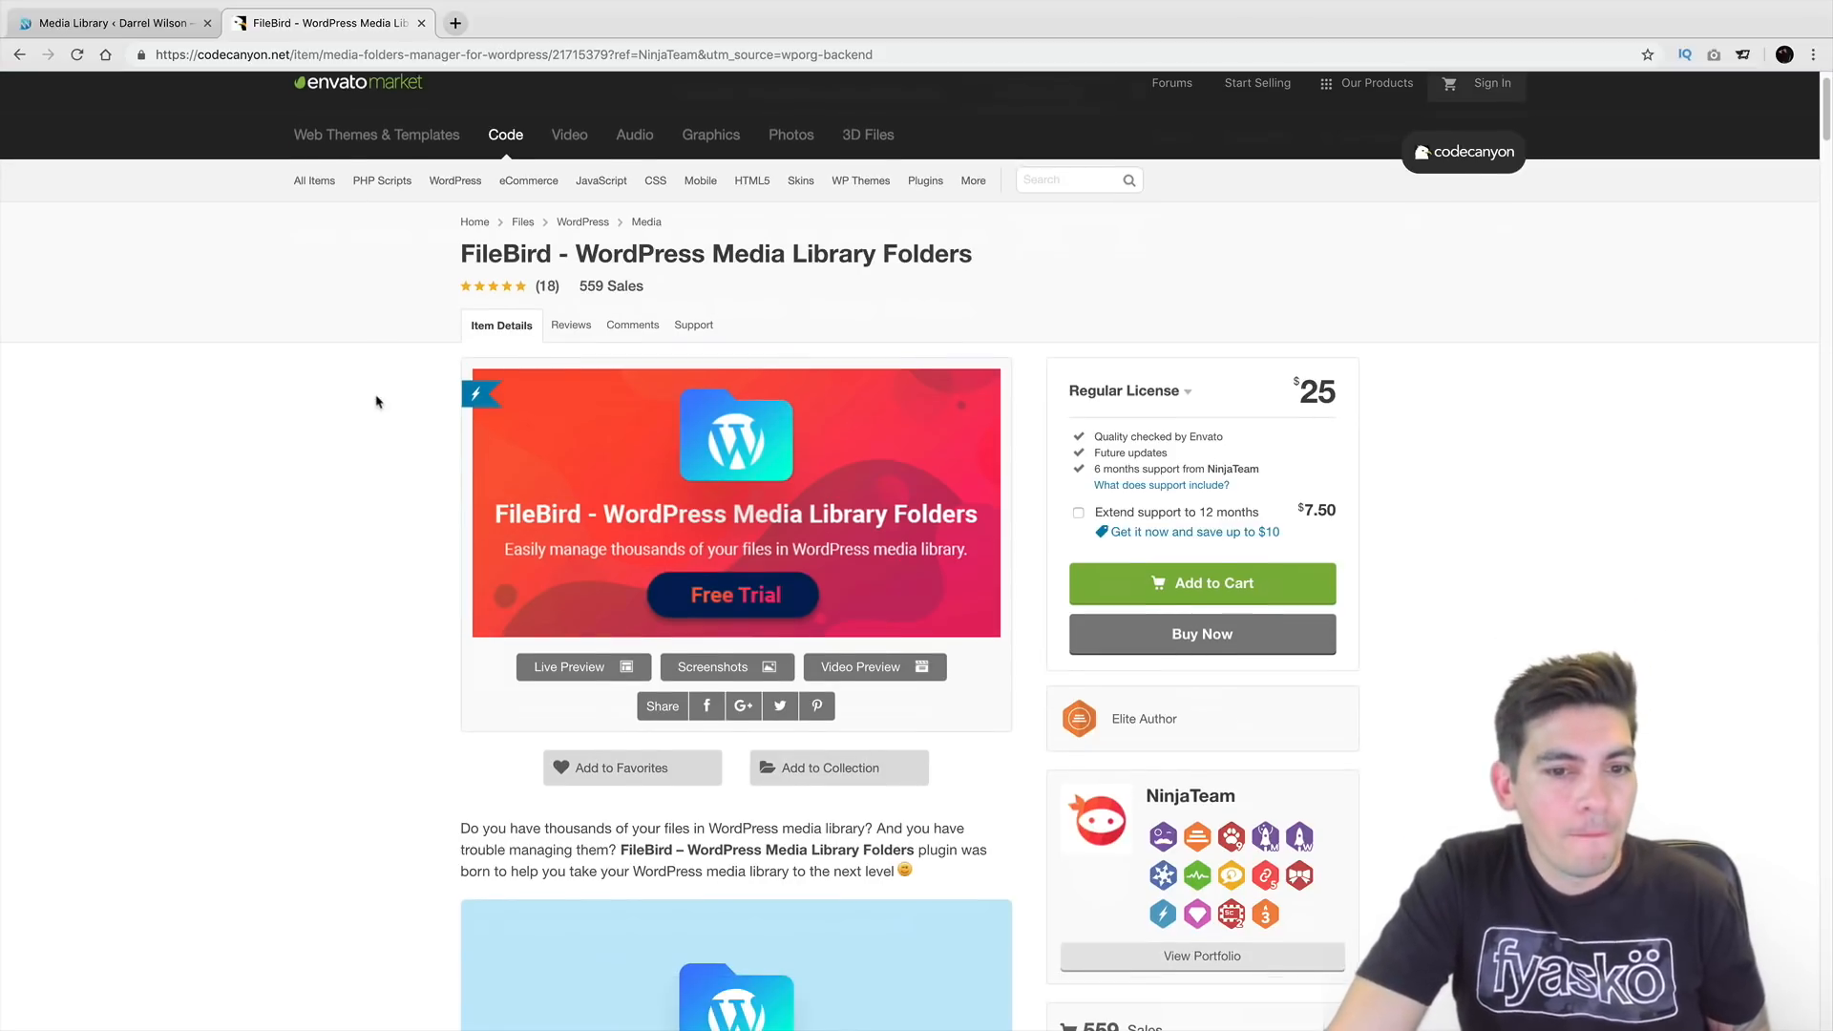
Browse FileBird's CodeCanyon listing, then go back to the installed plugins list.
{"action": "scroll", "scroll_direction": "down", "scroll_amount": 3}
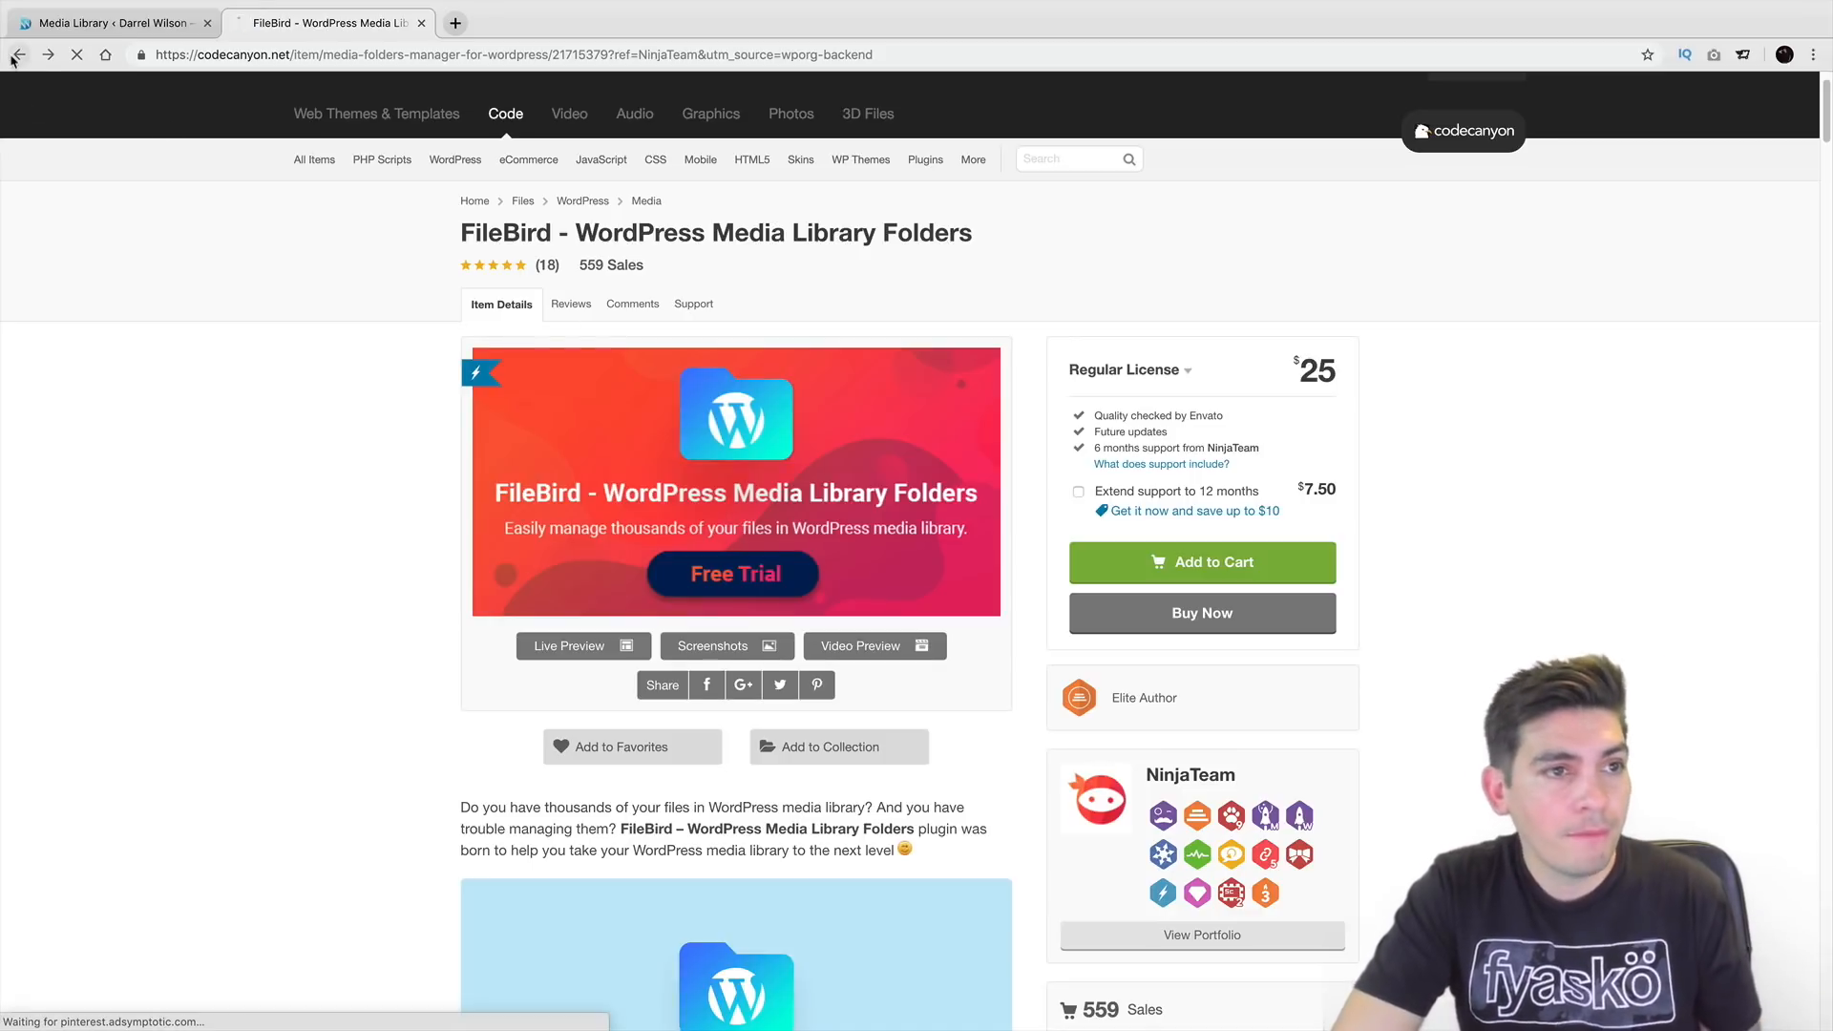
{"action": "left_click", "coordinate": [19, 55]}
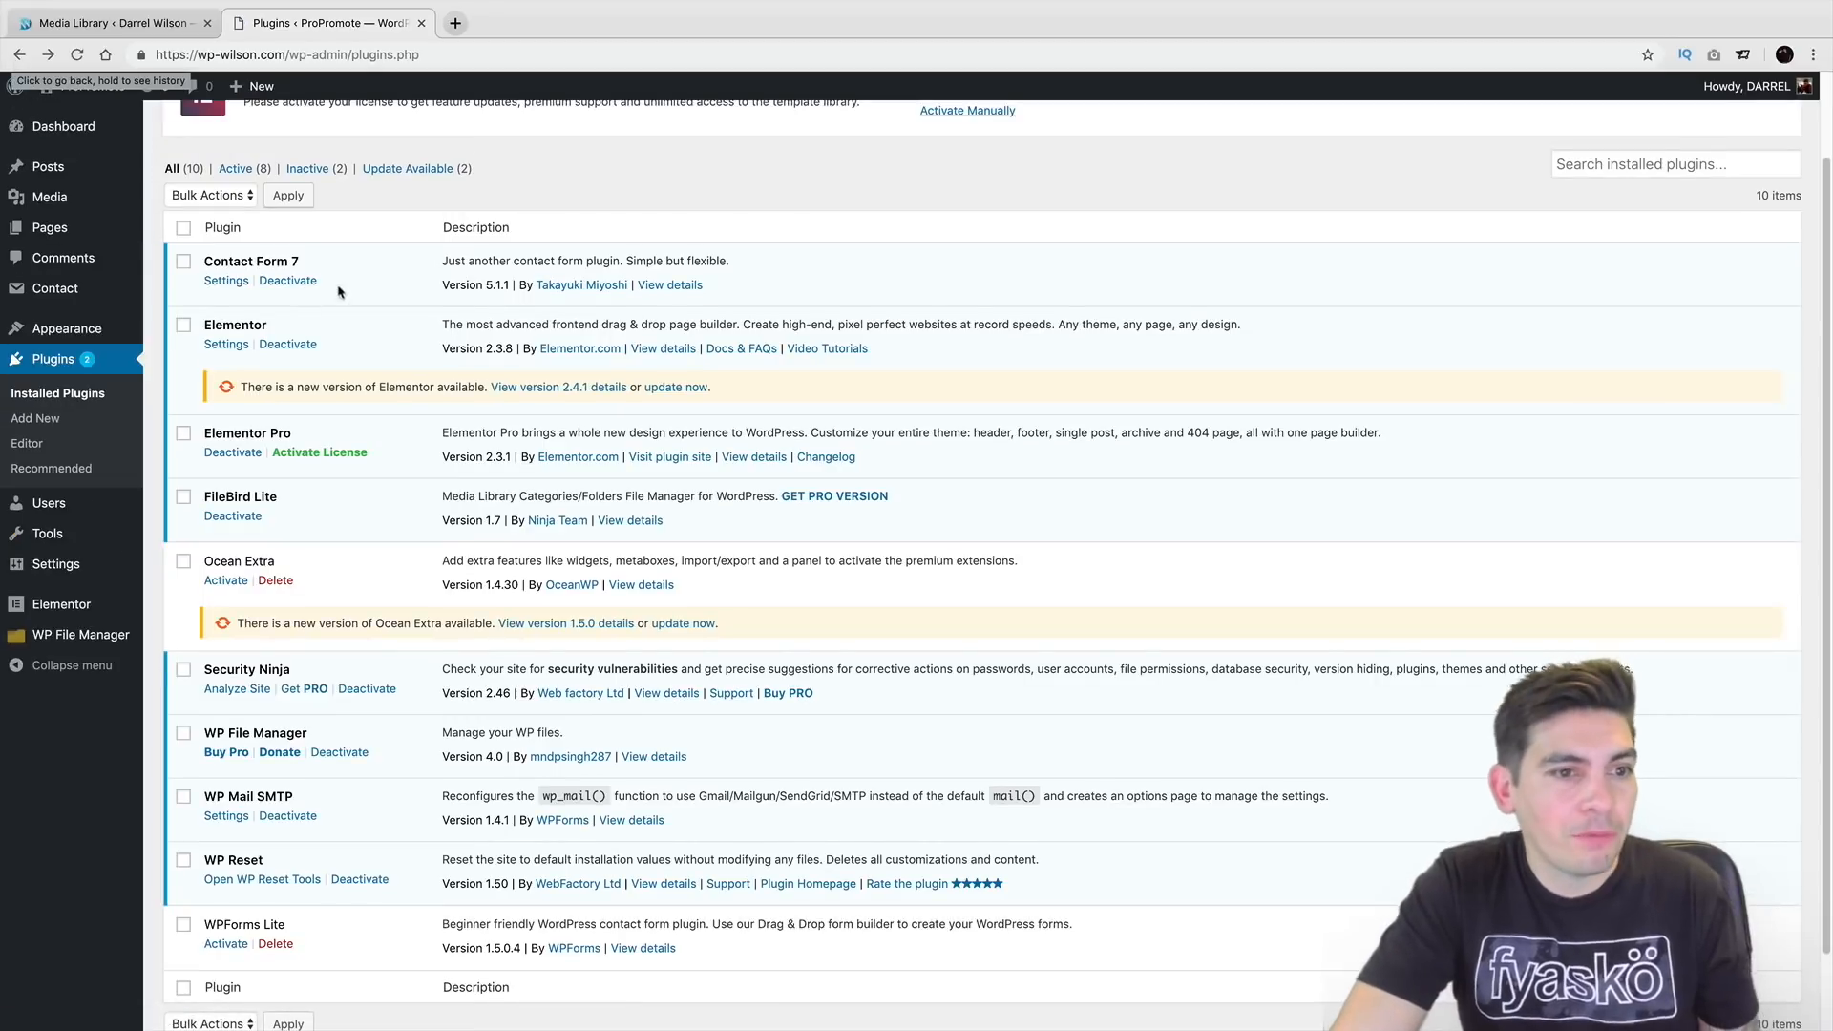
{"action": "mouse_move", "coordinate": [733, 511]}
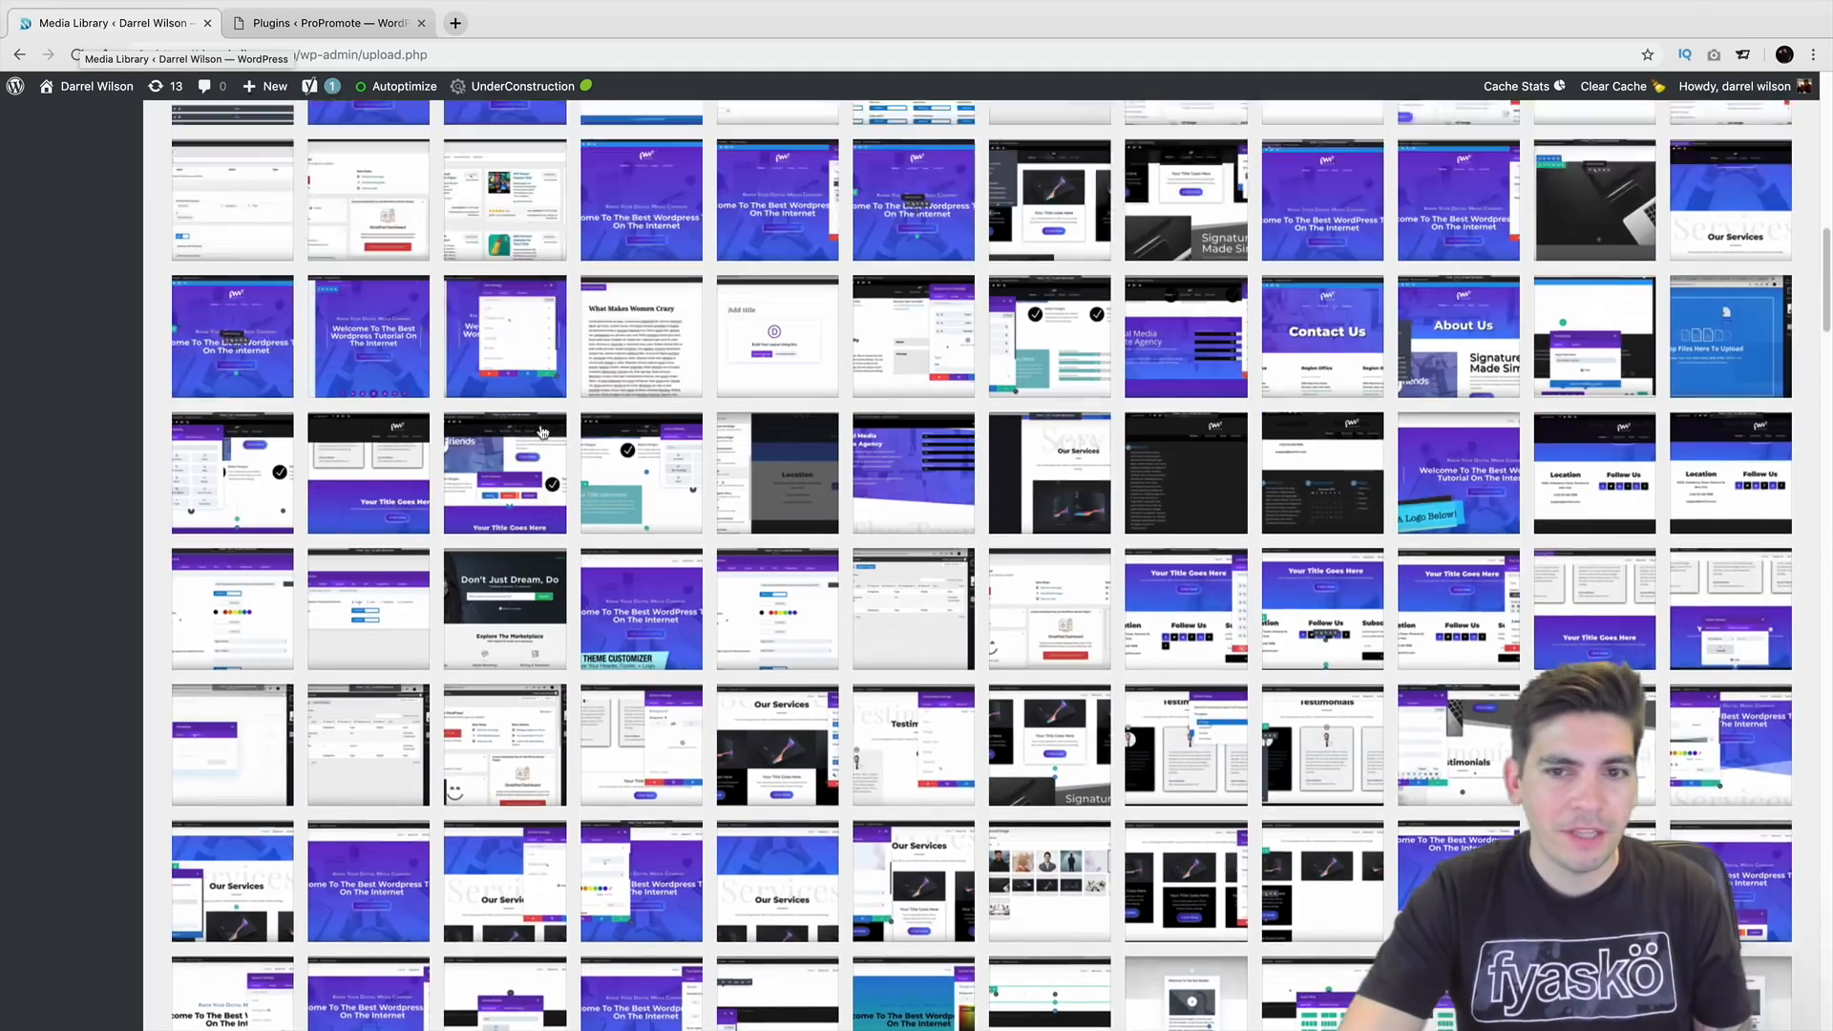
{"action": "scroll", "scroll_direction": "up", "scroll_amount": 3}
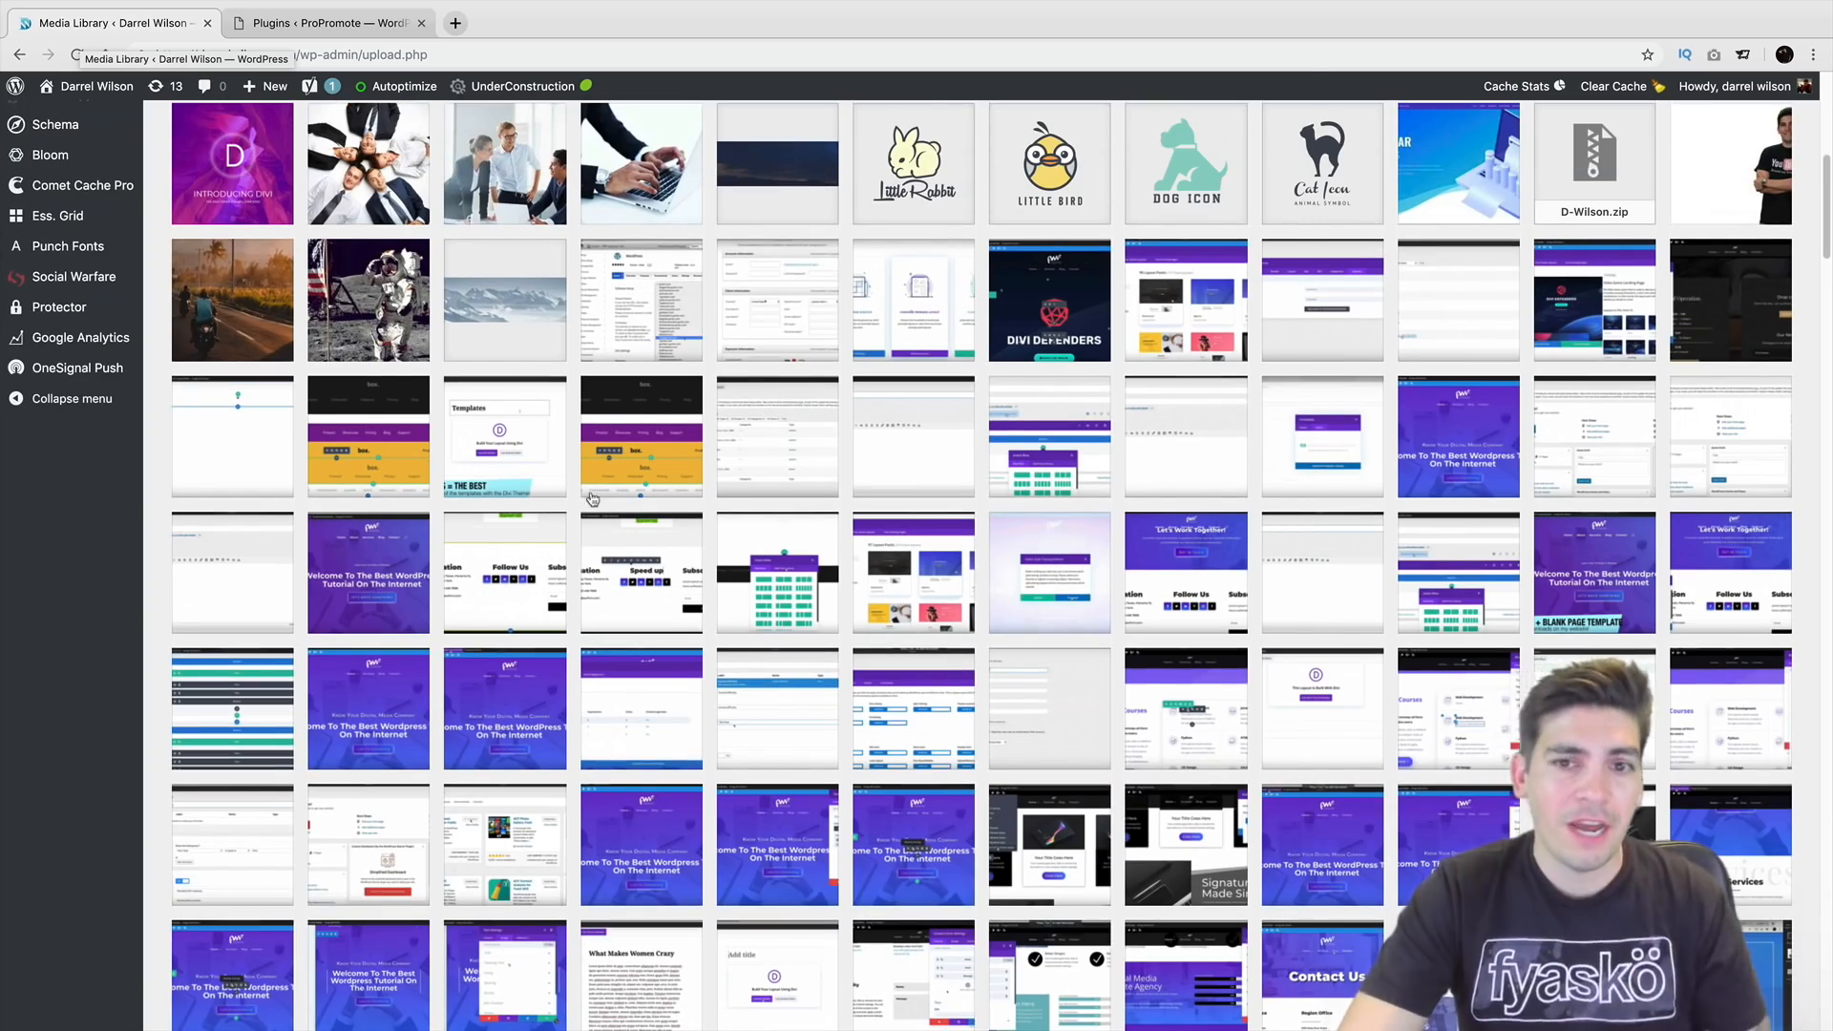
{"action": "scroll", "scroll_direction": "down", "scroll_amount": 3}
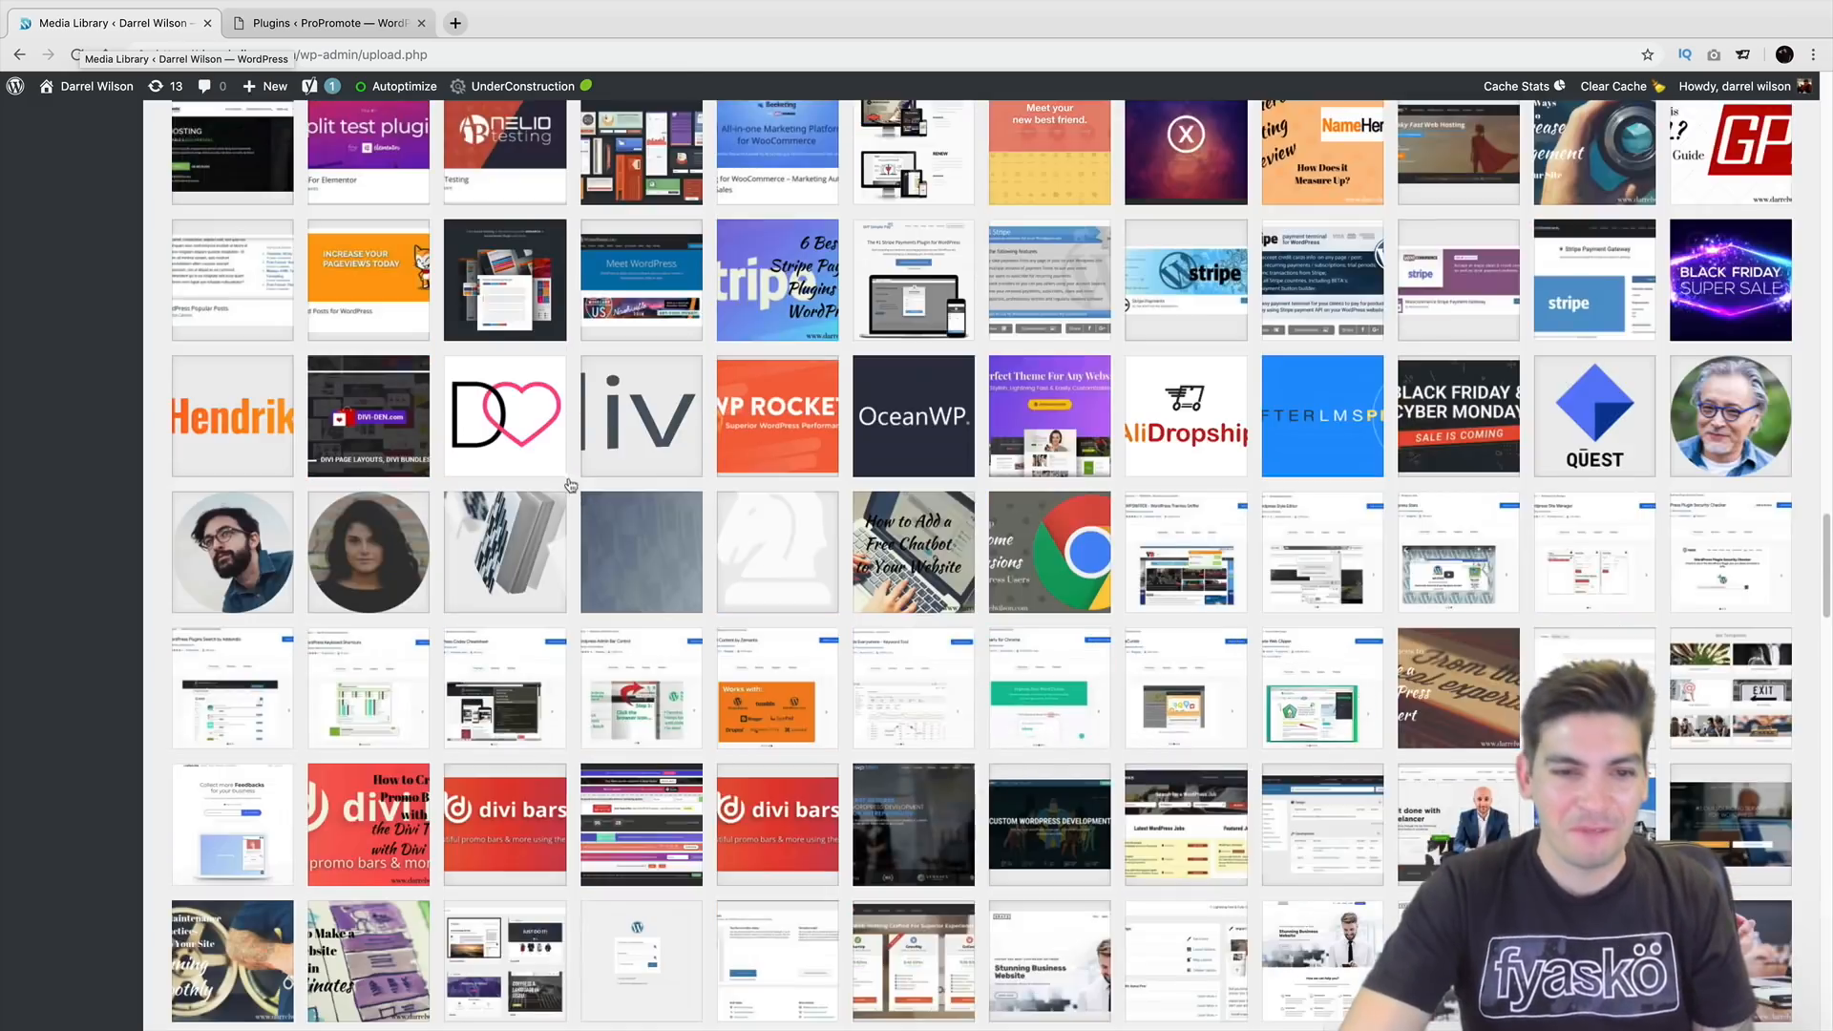
{"action": "scroll", "scroll_direction": "down", "scroll_amount": 3}
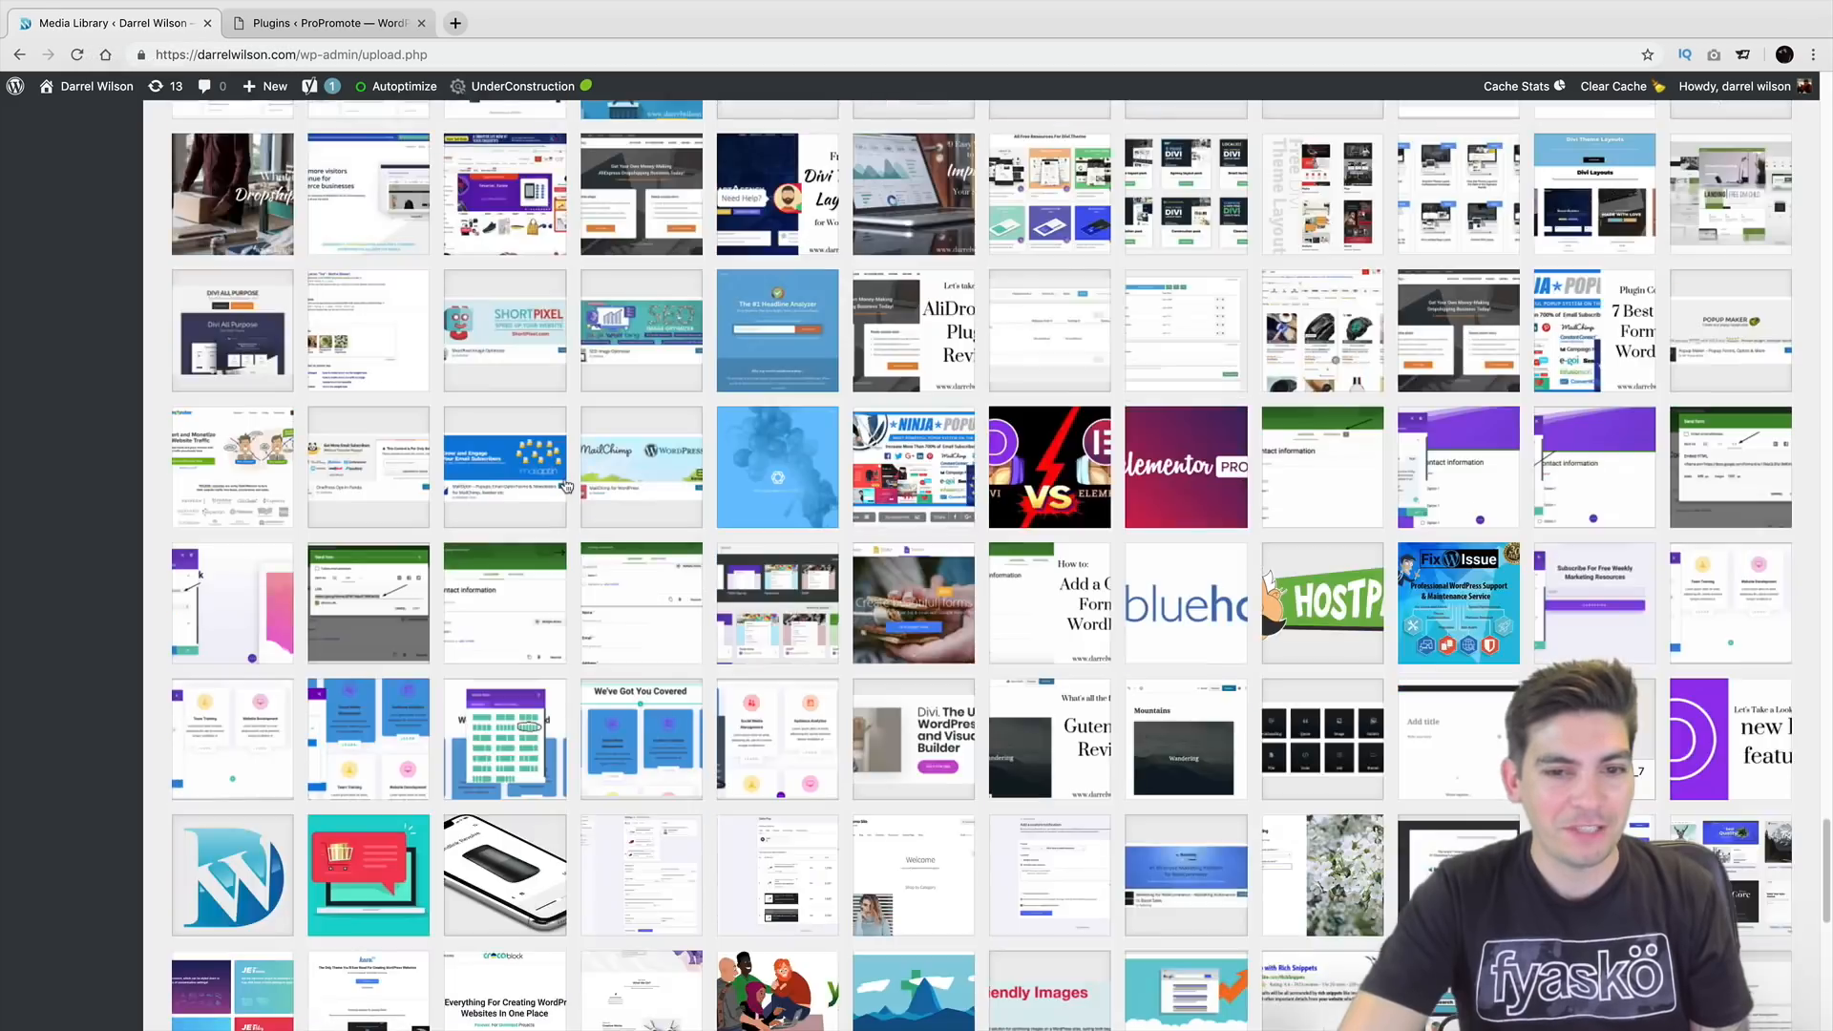
{"action": "scroll", "scroll_direction": "down", "scroll_amount": 3}
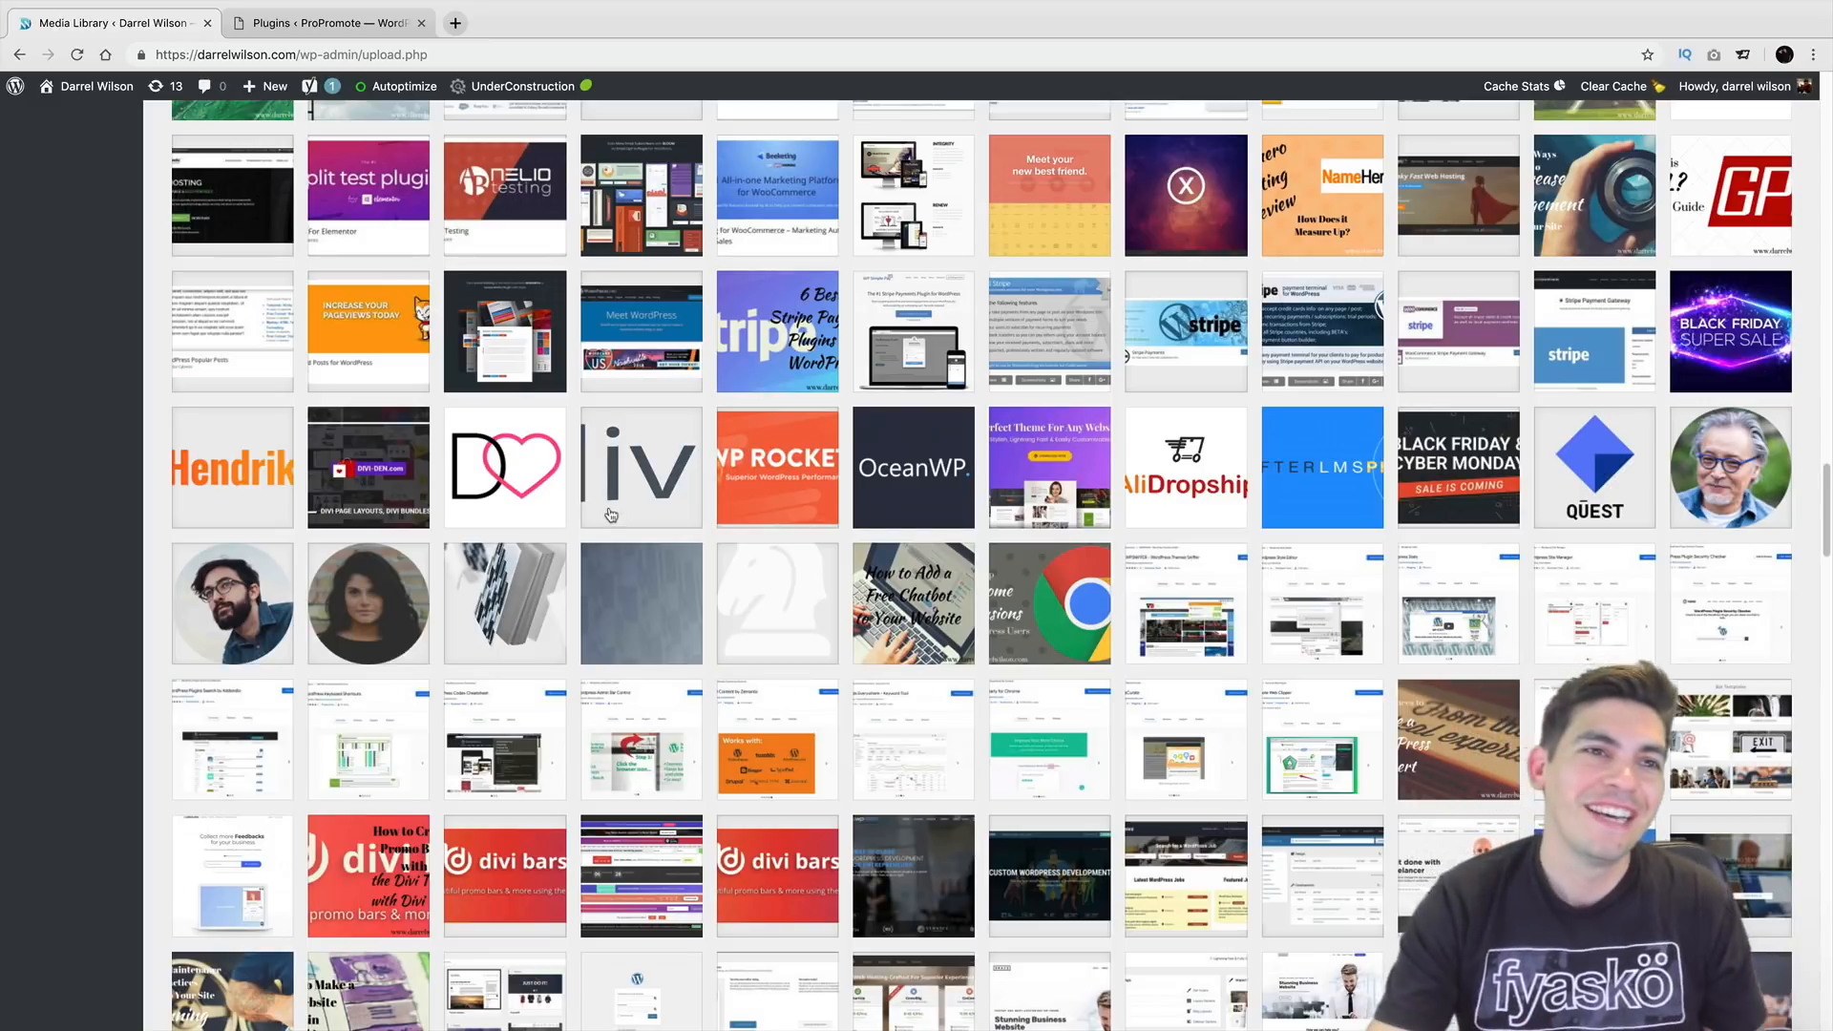
{"action": "scroll", "scroll_direction": "up", "scroll_amount": 3}
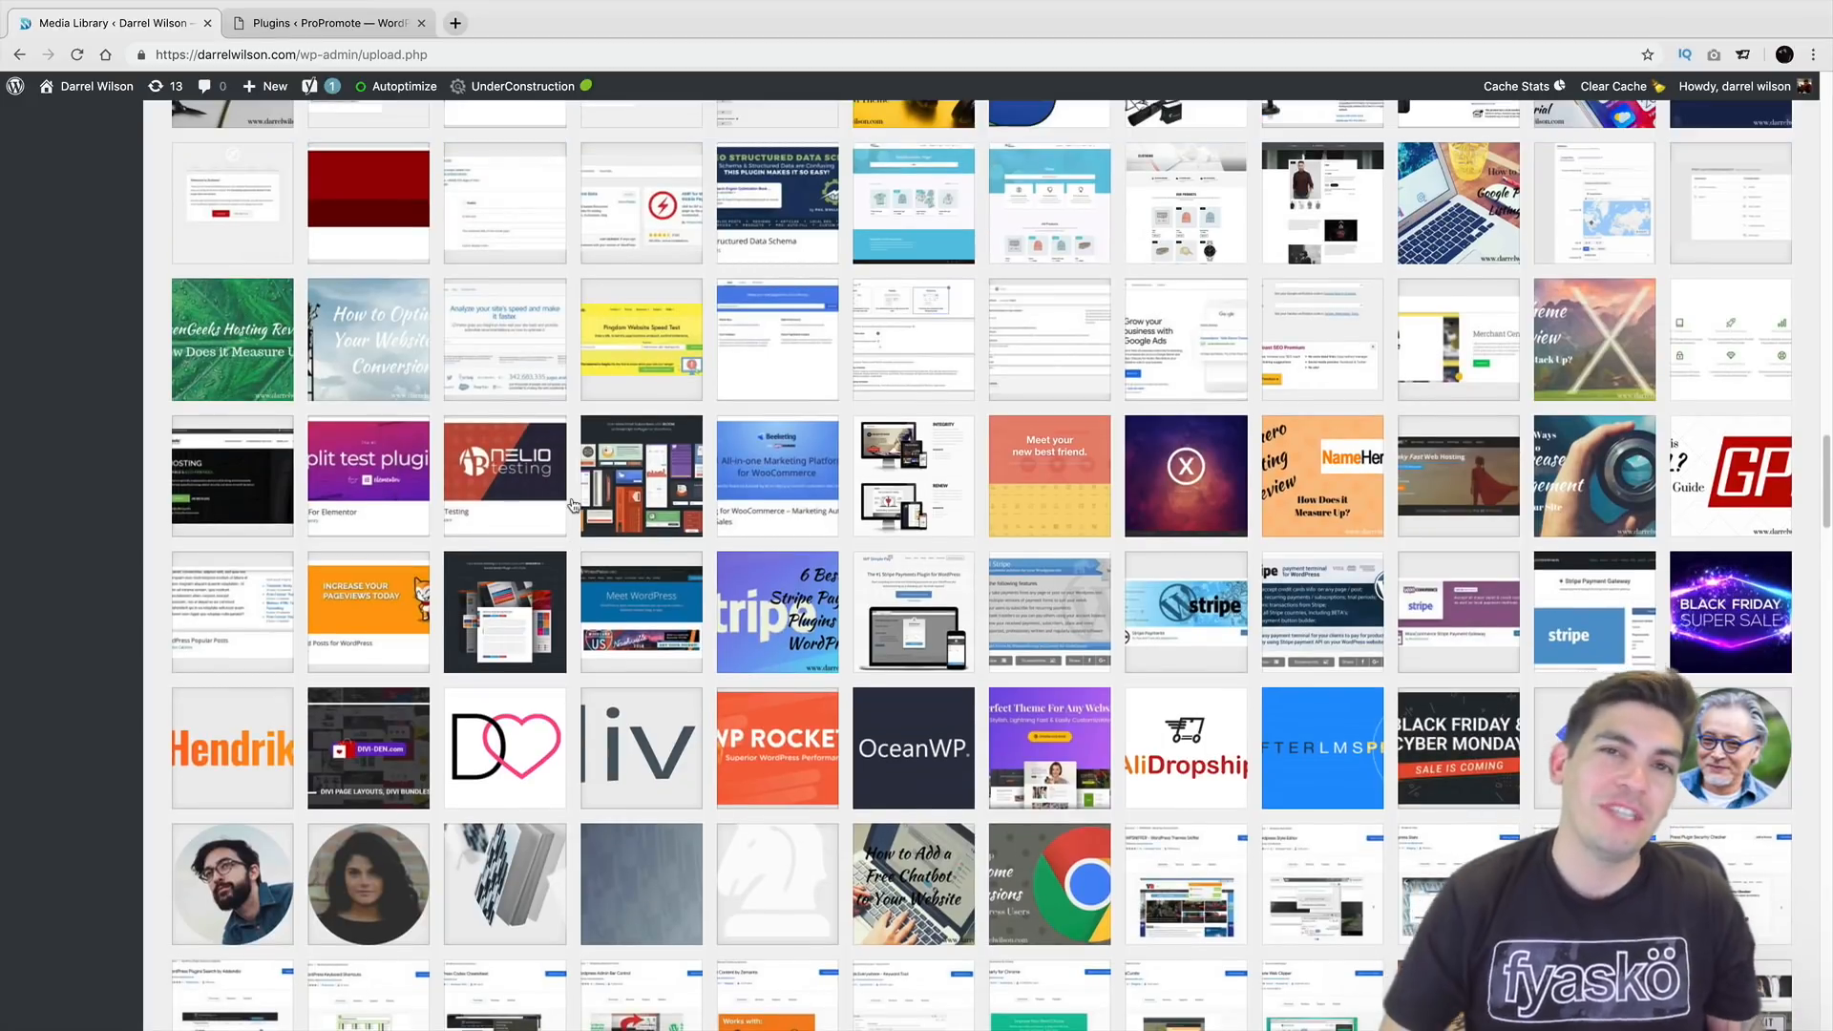